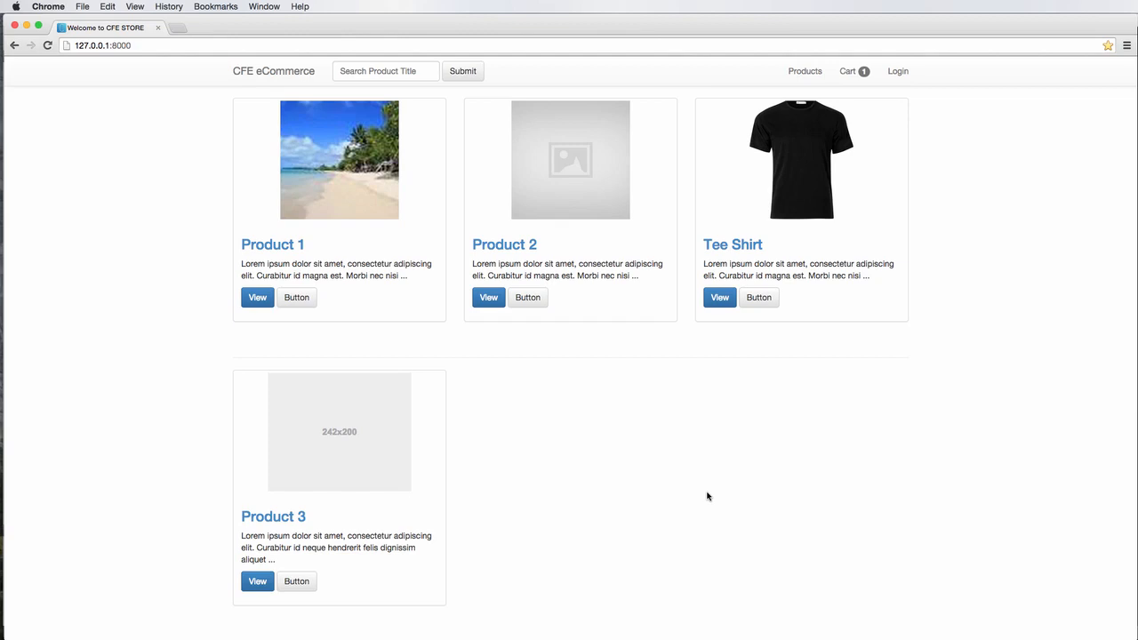
mouse_move(692, 414)
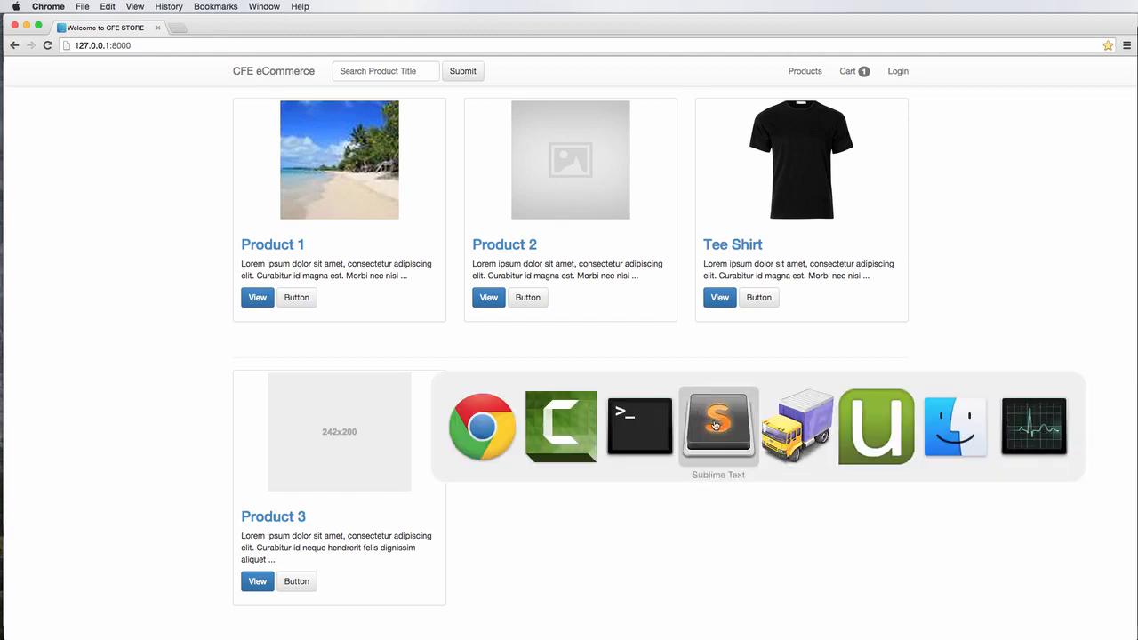
Reload 127.0.0.1:8000 in Chrome to show the grey Hello there banner above the navigation
left_click(718, 427)
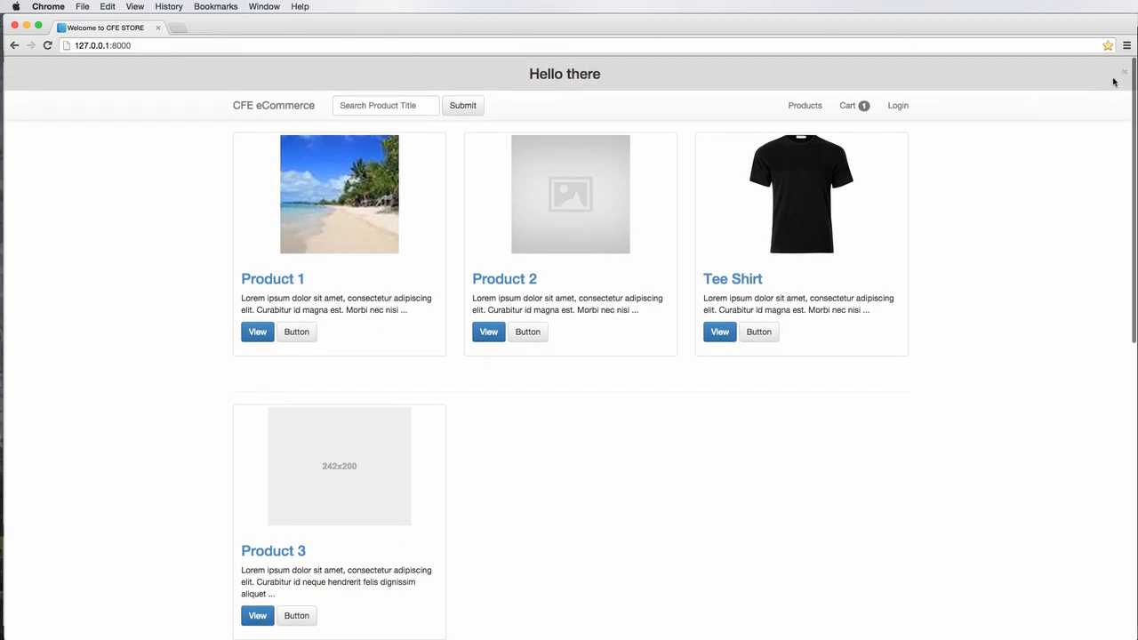
mouse_move(1109, 84)
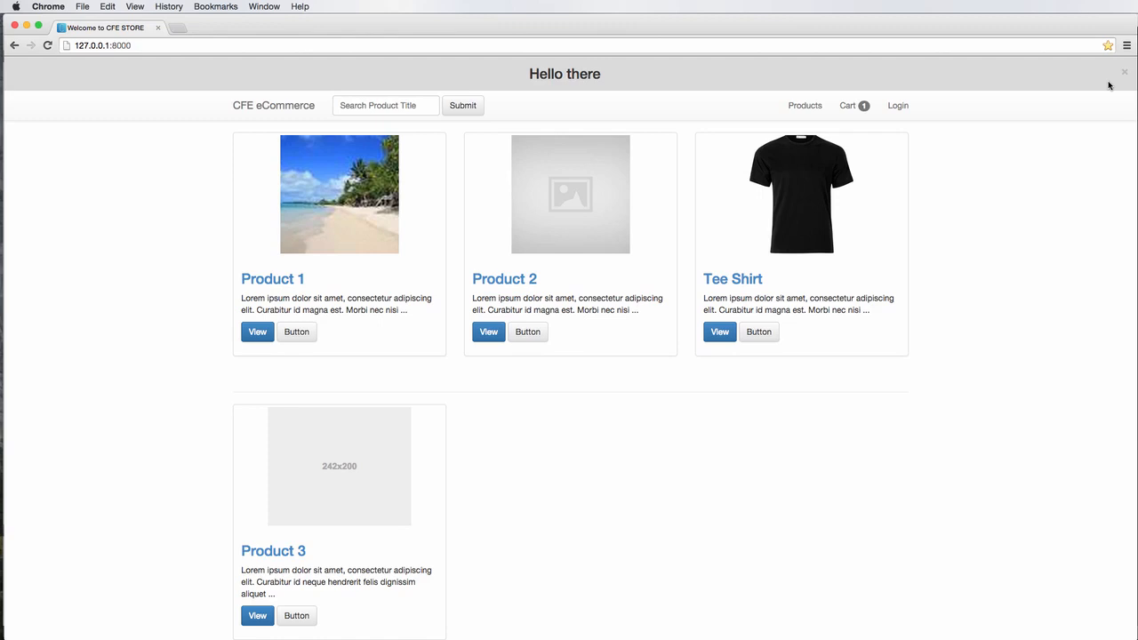
mouse_move(547, 184)
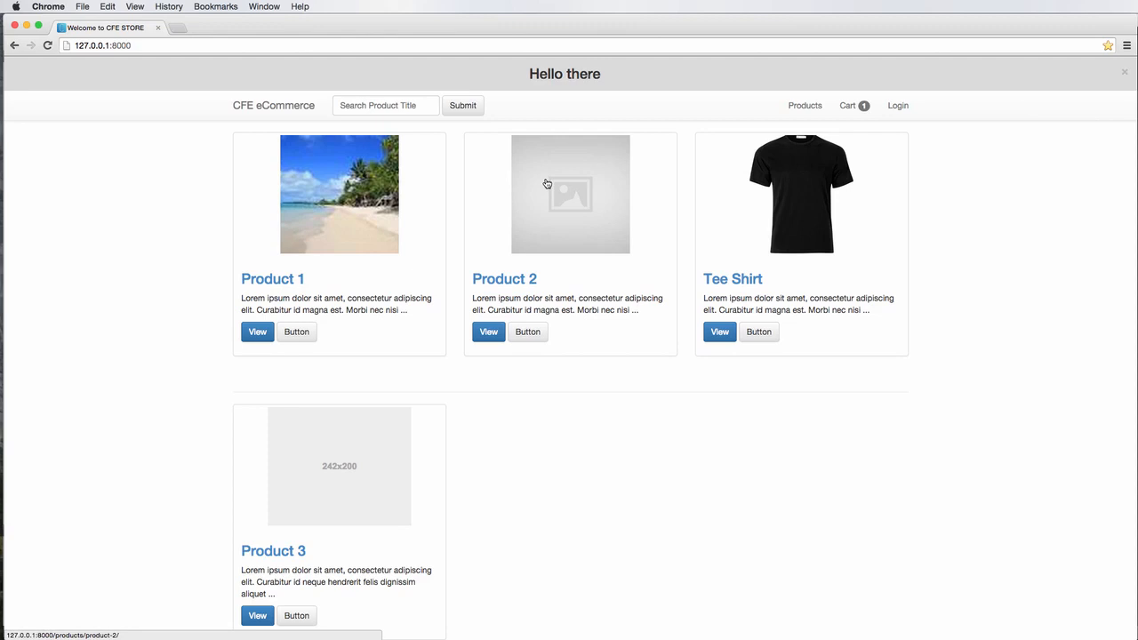
mouse_move(595, 266)
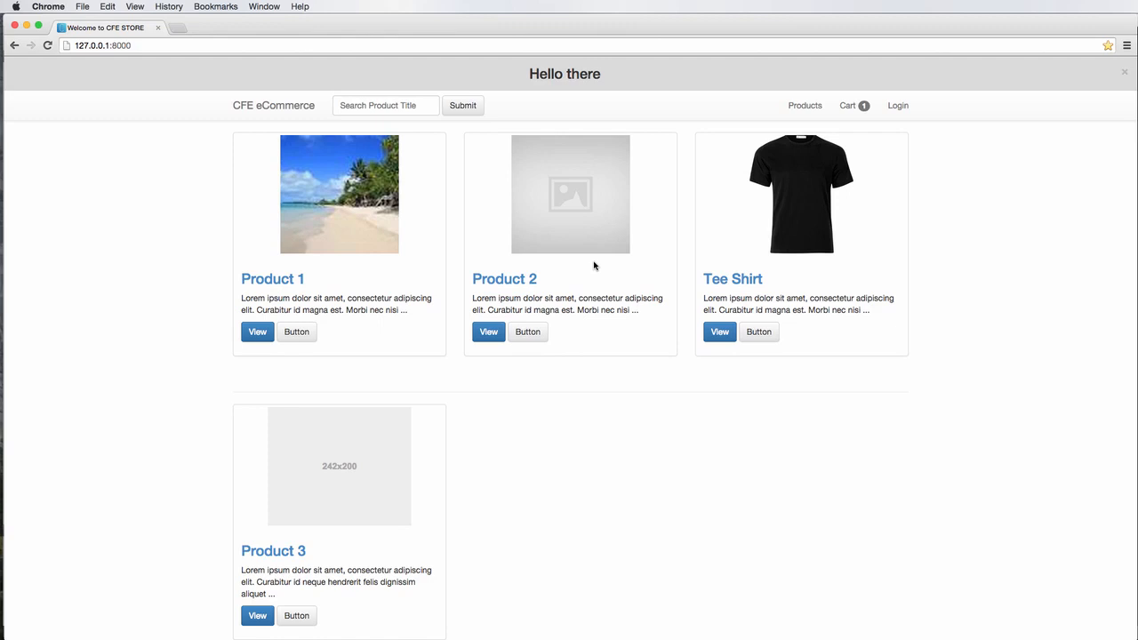
mouse_move(556, 93)
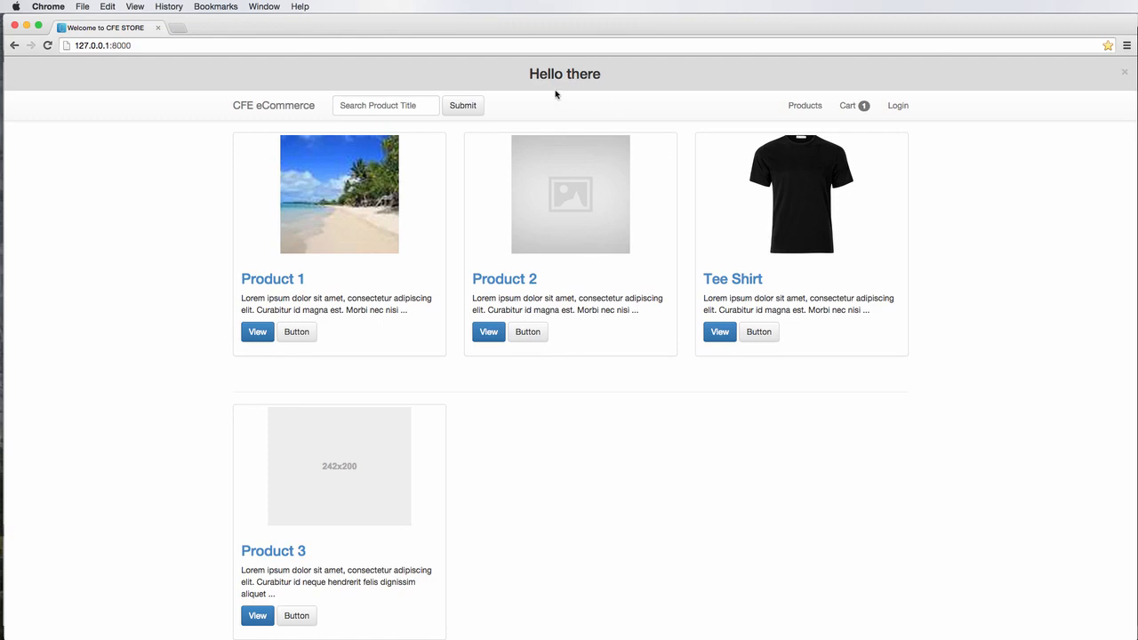
mouse_move(885, 194)
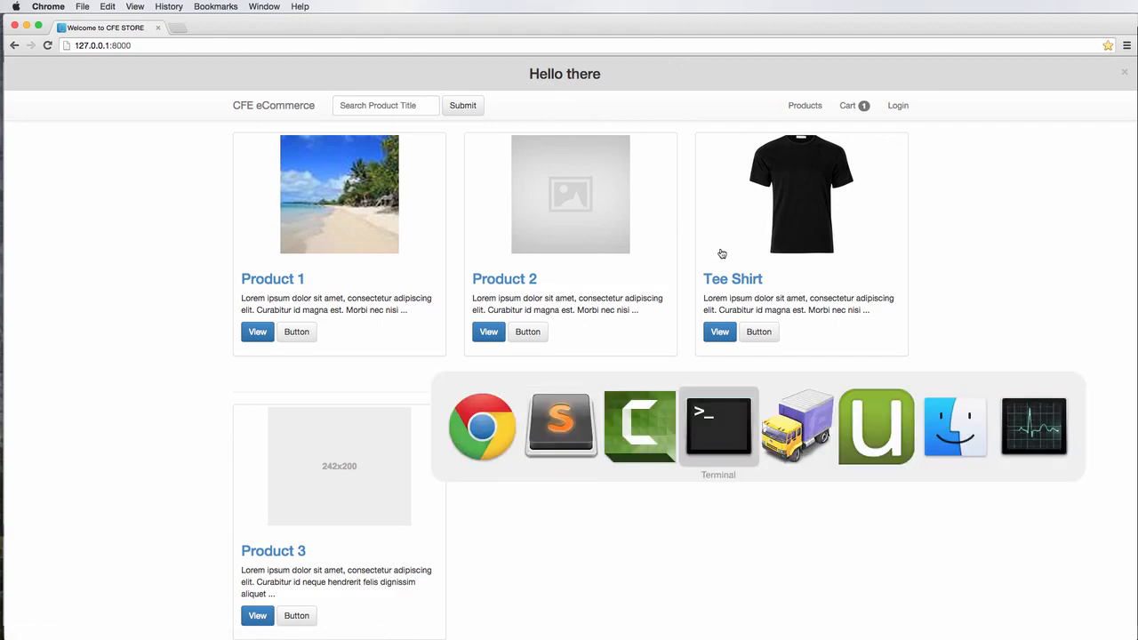
Review the alert-top-message styles, then bring up views.py with the logout and login views
left_click(719, 427)
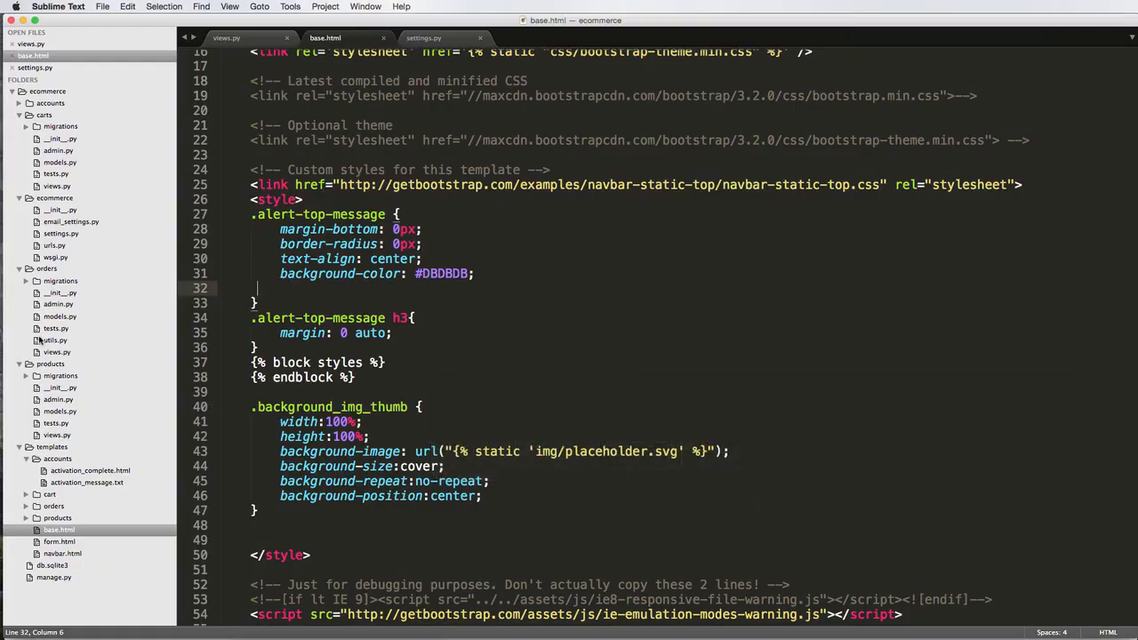
mouse_move(113, 317)
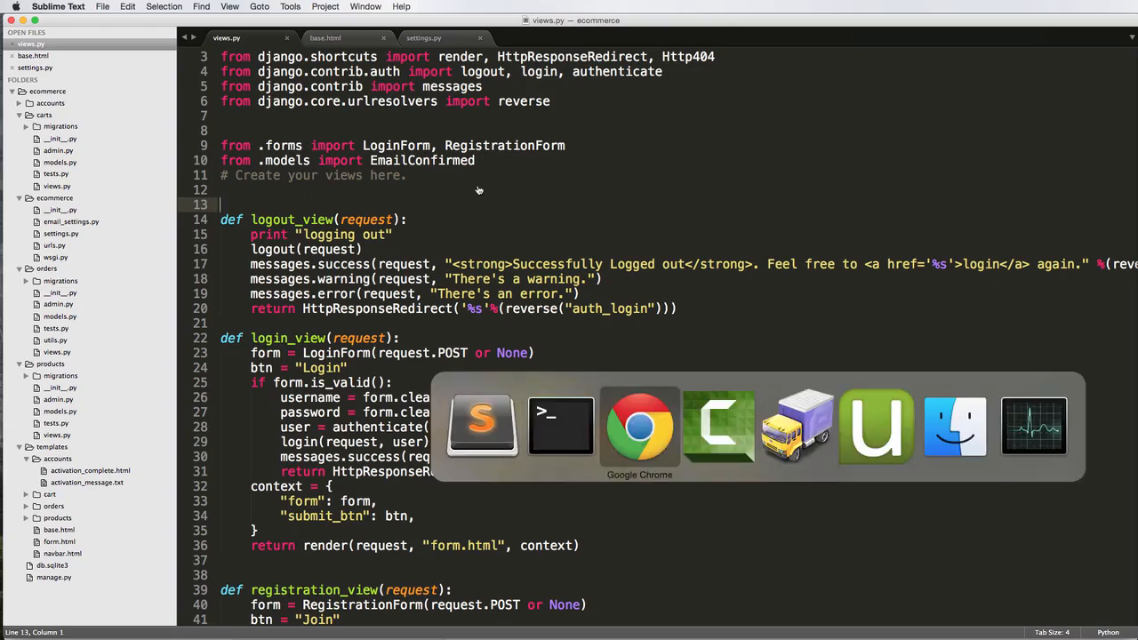
left_click(638, 426)
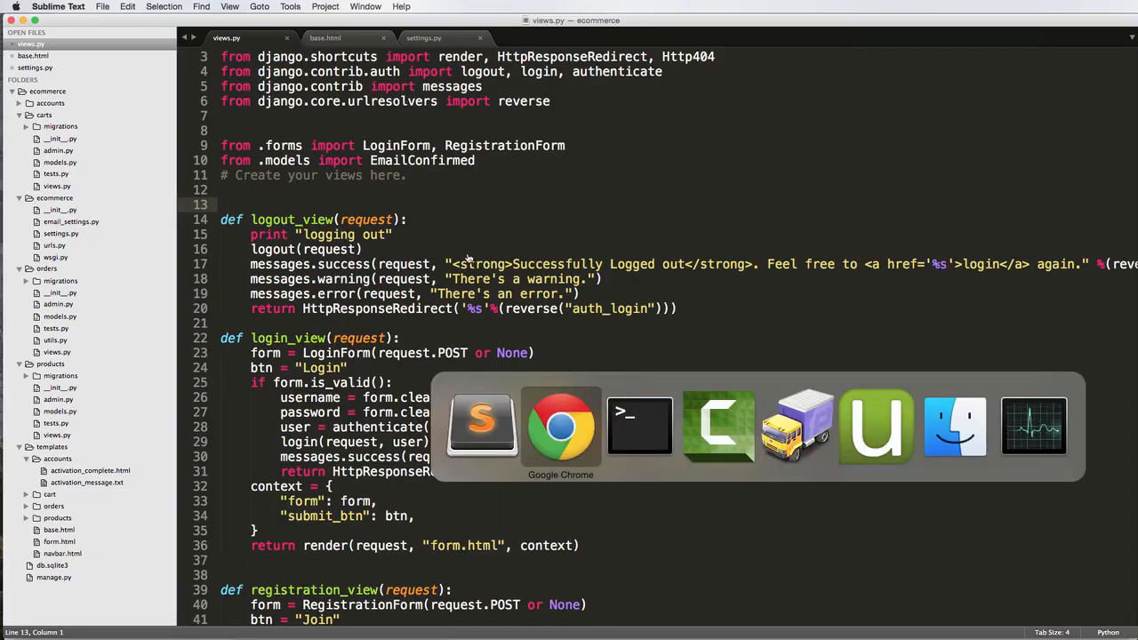
Stop the dev server, run manage.py startapp marketing, and check the new folder
left_click(639, 425)
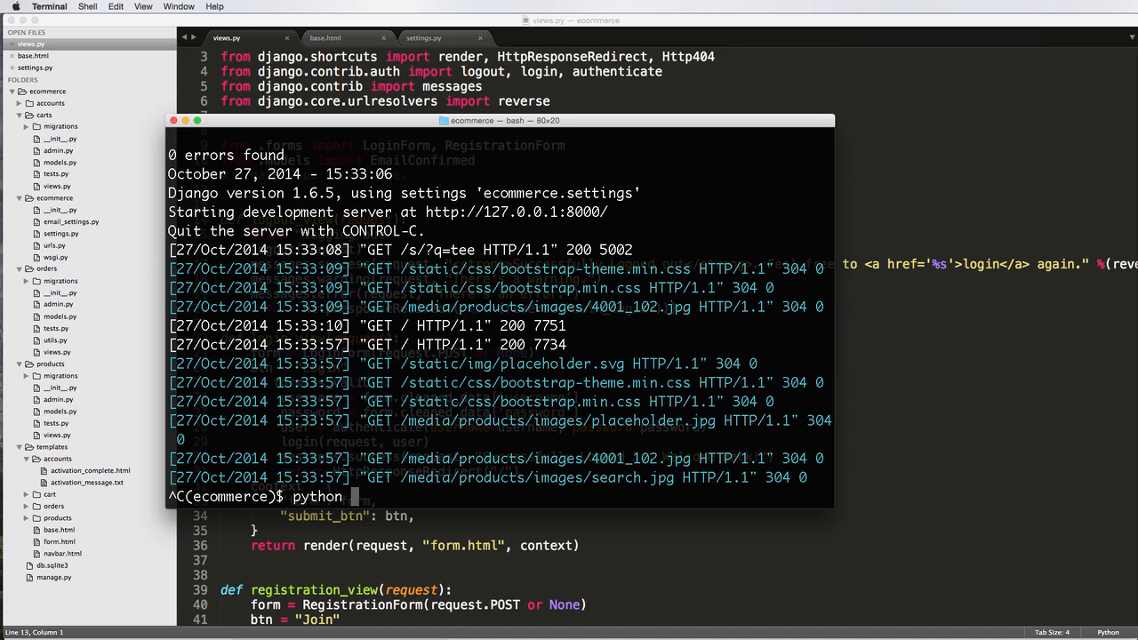
type("manage.py startap")
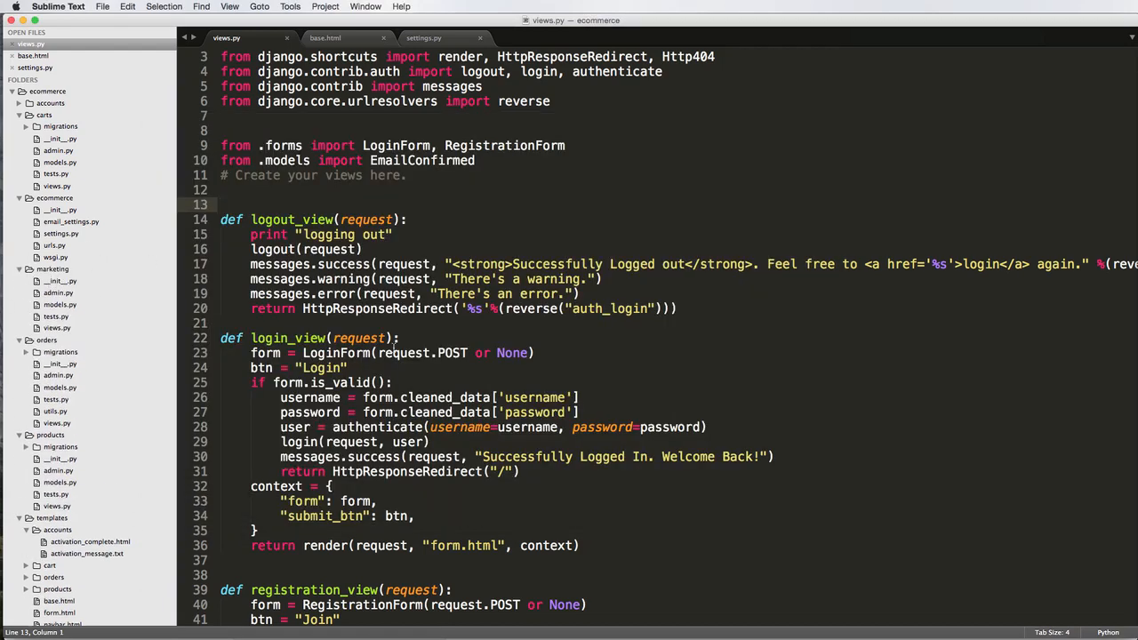
left_click(60, 305)
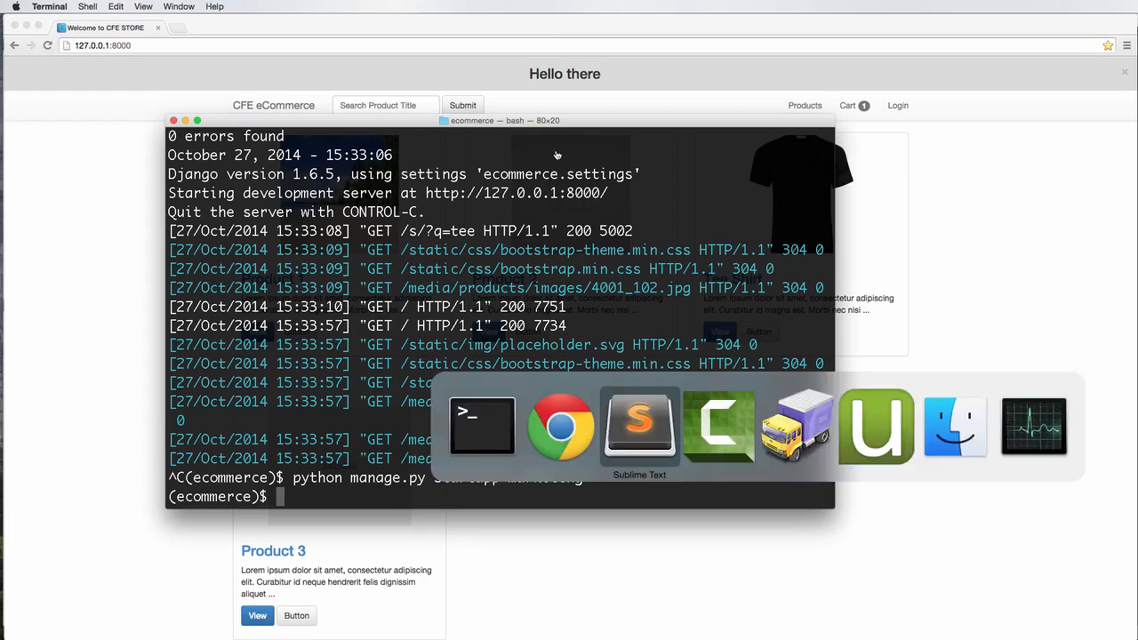
Declare class MarketingMessage(models.Model) in marketing/models.py, glancing at orders/models.py for reference
left_click(639, 425)
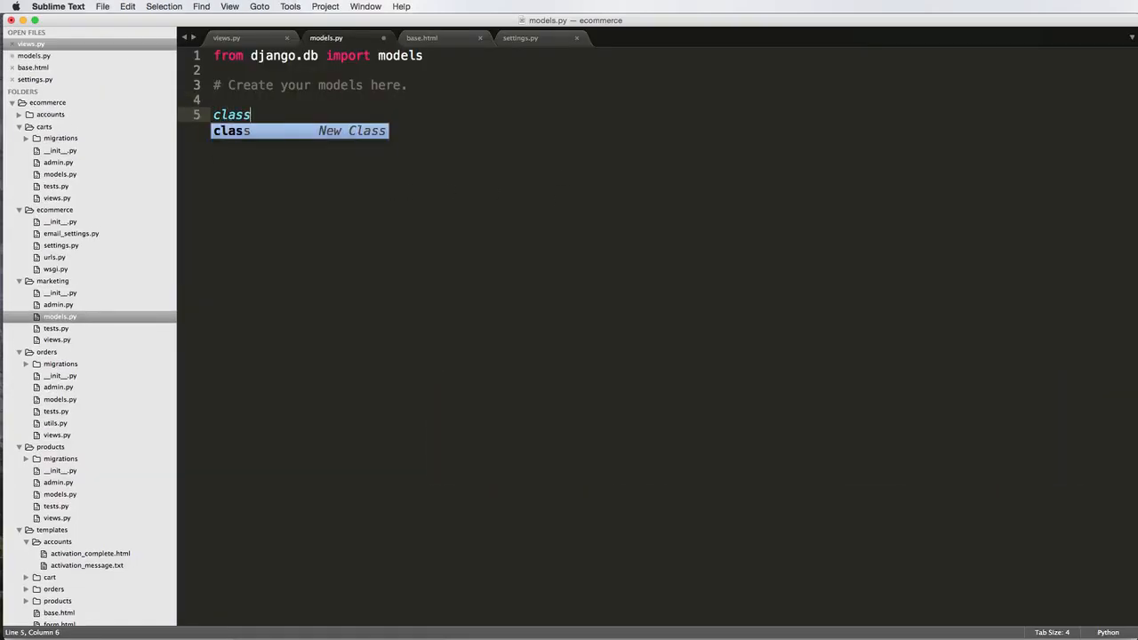
type("MarketingMes")
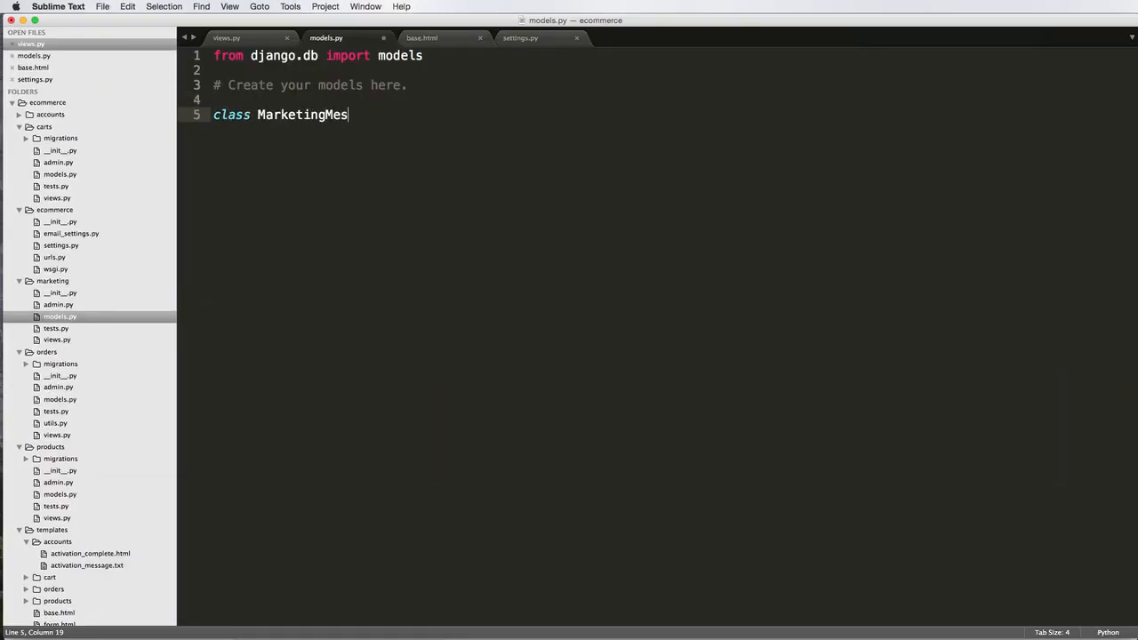
type("sage(models.Model):")
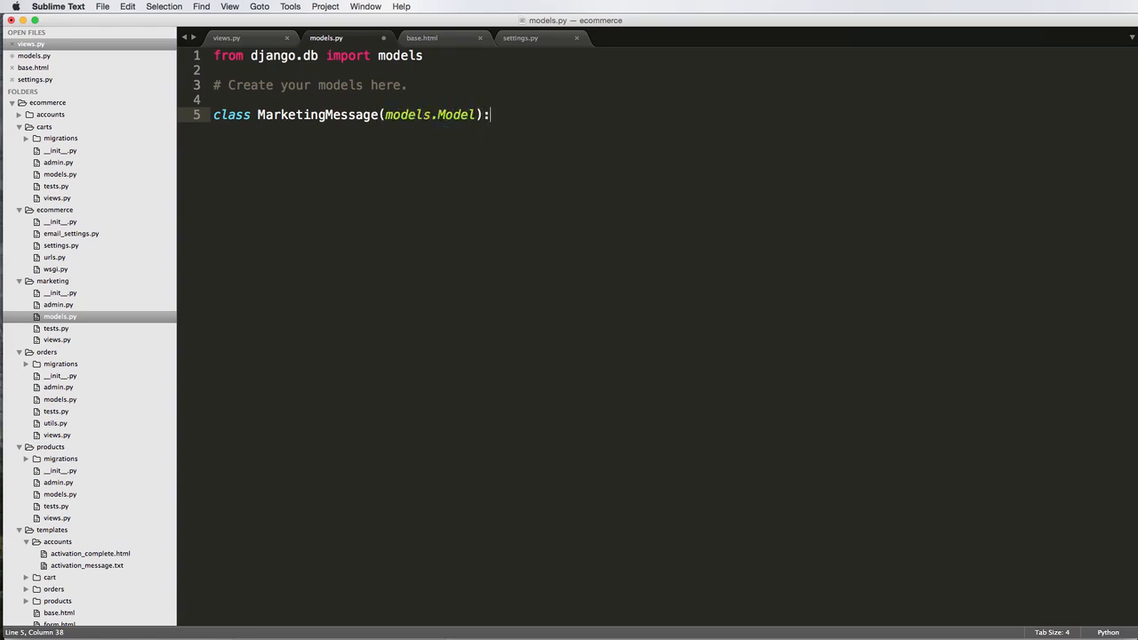
key("enter")
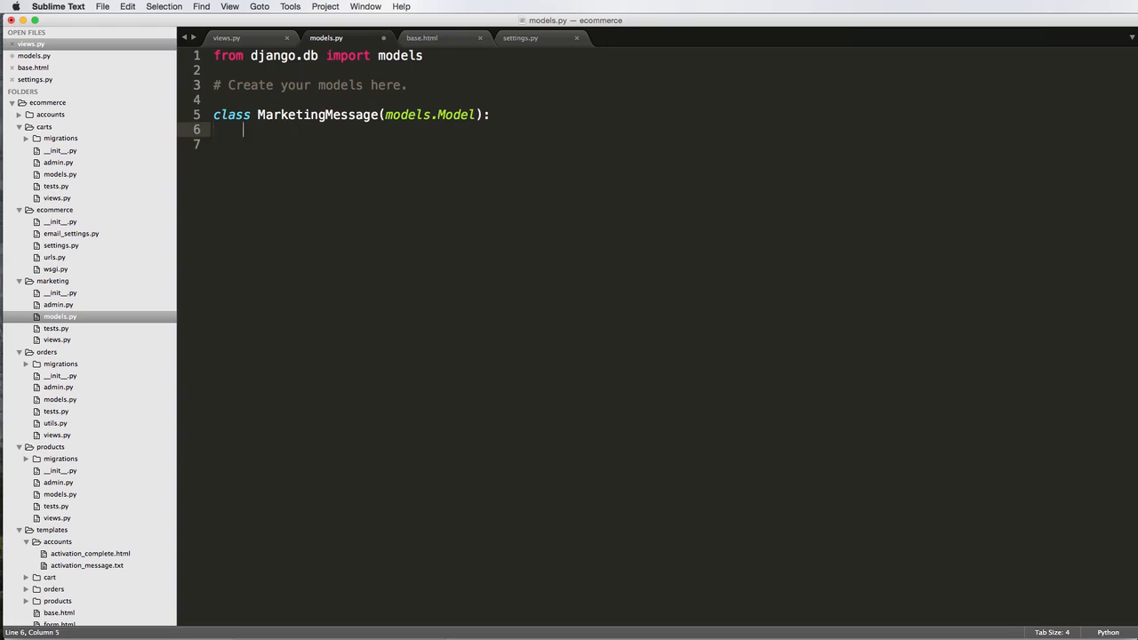
mouse_move(293, 133)
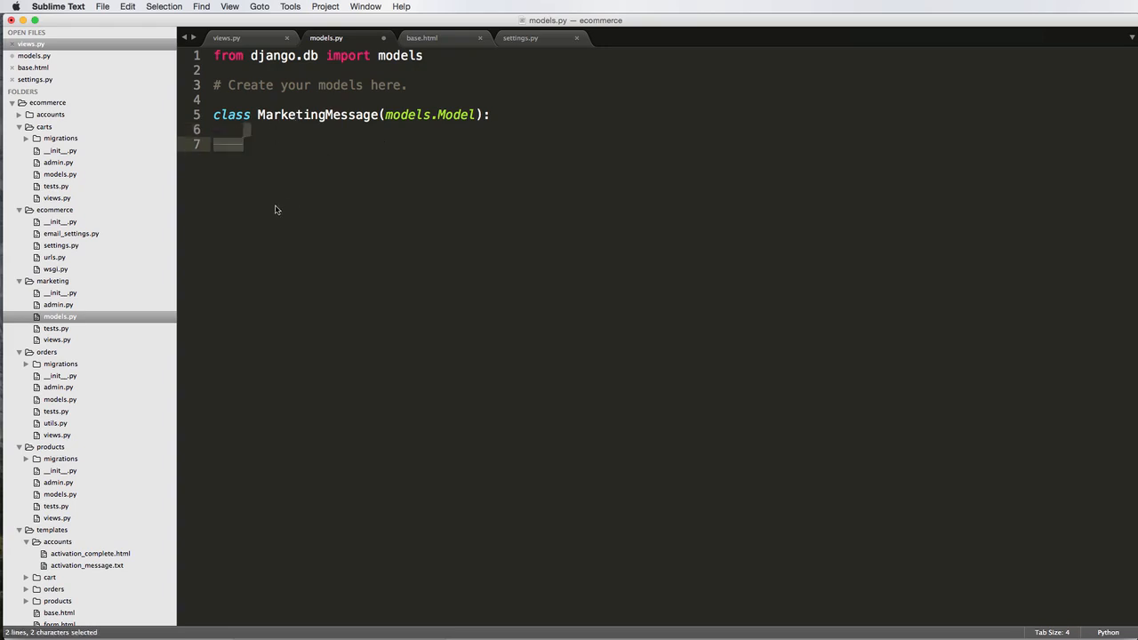
mouse_move(127, 453)
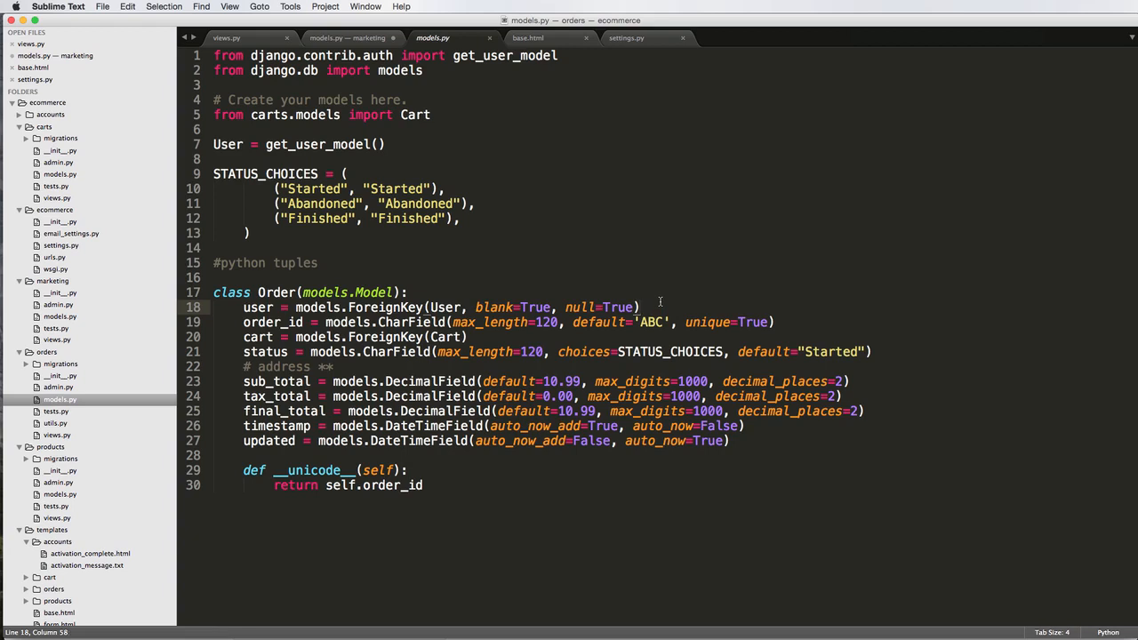
left_click(346, 37)
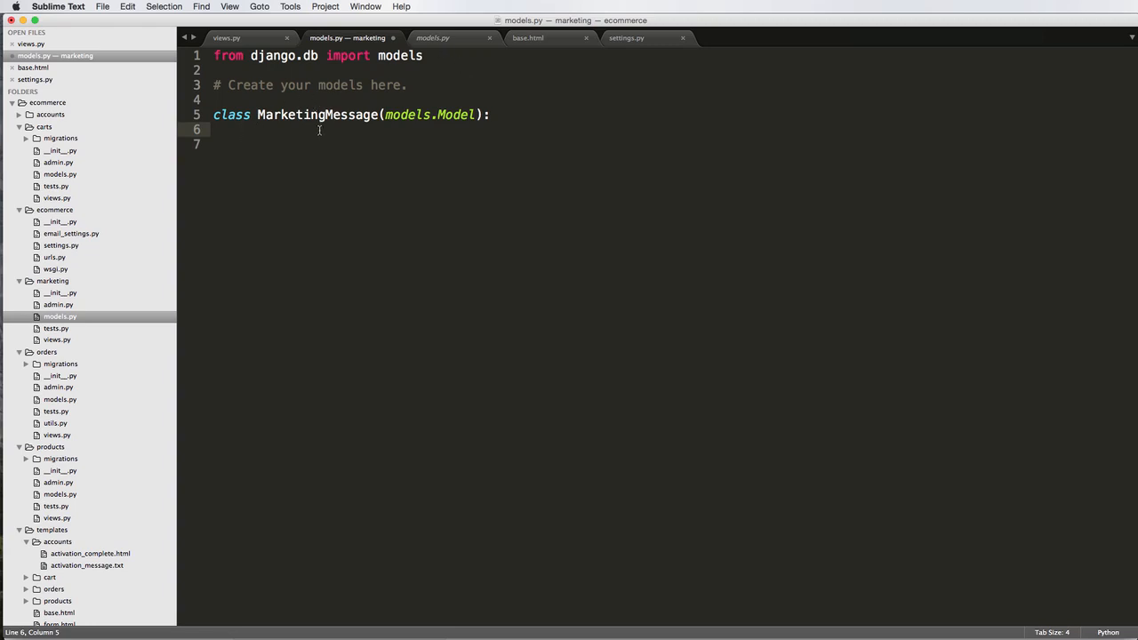
Add a message CharField (max_length=120) and an active BooleanField defaulting to True
type("message =")
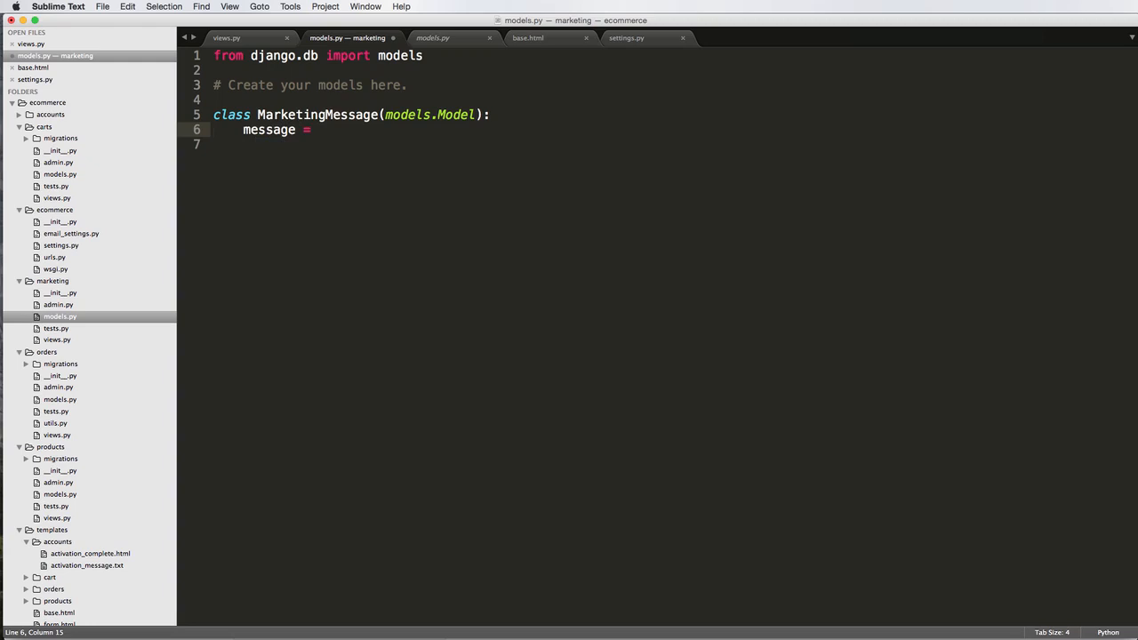
type("models.cha")
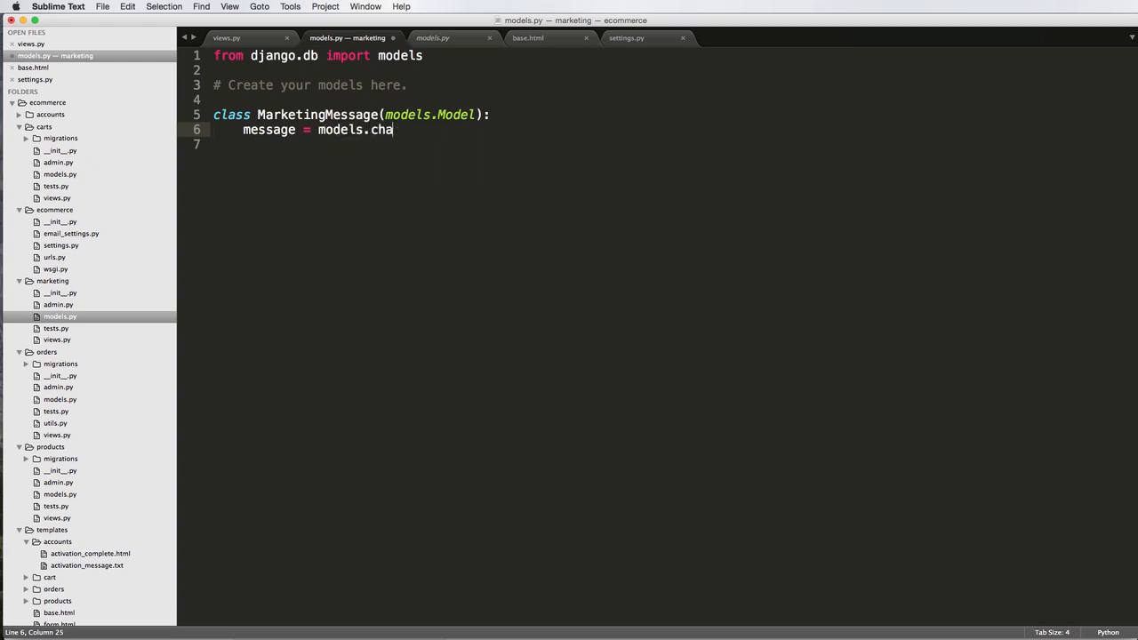
type("r")
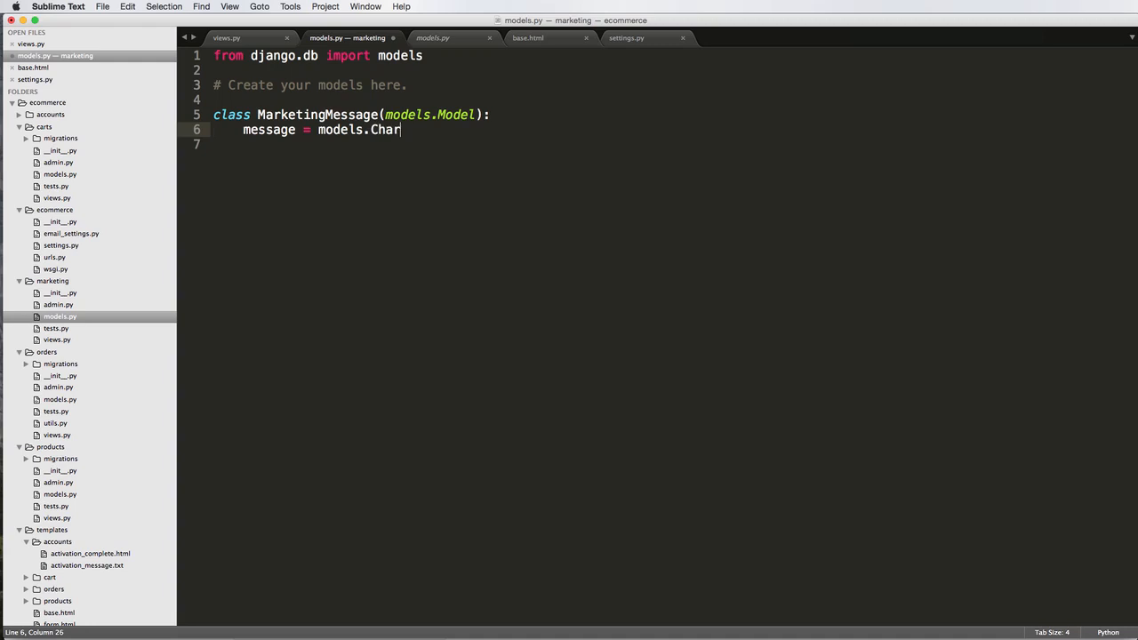
type("Field(max_;en)")
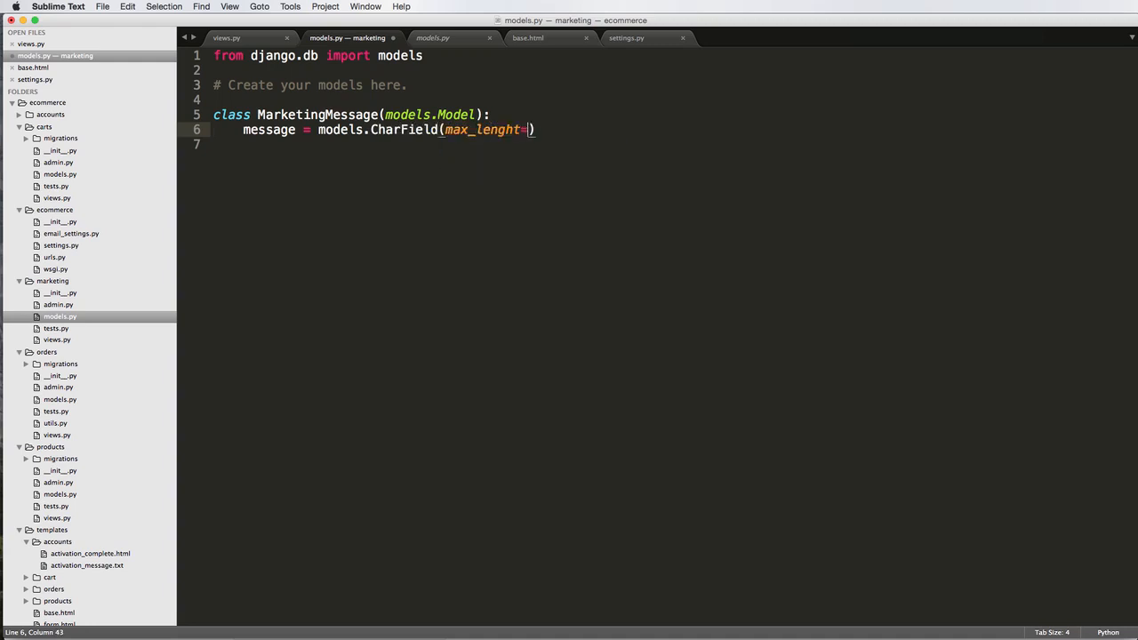
type("120)")
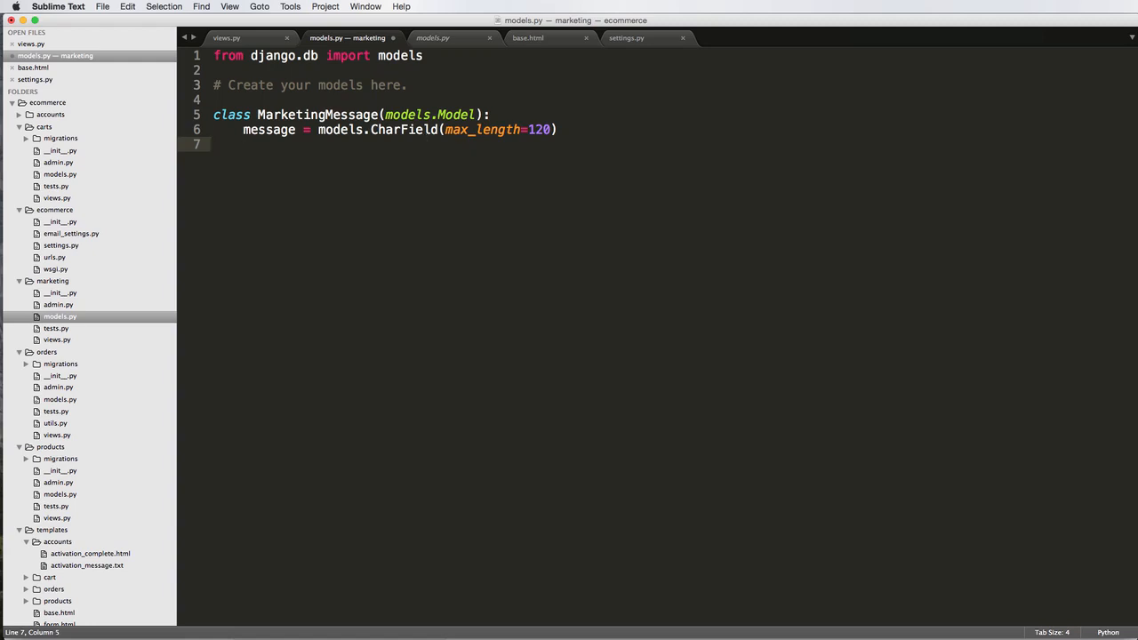
type("active = model")
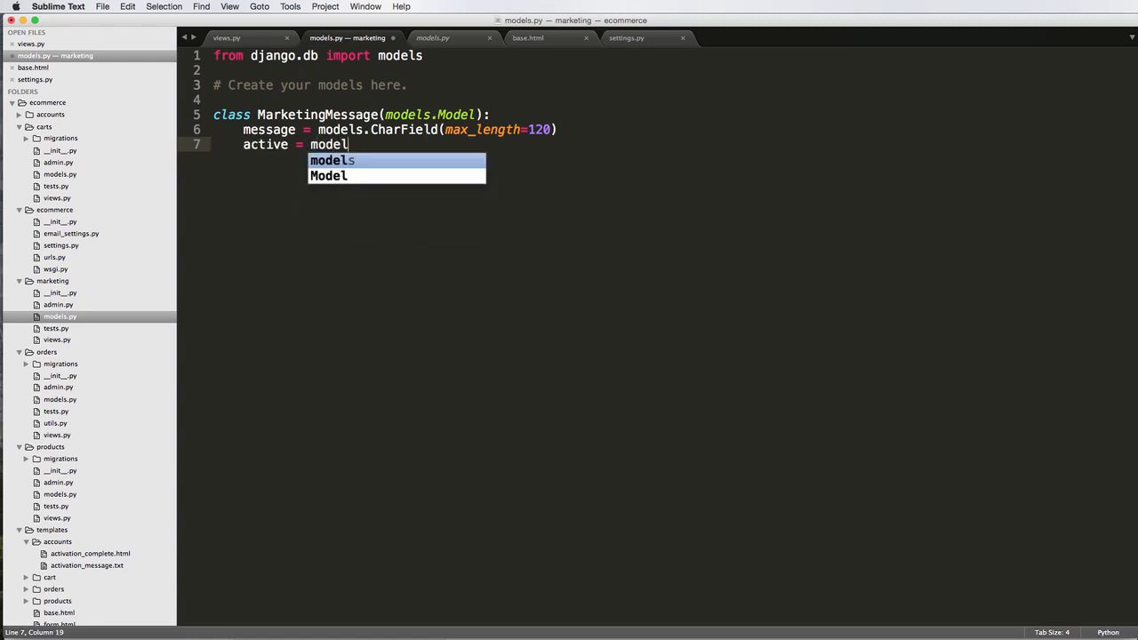
type("s.Boo")
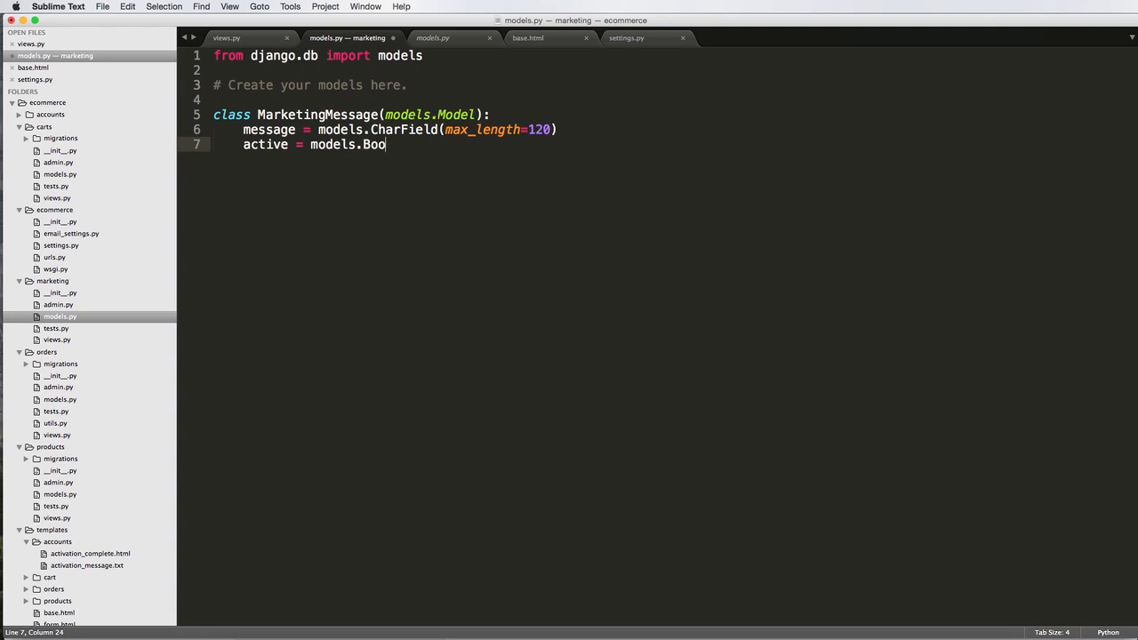
type("leanField()")
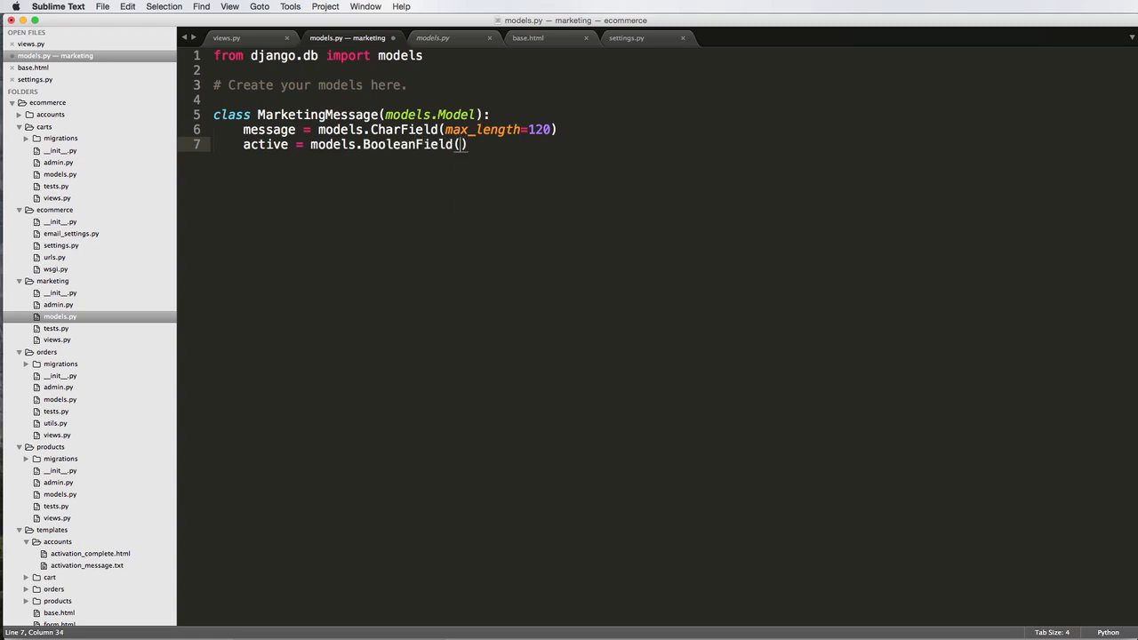
type("default=Tr")
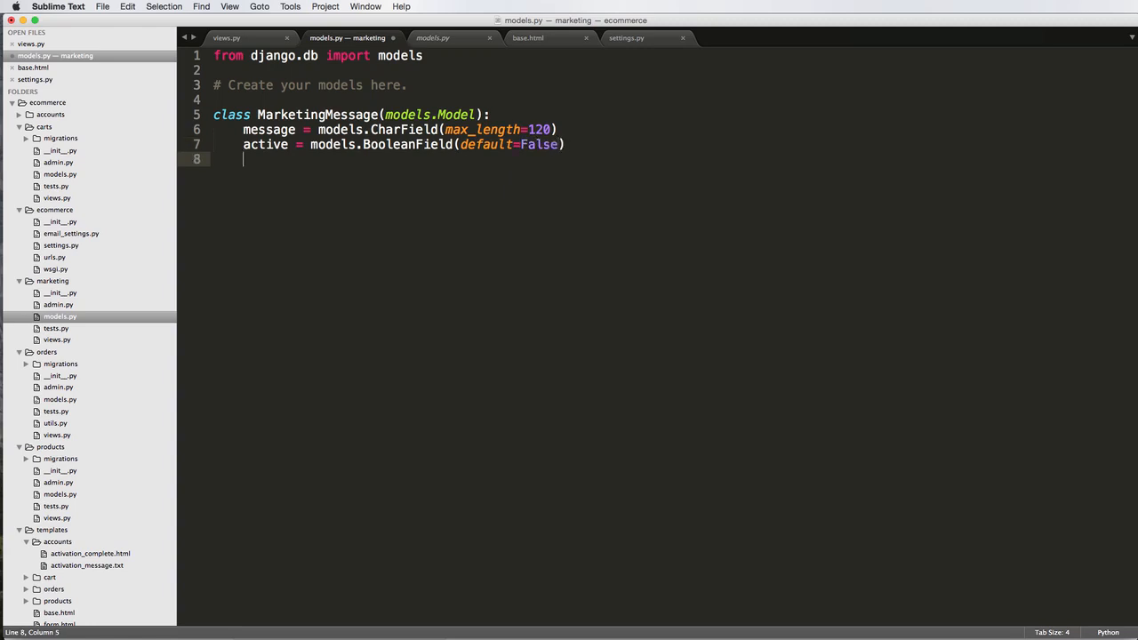
Add a timestamp DateTimeField with auto arguments set
type("time")
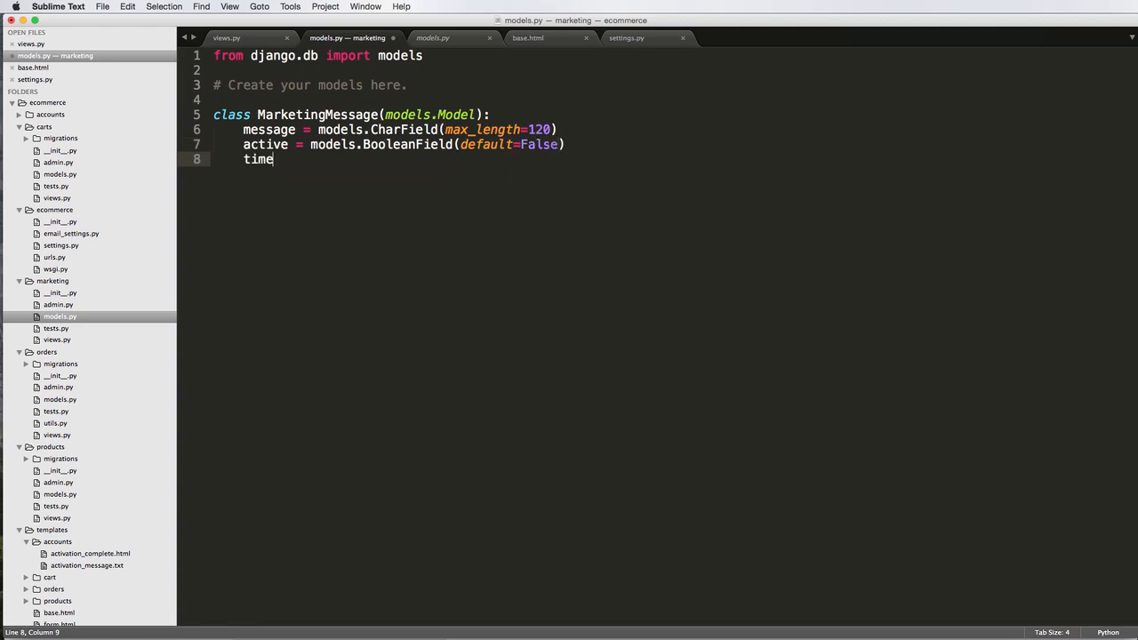
type("stamp = model")
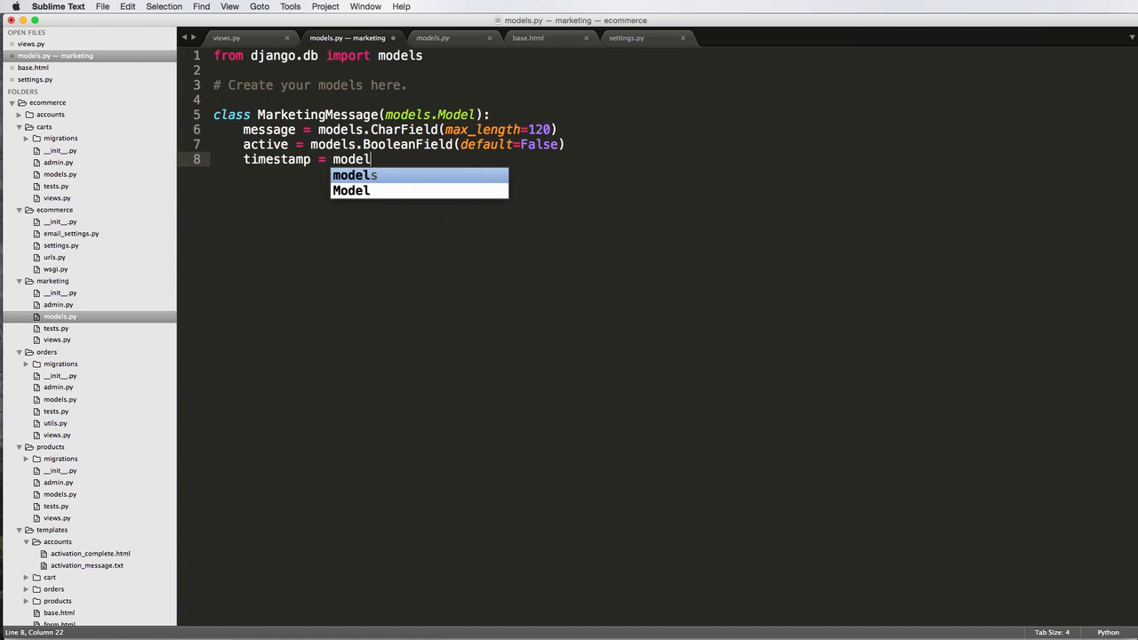
type("s.Dat")
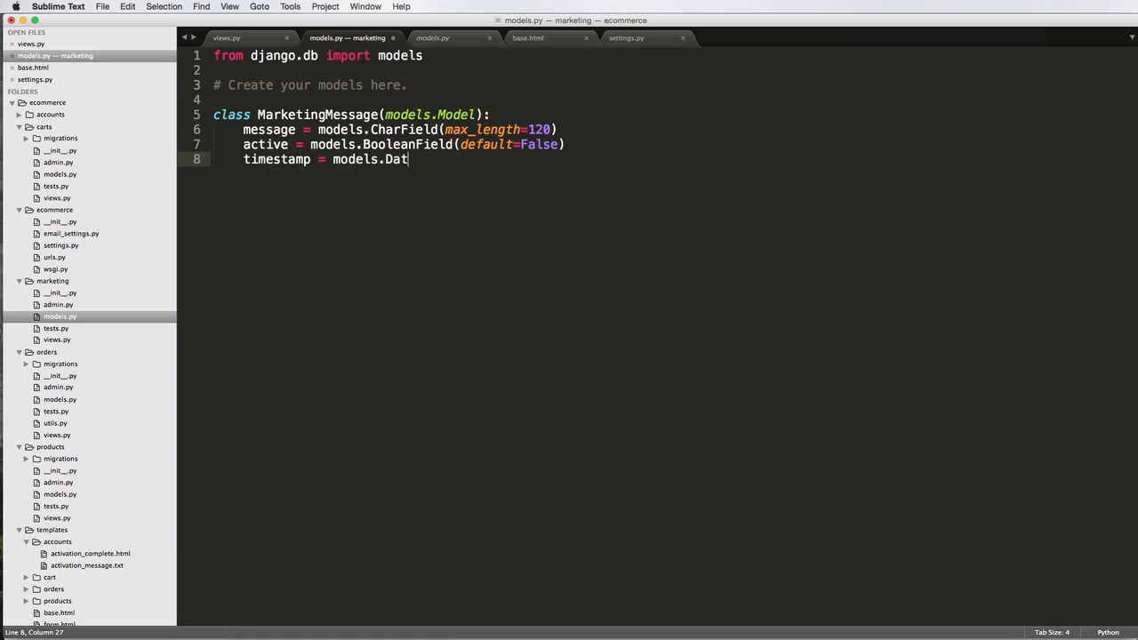
type("eTimeField()")
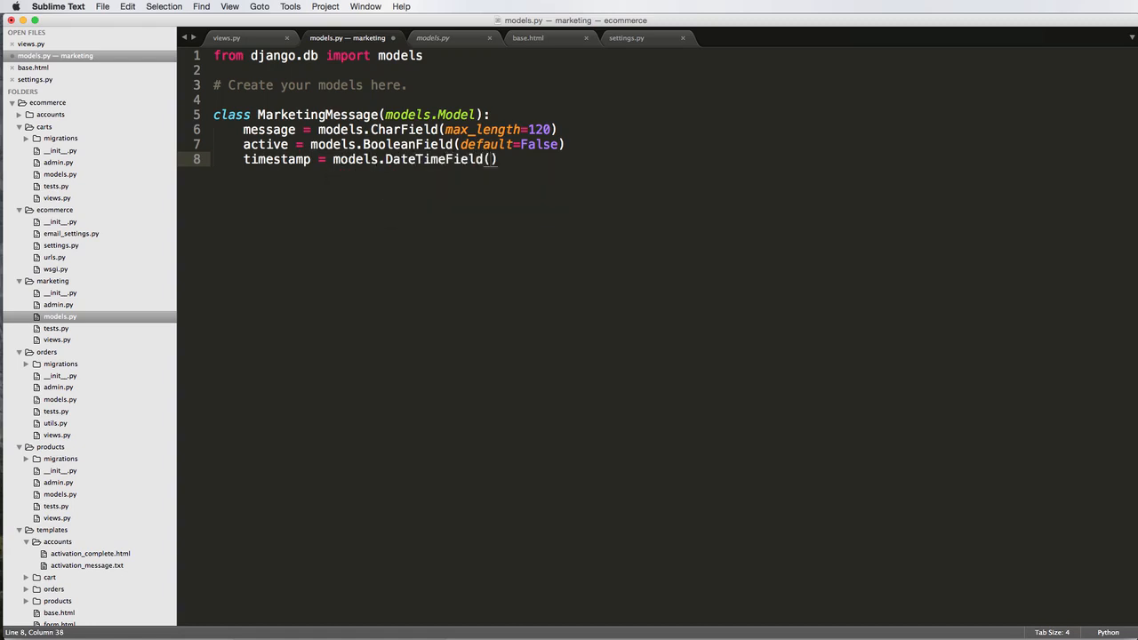
type("auto_now_ad")
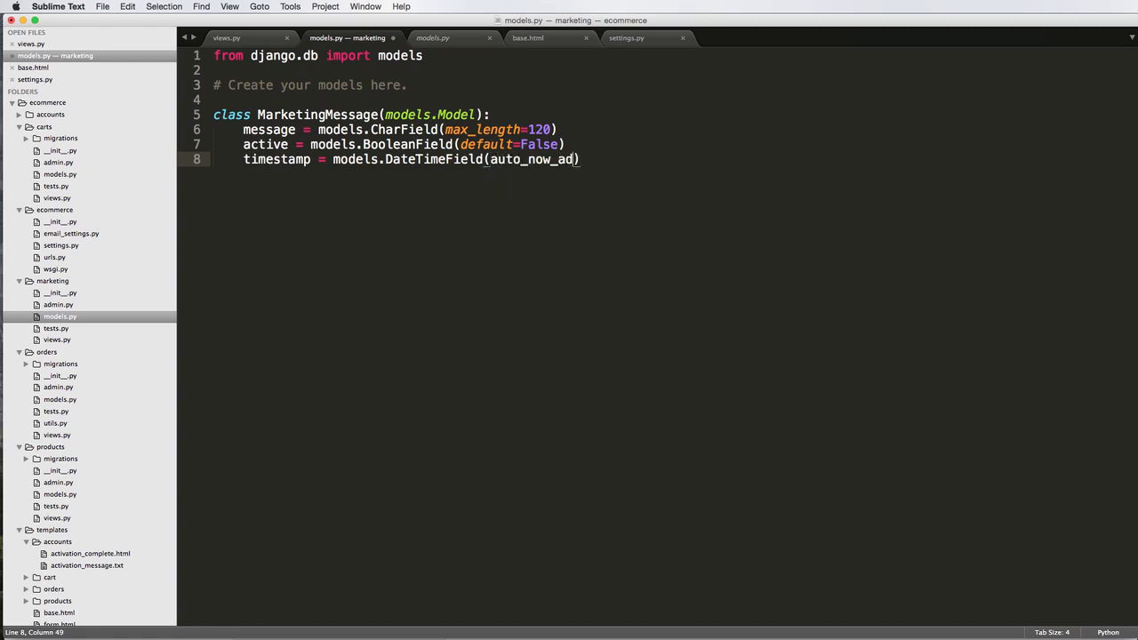
type("=True, auto_now=False")
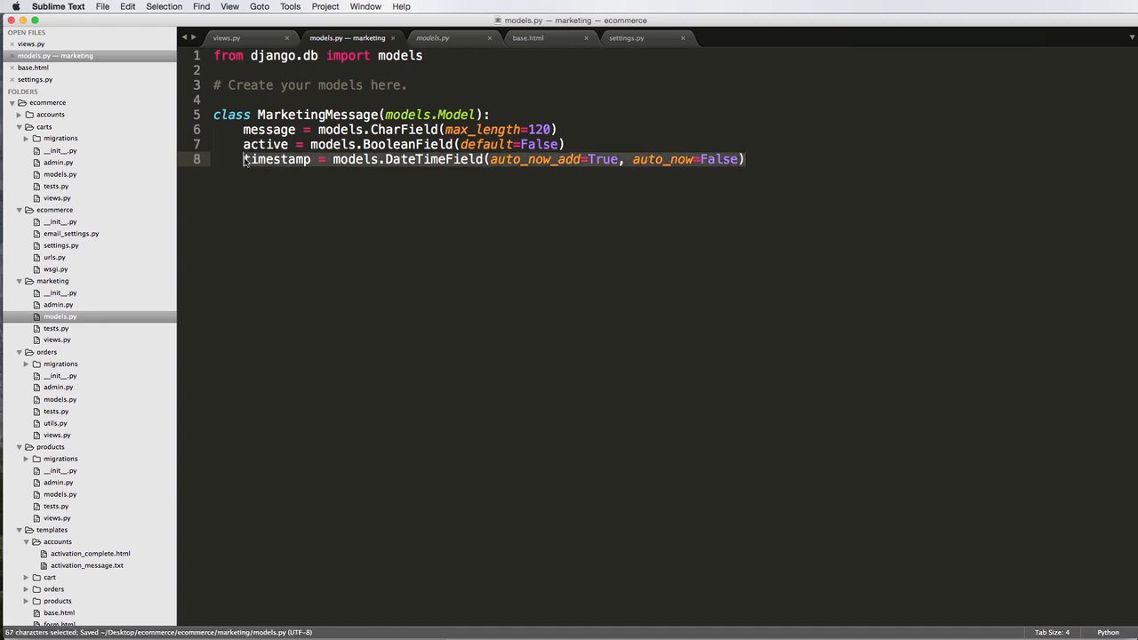
Duplicate the timestamp line into updated, start_date and end_date, allowing null and blank on dates
key("cmd+v")
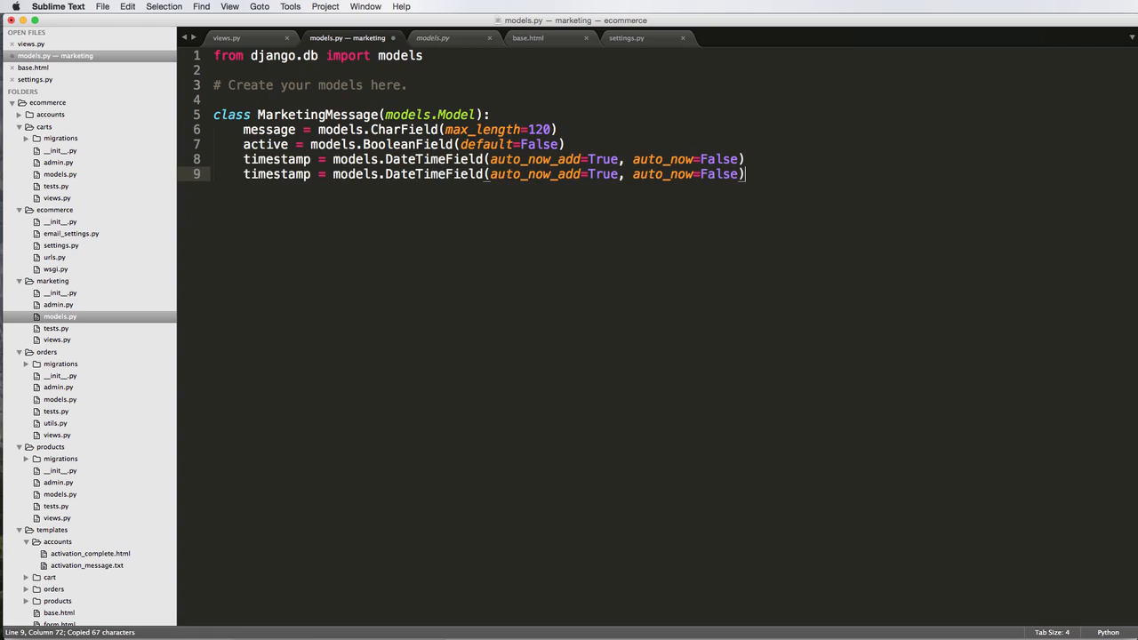
type("updated")
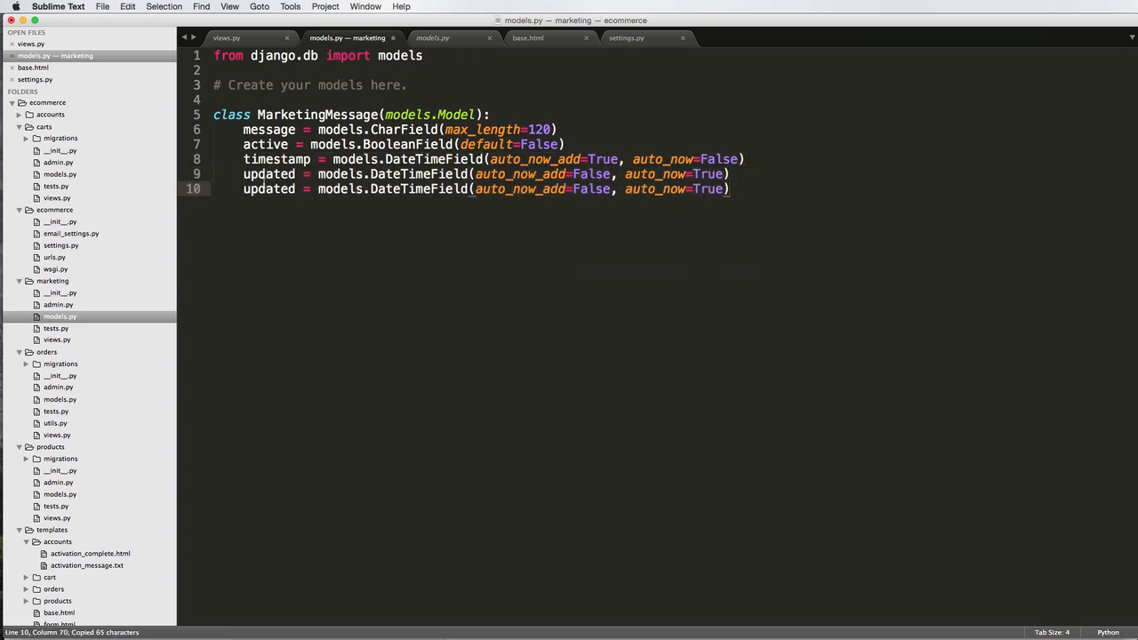
type("start_dat")
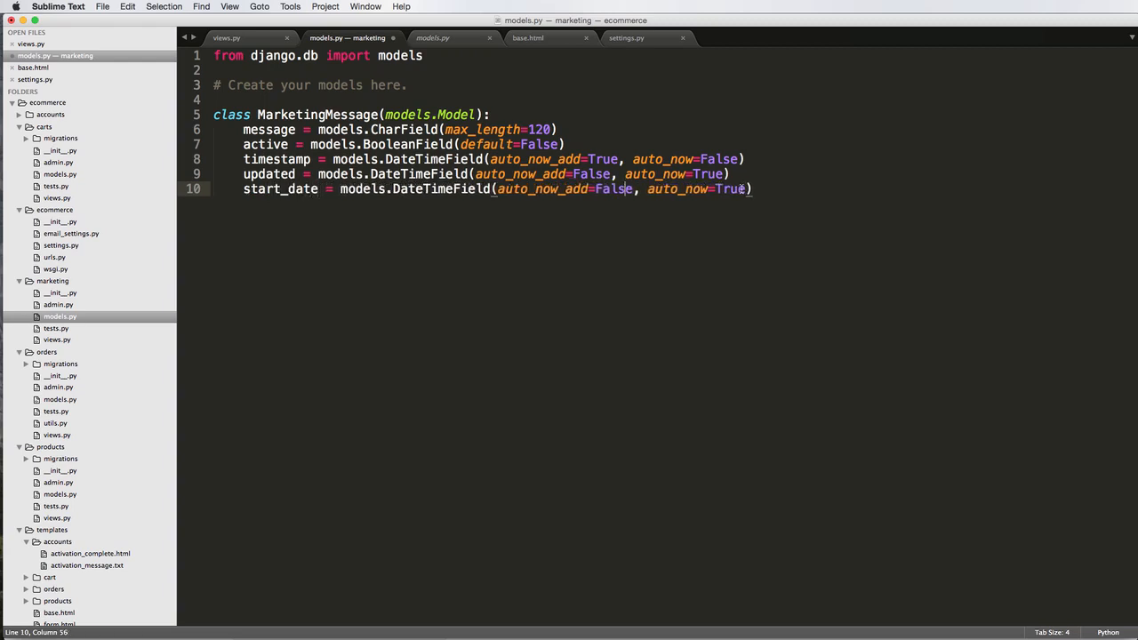
type("false,")
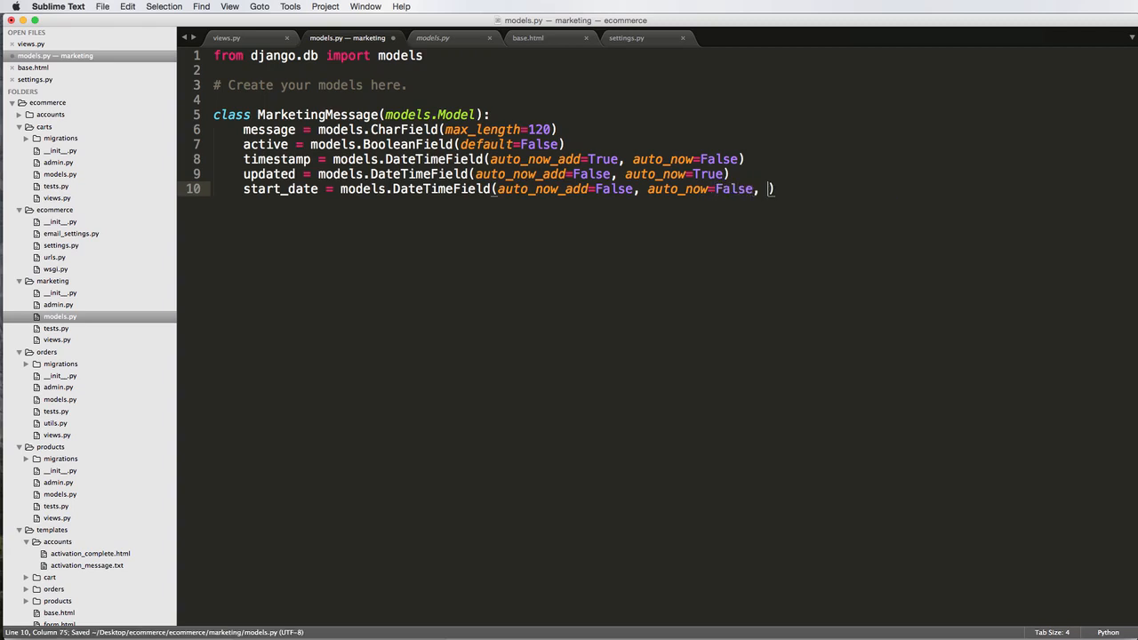
type("null=True, blank=True")
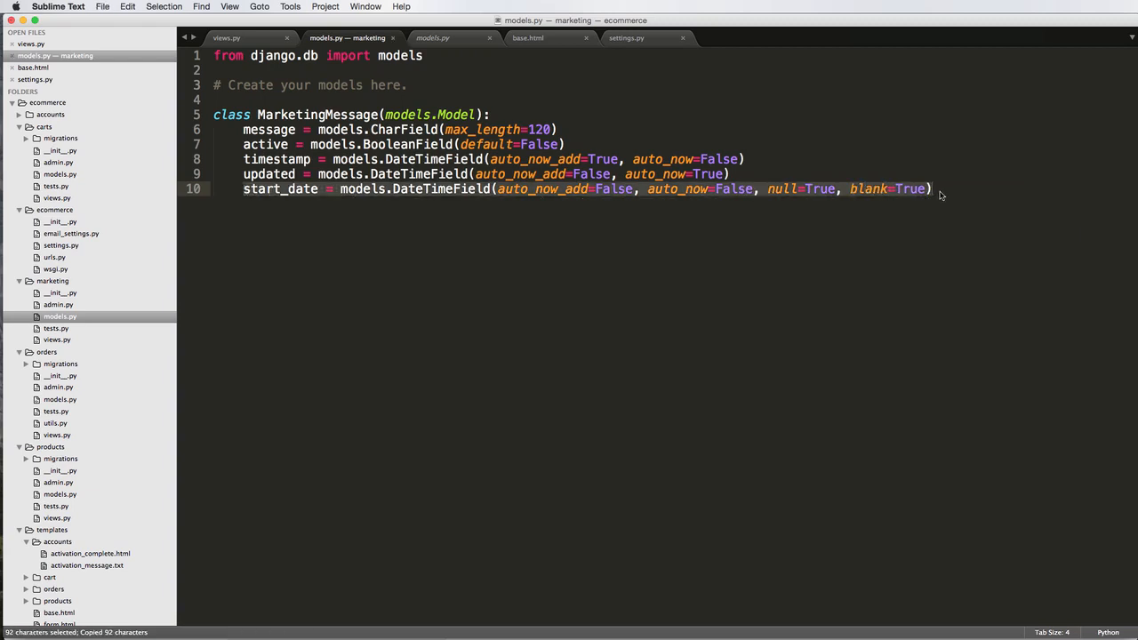
key("cmd+v")
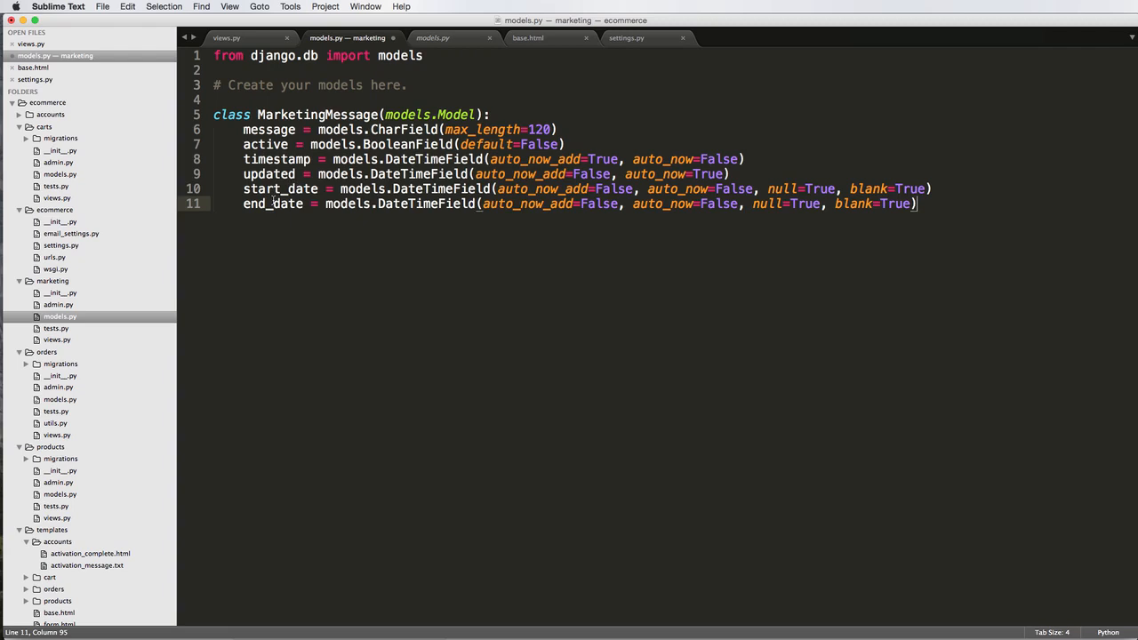
left_click(272, 203)
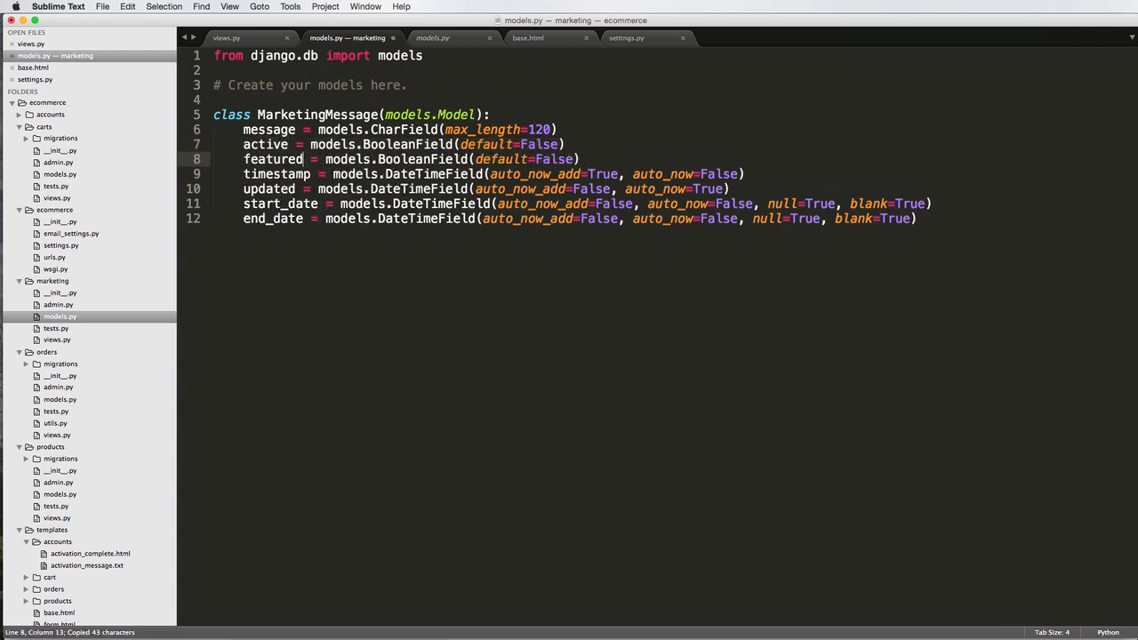
Add a featured BooleanField defaulting to False, then add and remove an order IntegerField (default=0)
type("True")
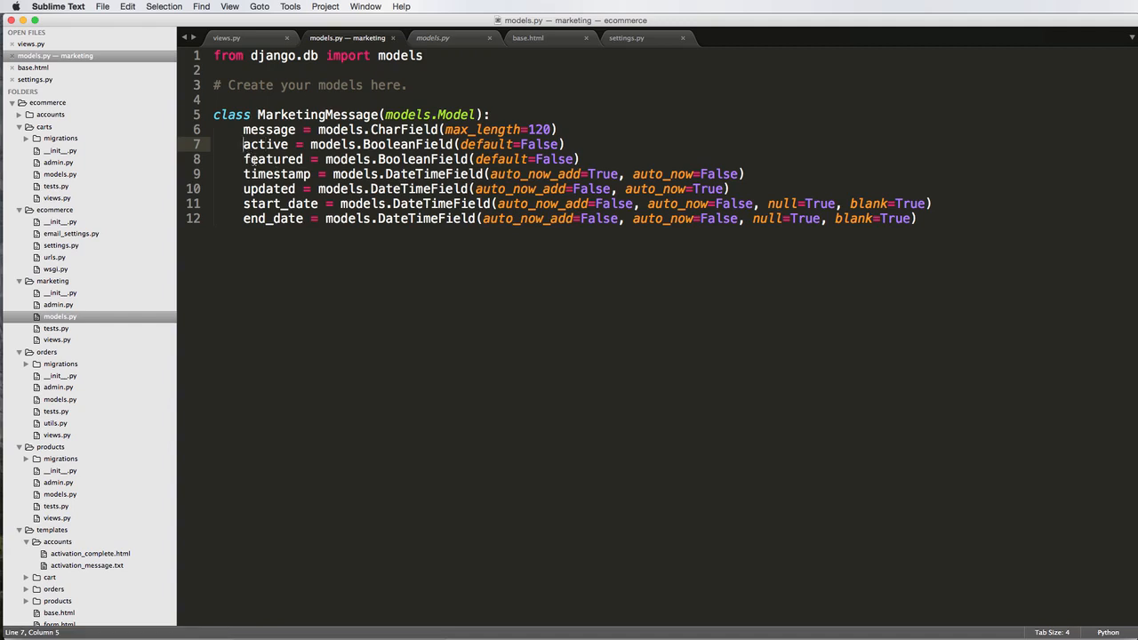
double_click(273, 160)
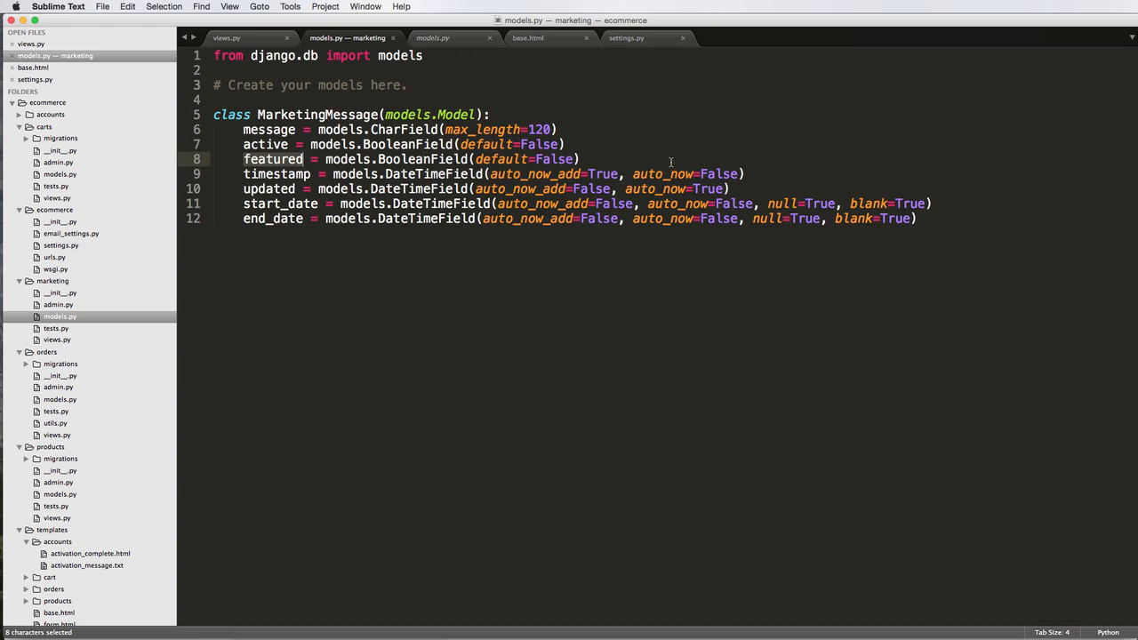
type("order = models")
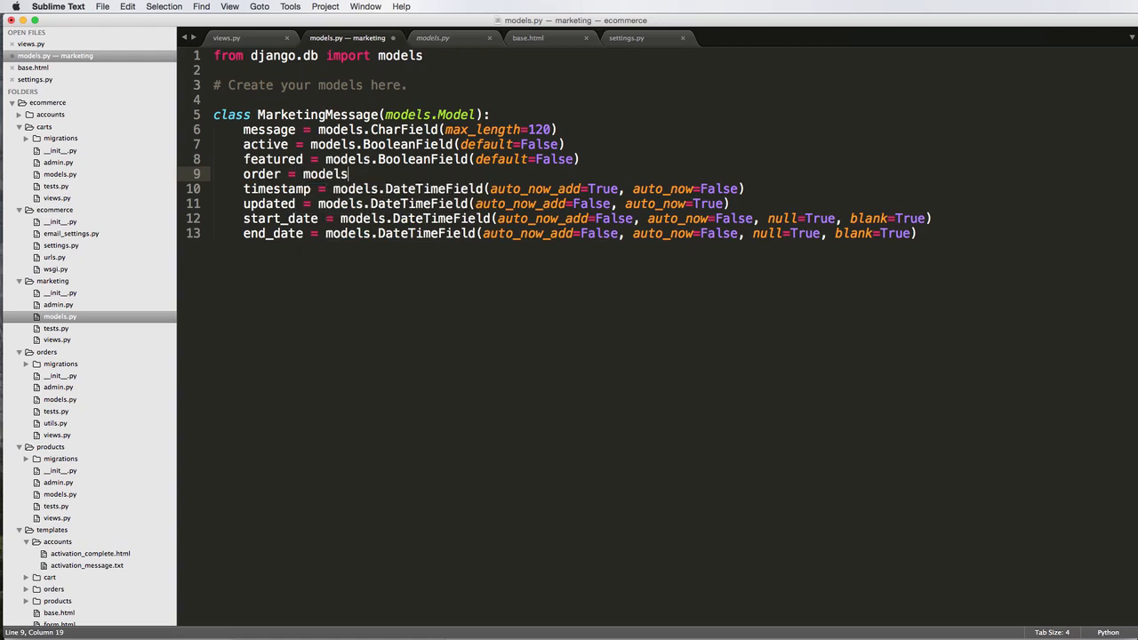
type(".IntegerFie")
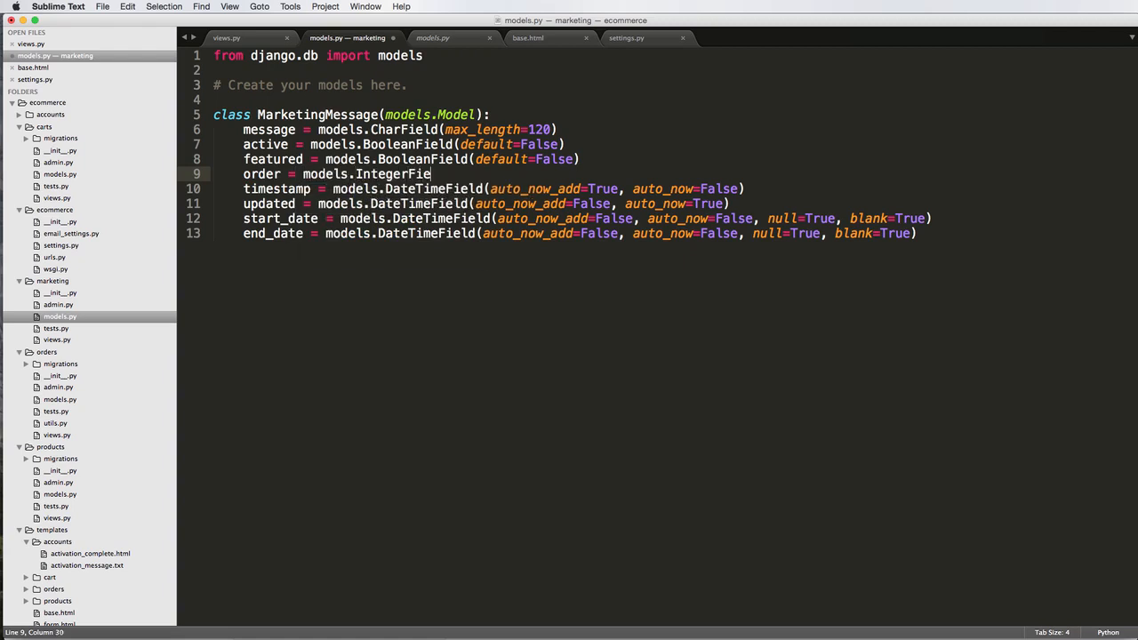
type("(default=0)")
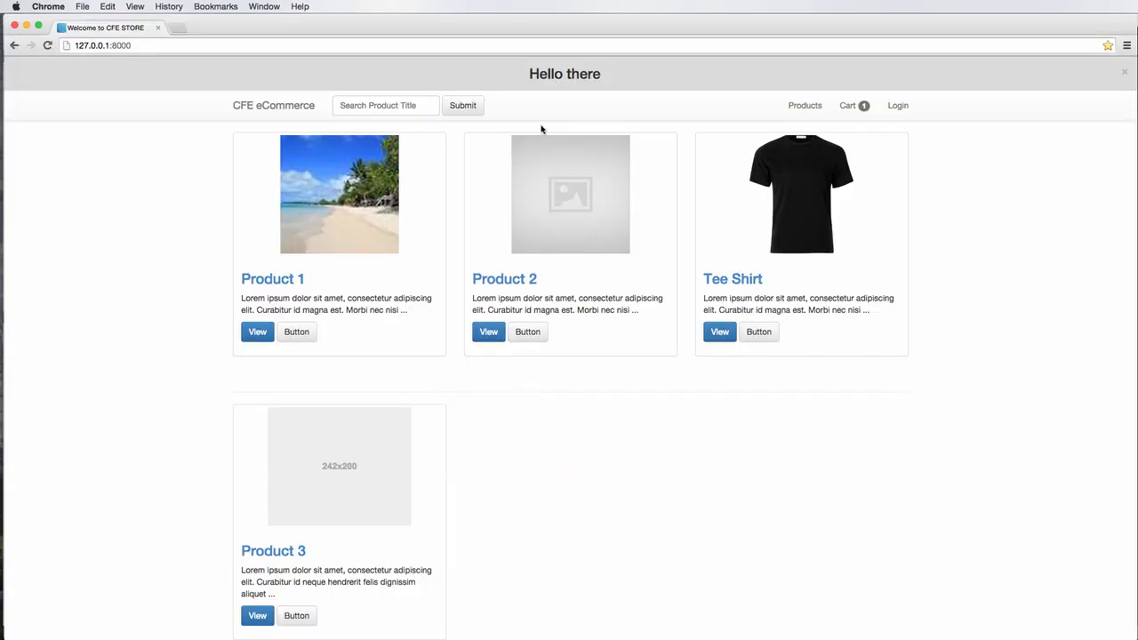
key("cmd+tab")
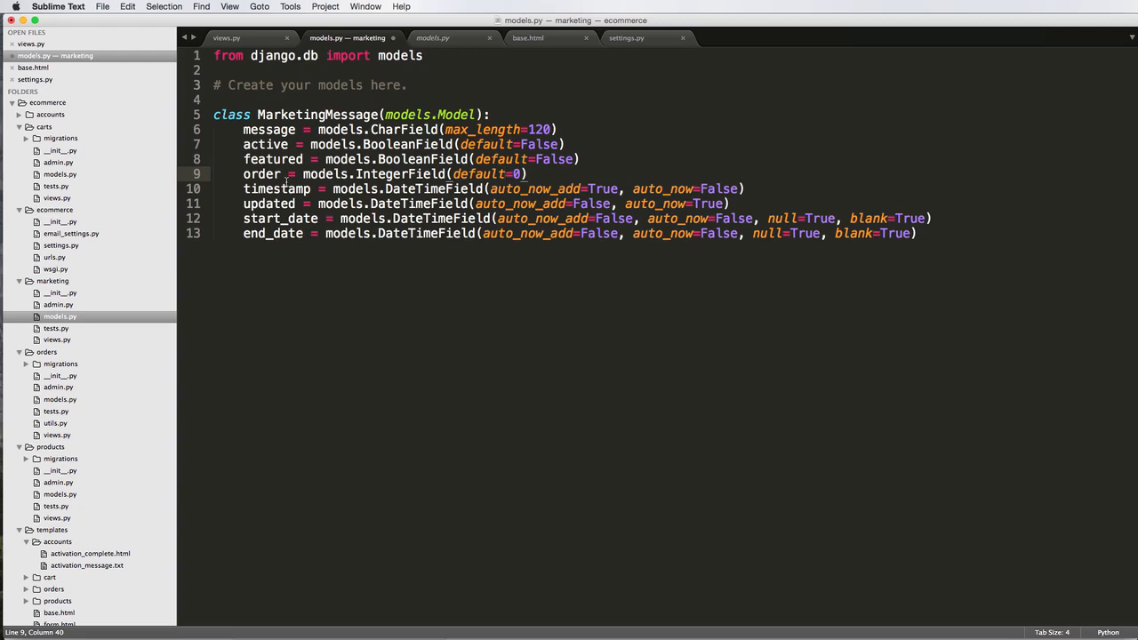
triple_click(356, 173)
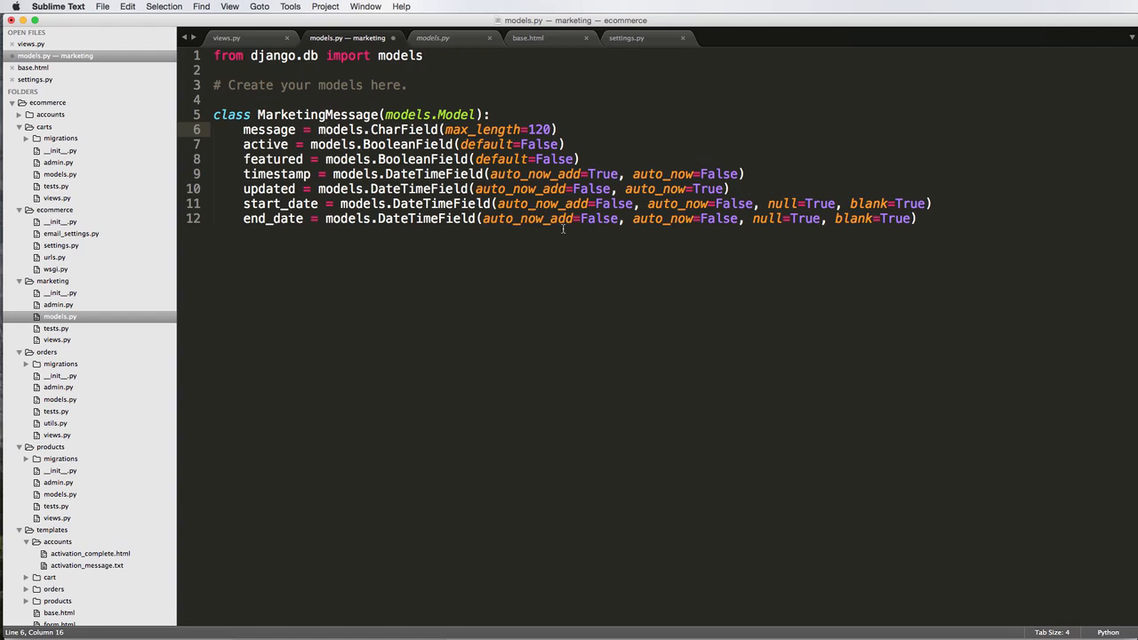
Highlight the message field name while explaining, then show the Hello there home page in Chrome
left_click(558, 129)
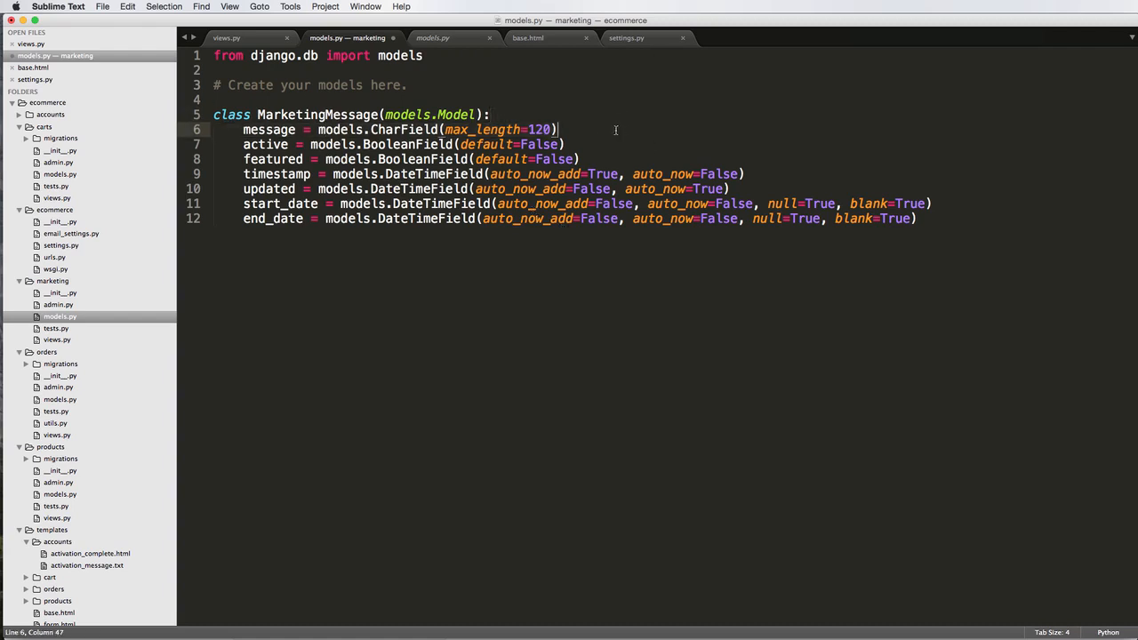
double_click(268, 129)
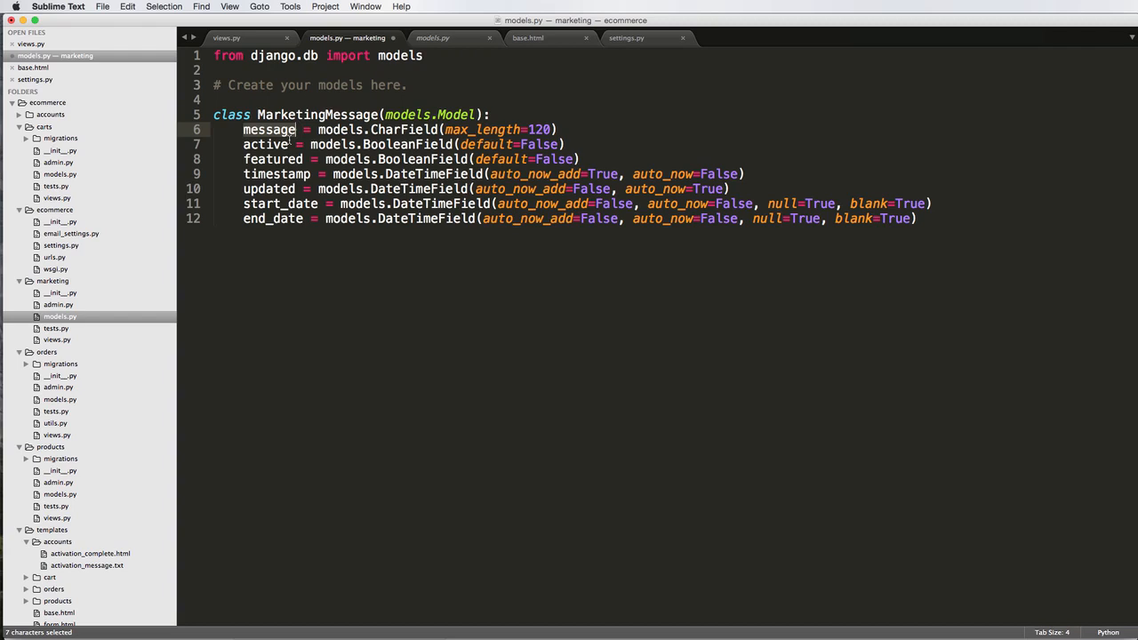
left_click(472, 114)
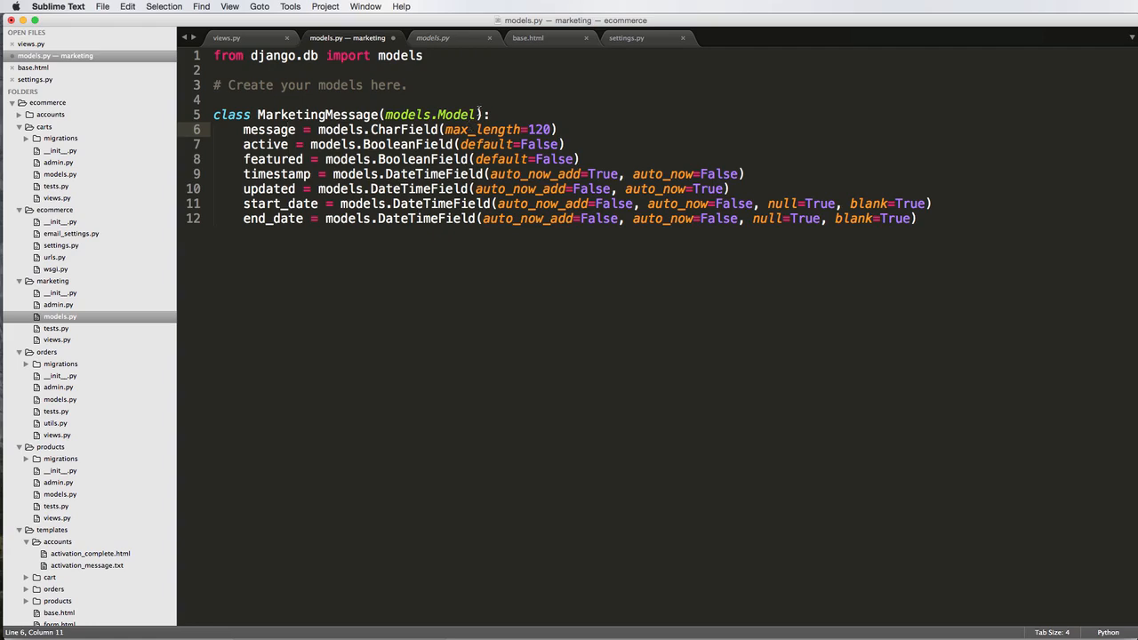
mouse_move(489, 77)
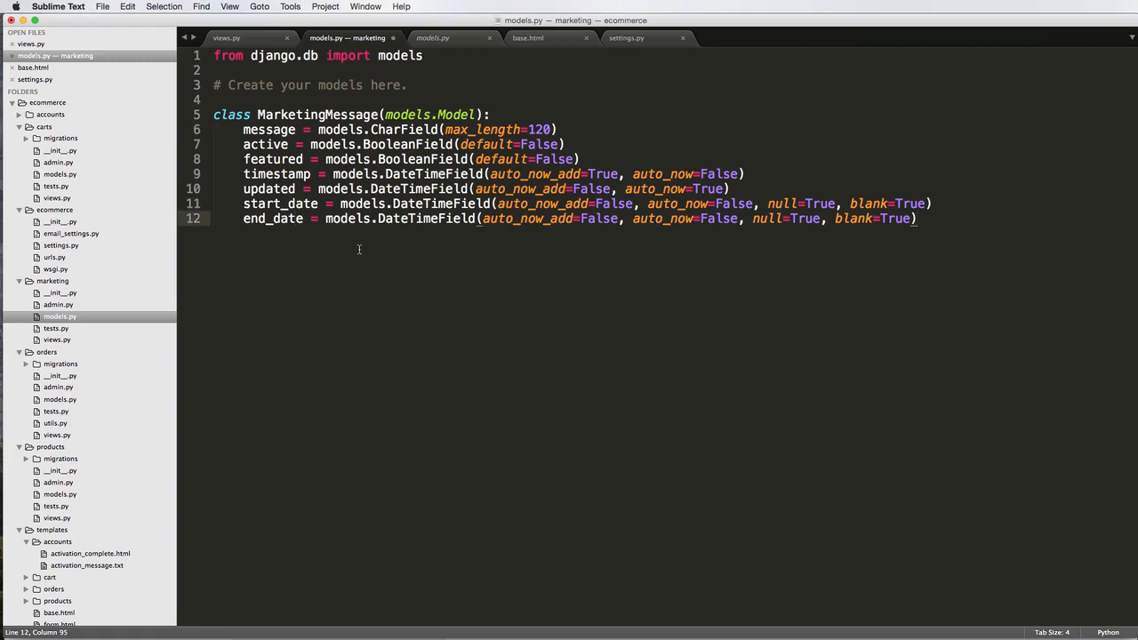
mouse_move(410, 245)
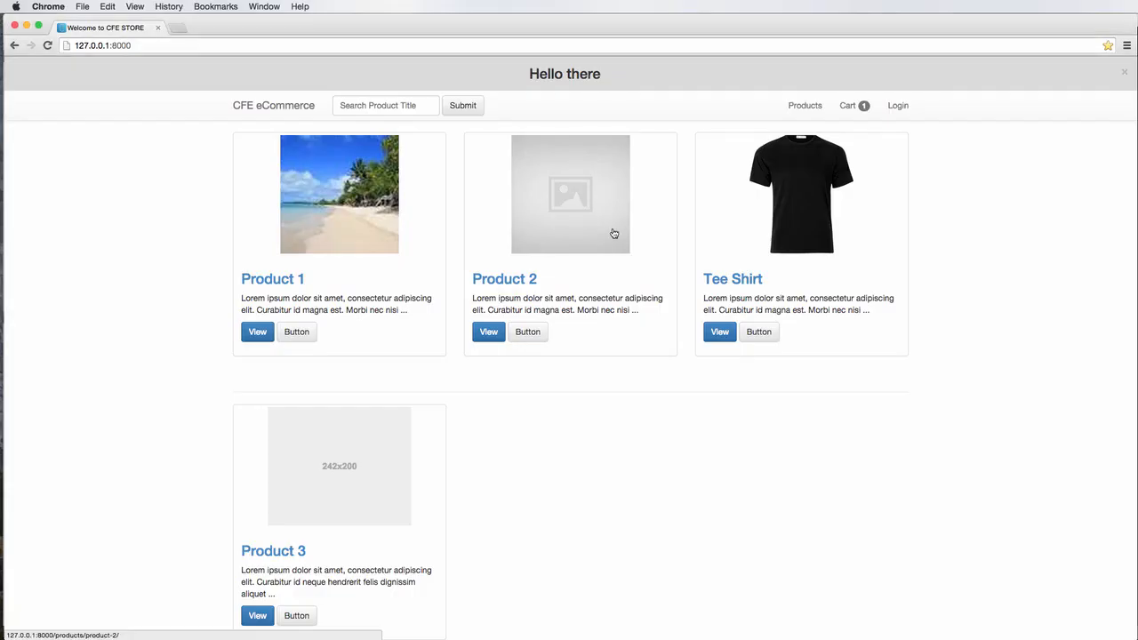
Leave the Chrome store page and return to the MarketingMessage model code
key("cmd+tab")
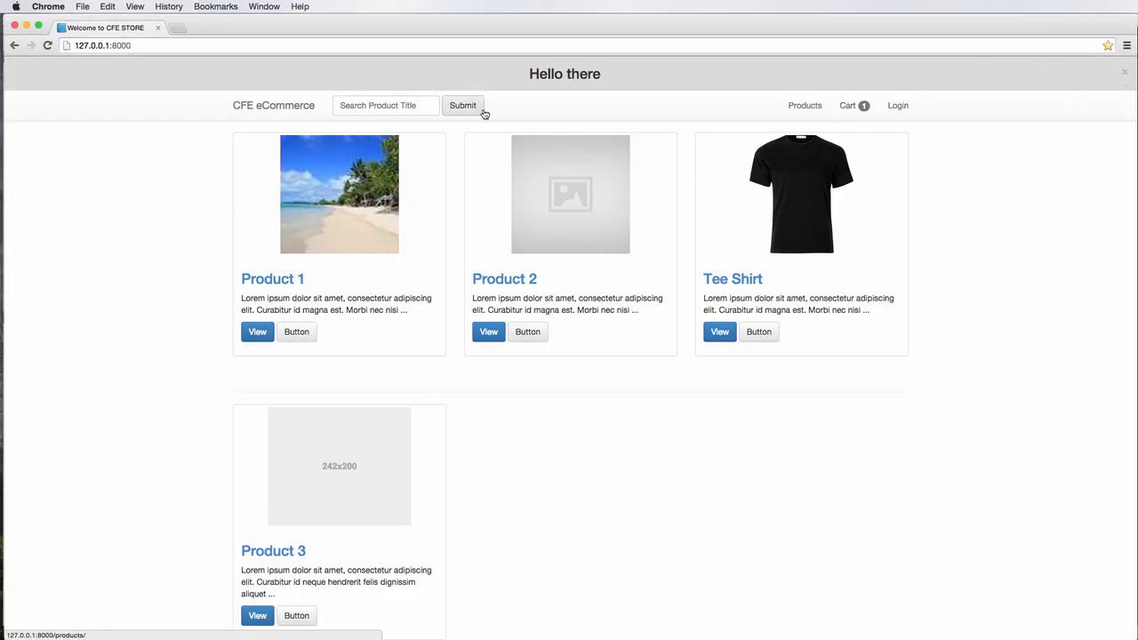
left_click(488, 332)
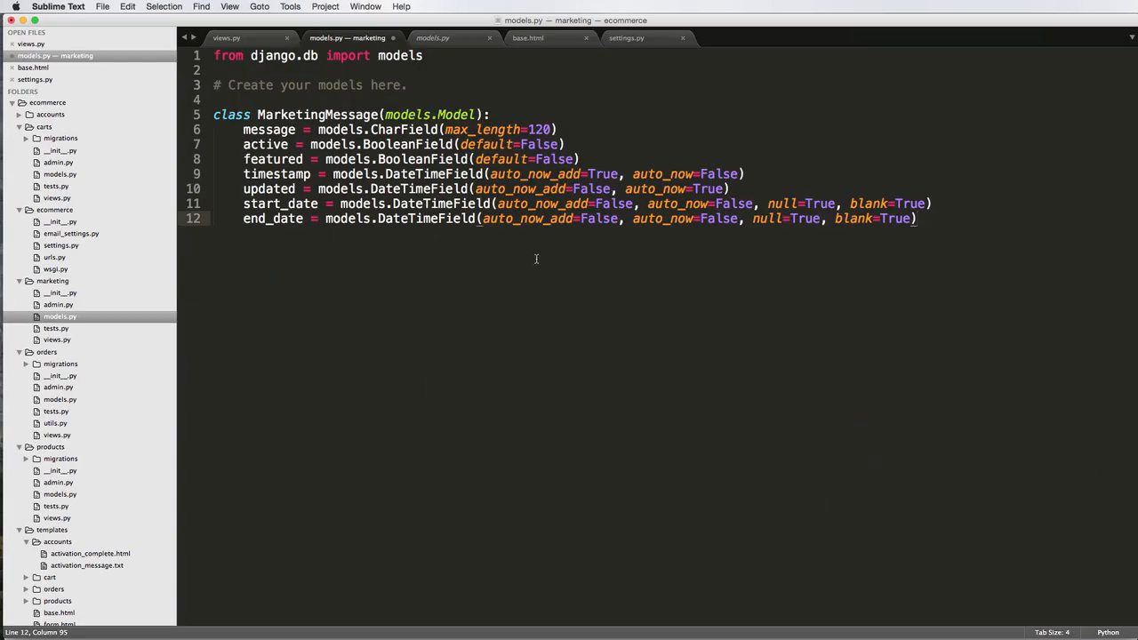
mouse_move(541, 259)
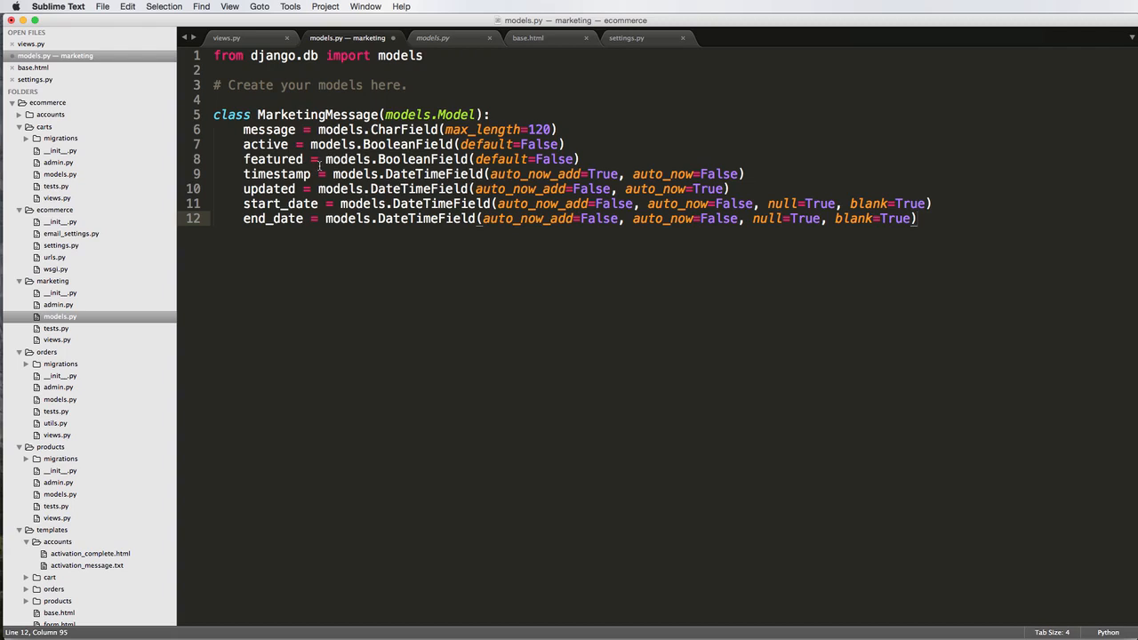
mouse_move(519, 301)
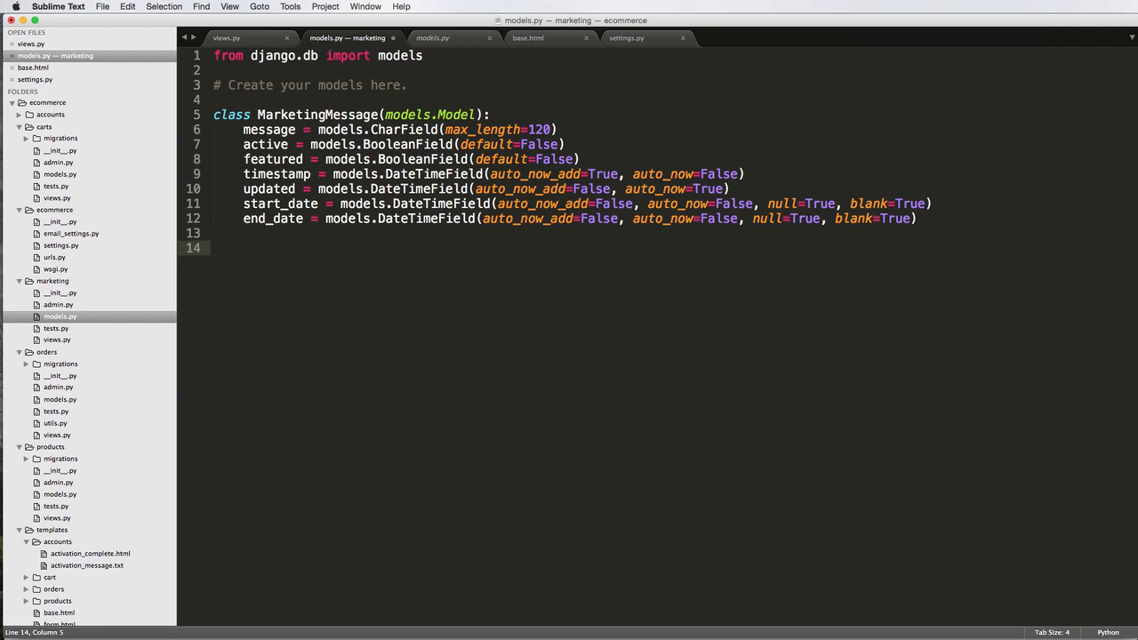
Add a def __unicode__(self): method with a return statement to MarketingMessage
type("def")
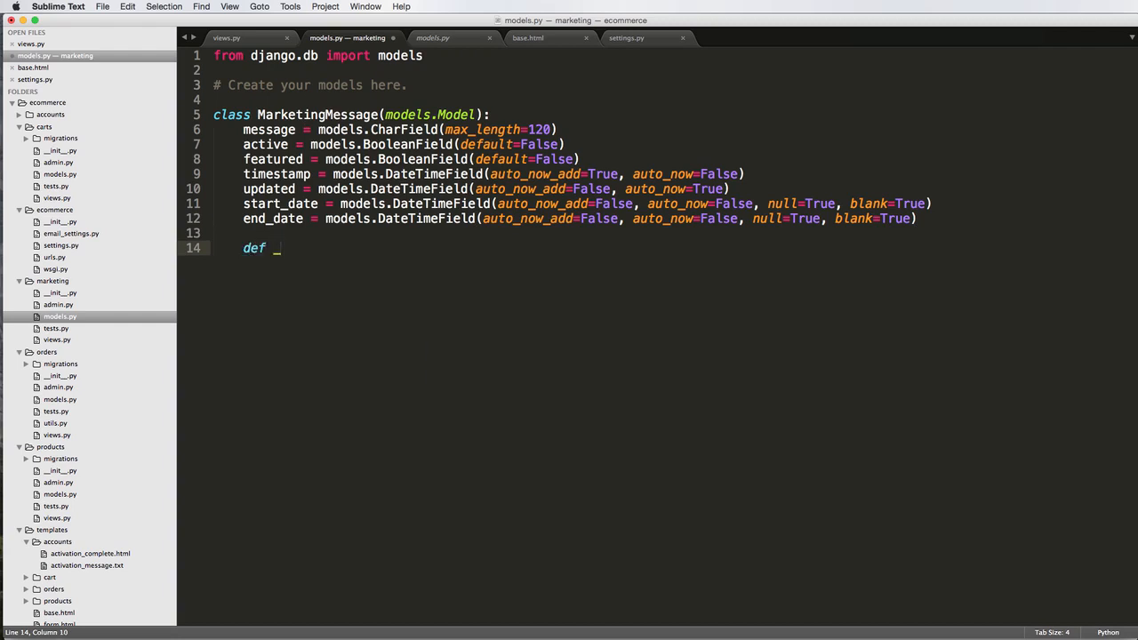
type("__un")
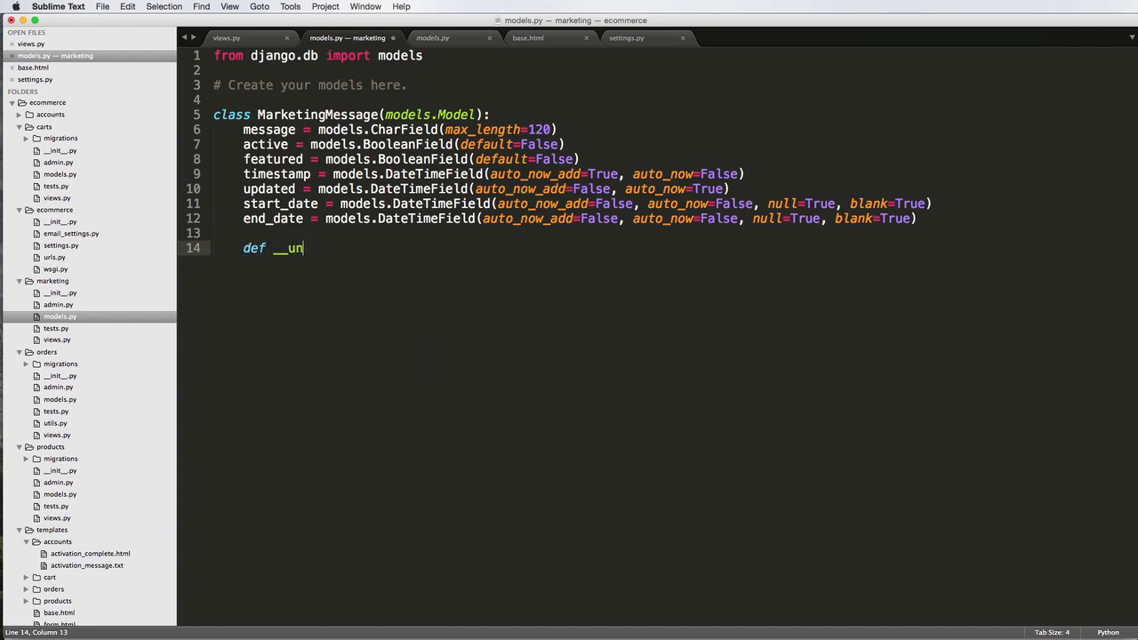
type("icode__")
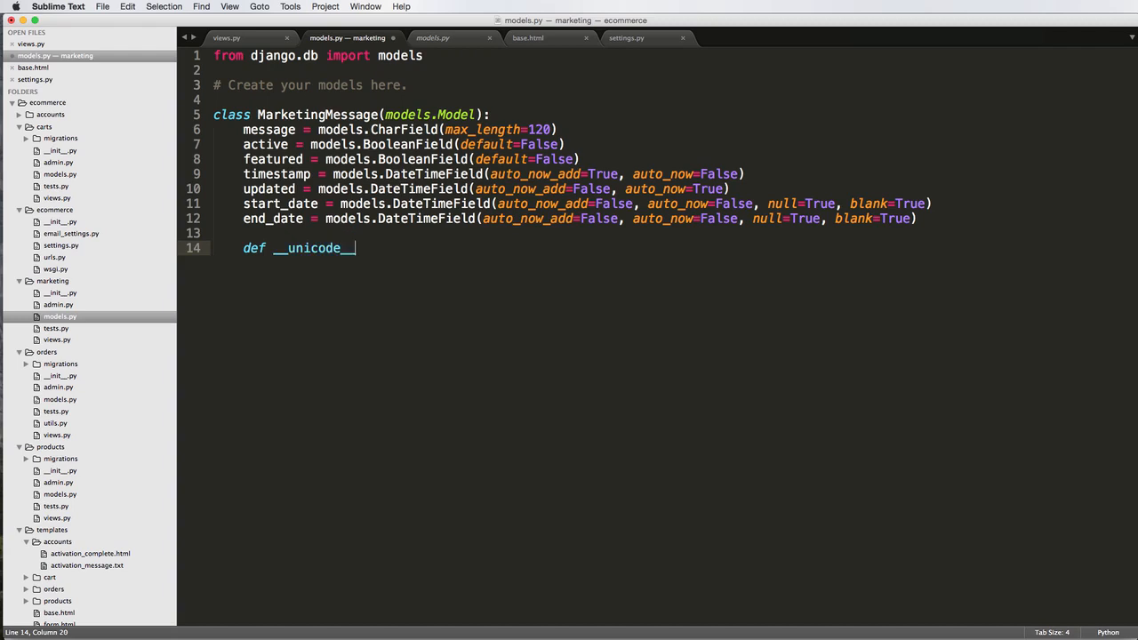
type("(self):")
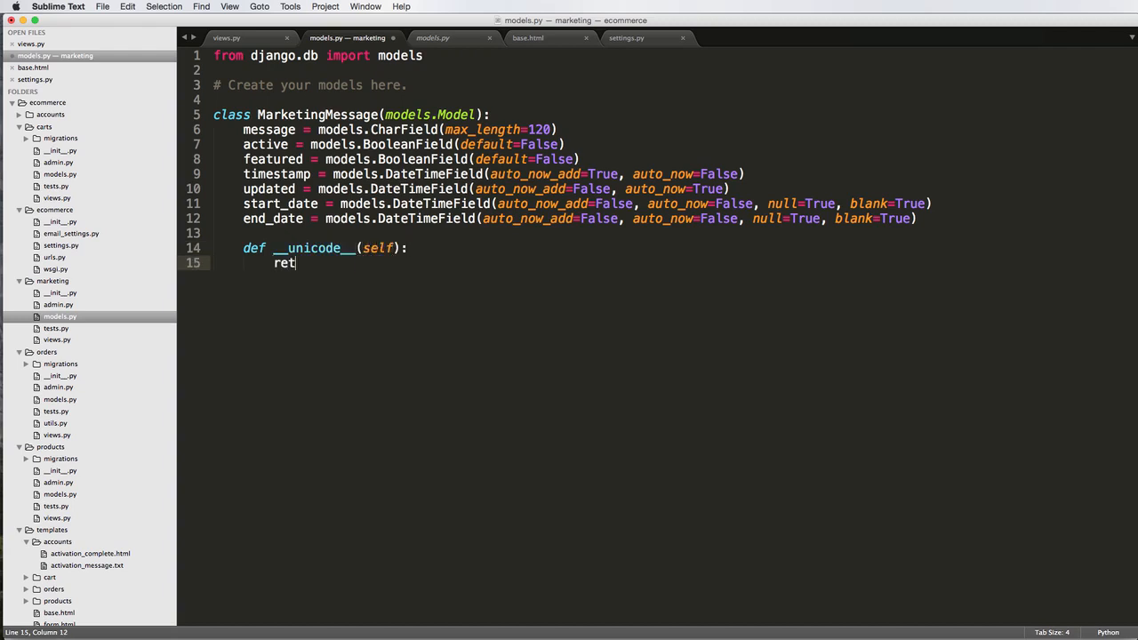
type("urn self.a")
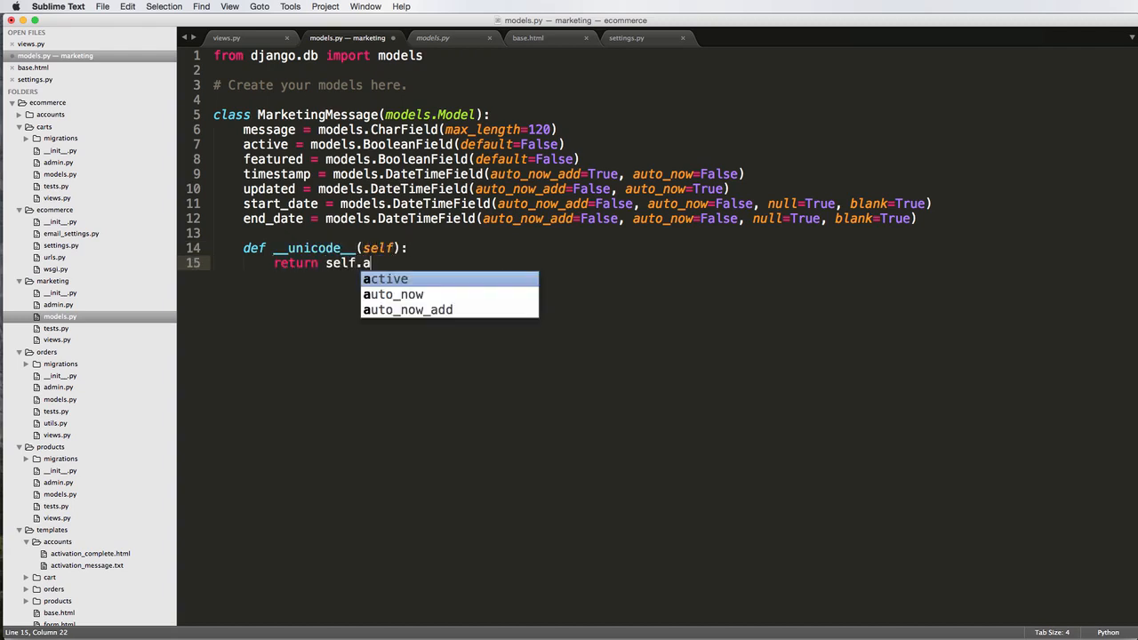
key("tab")
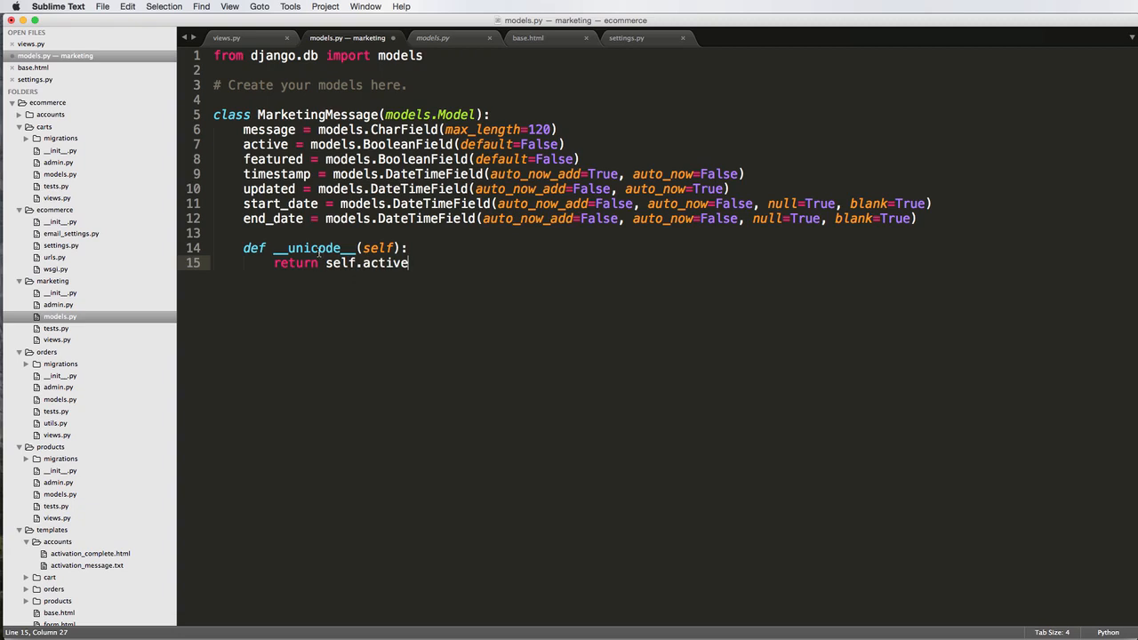
Make __unicode__ return str(self.message[:12])
double_click(385, 262)
type("message[\"")
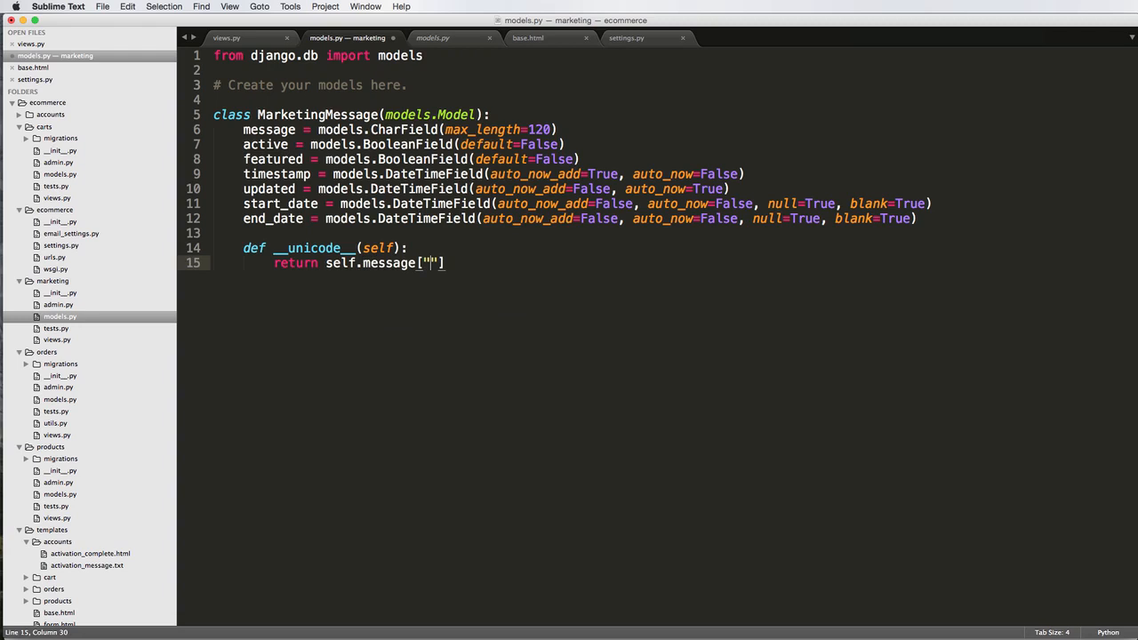
type("[:")
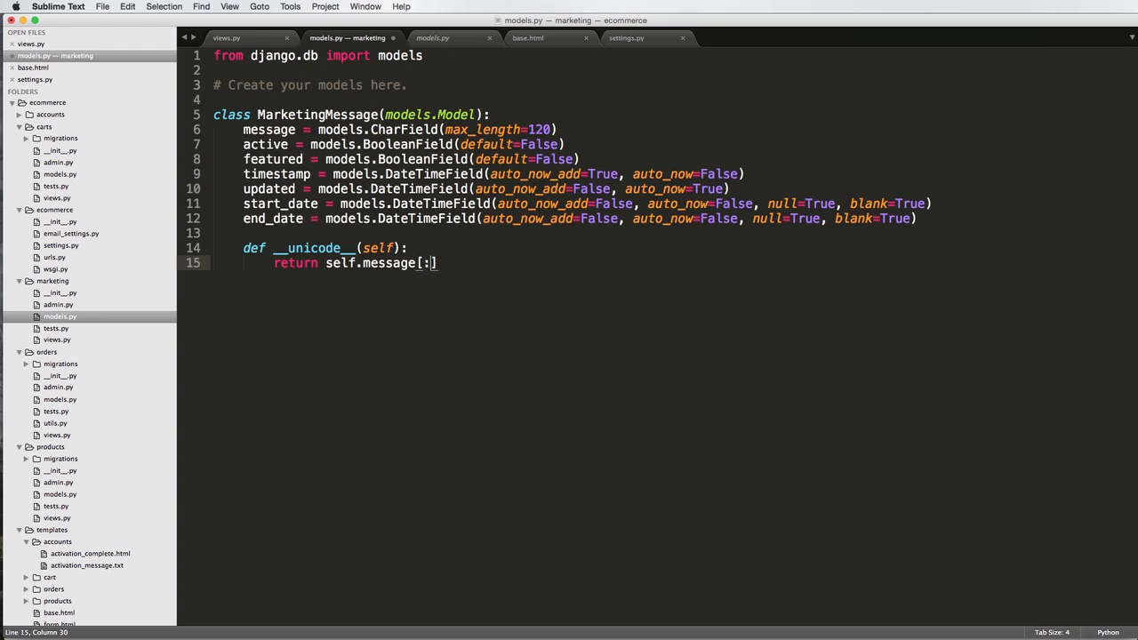
type("12")
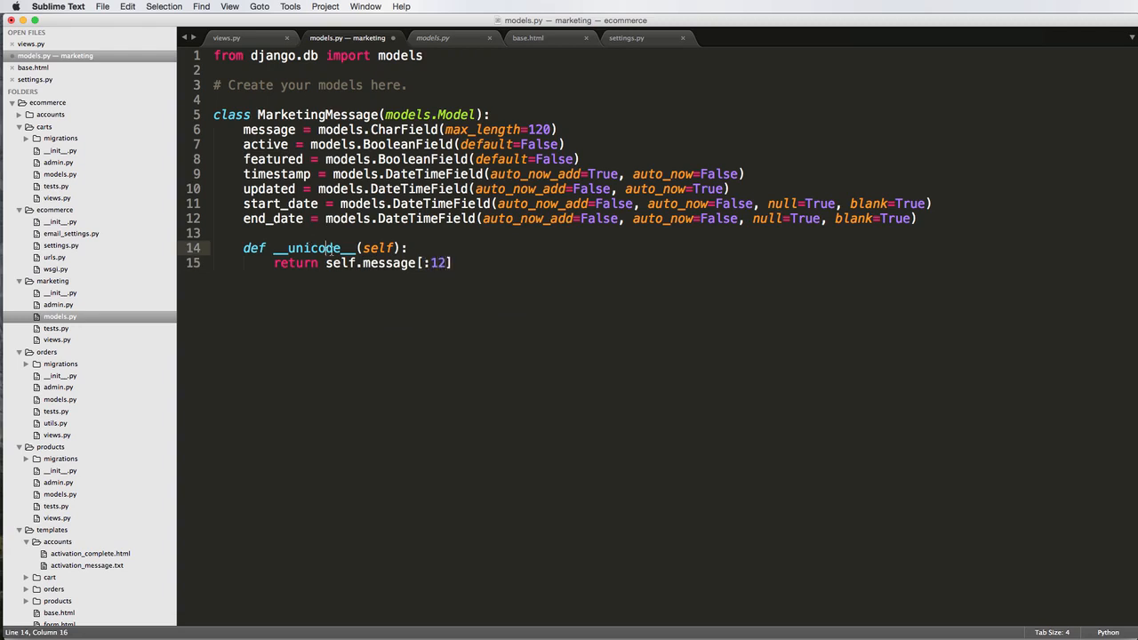
left_click(317, 262)
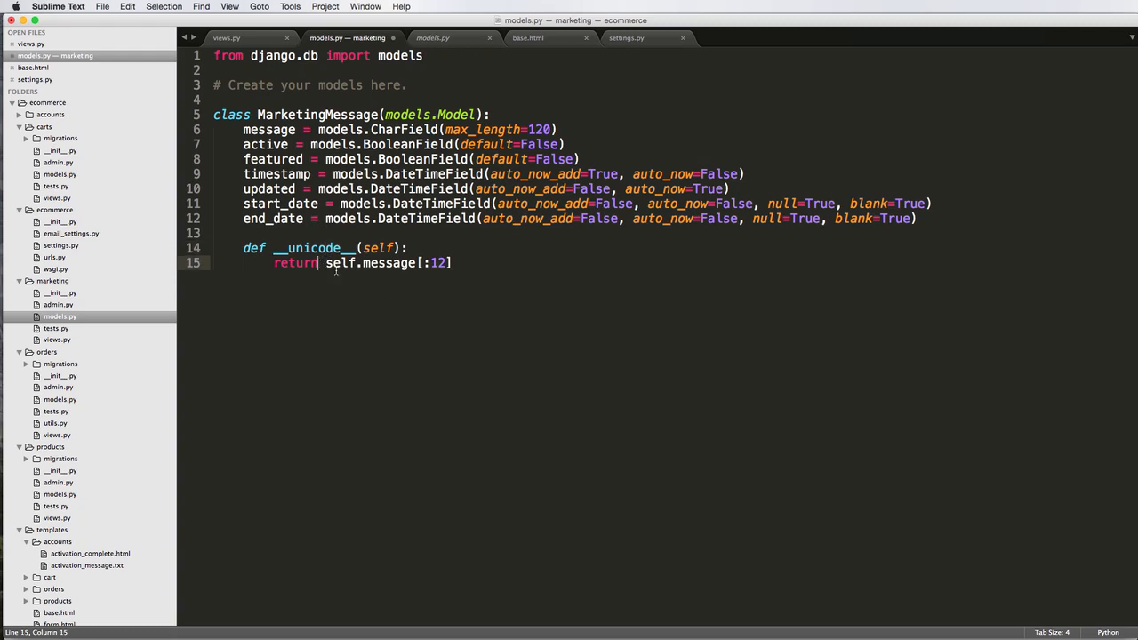
type("str(")
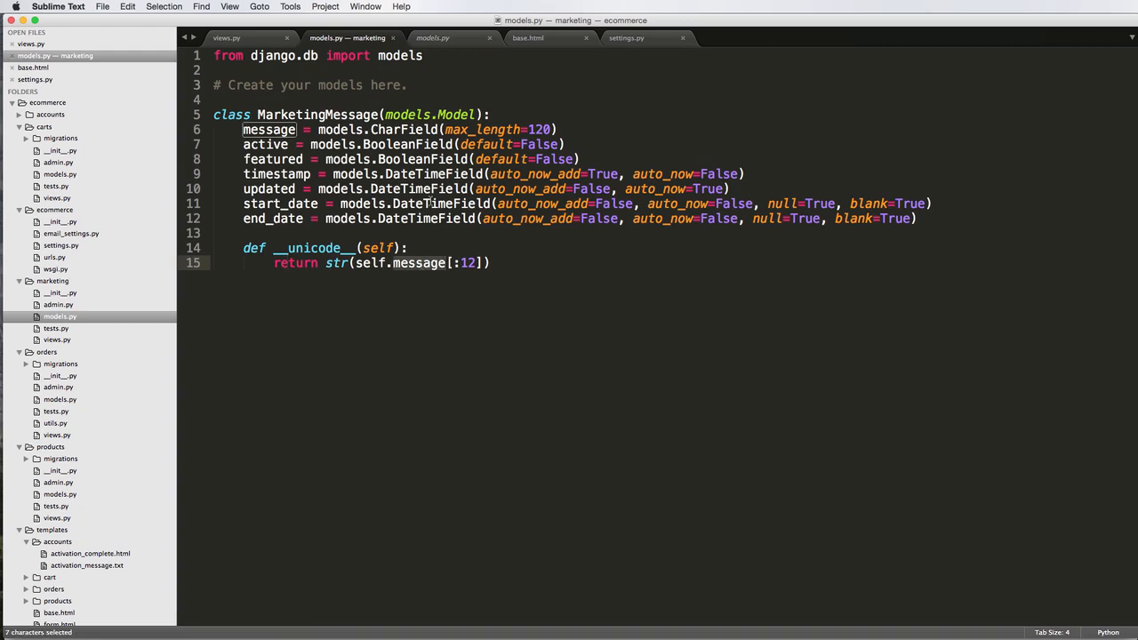
left_click(491, 263)
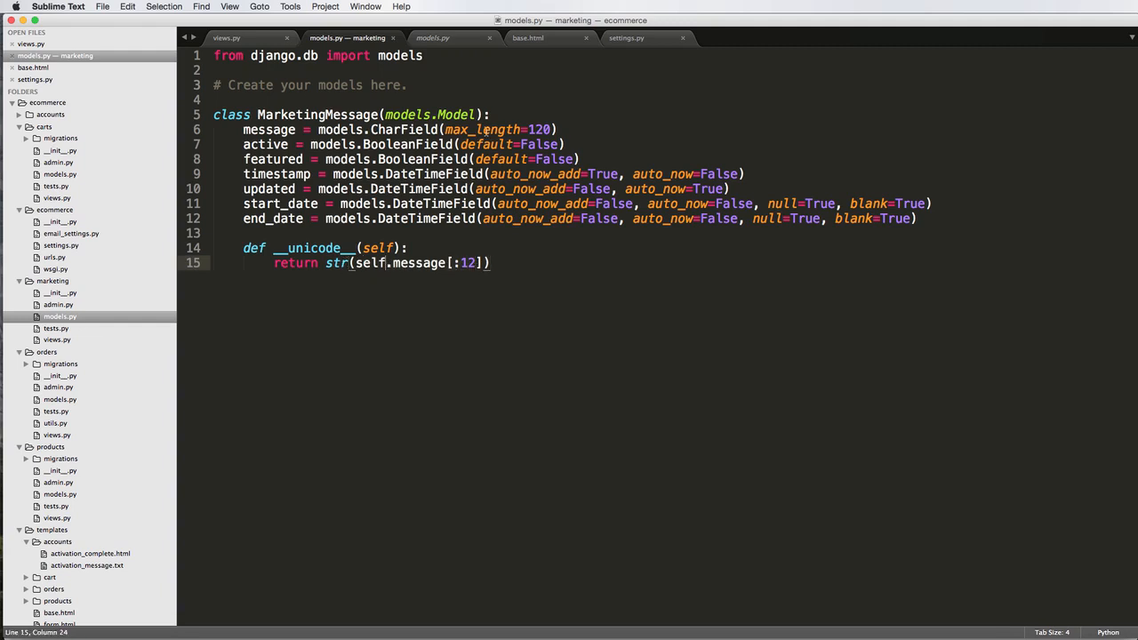
left_click(433, 38)
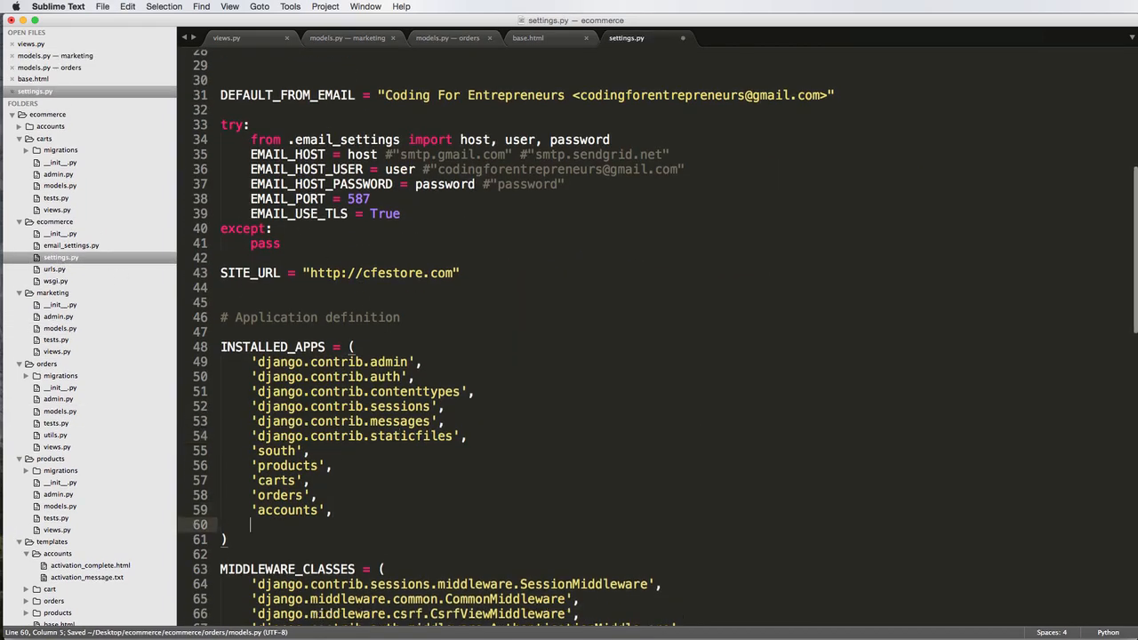
Add 'marketing' to INSTALLED_APPS in settings.py and reposition the 'orders' entry
type("marketing',")
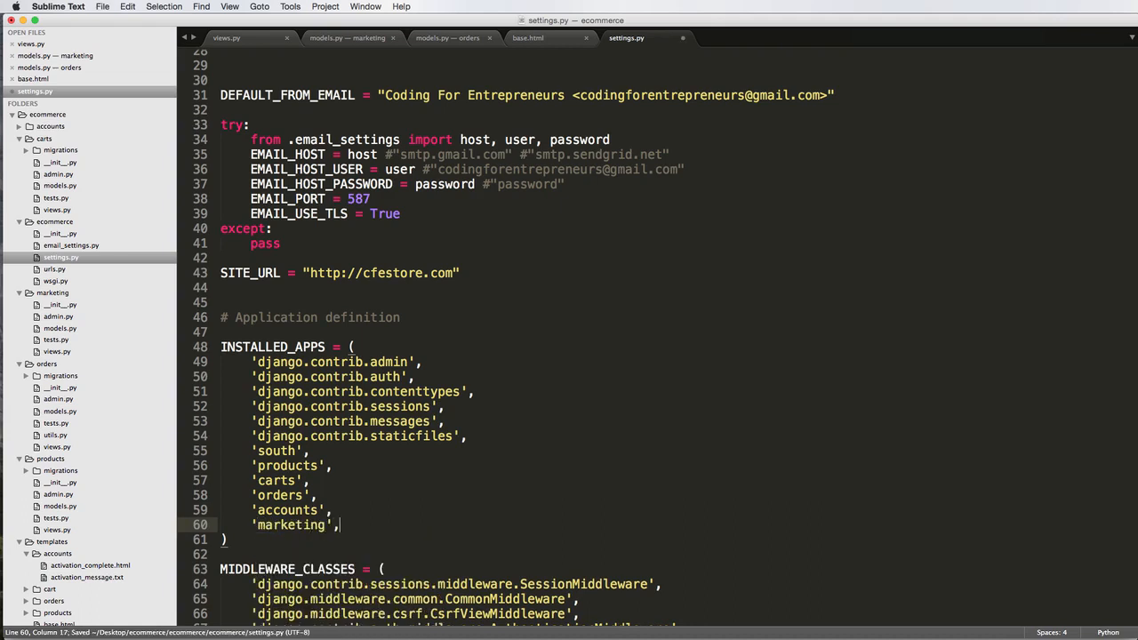
scroll("down", 3)
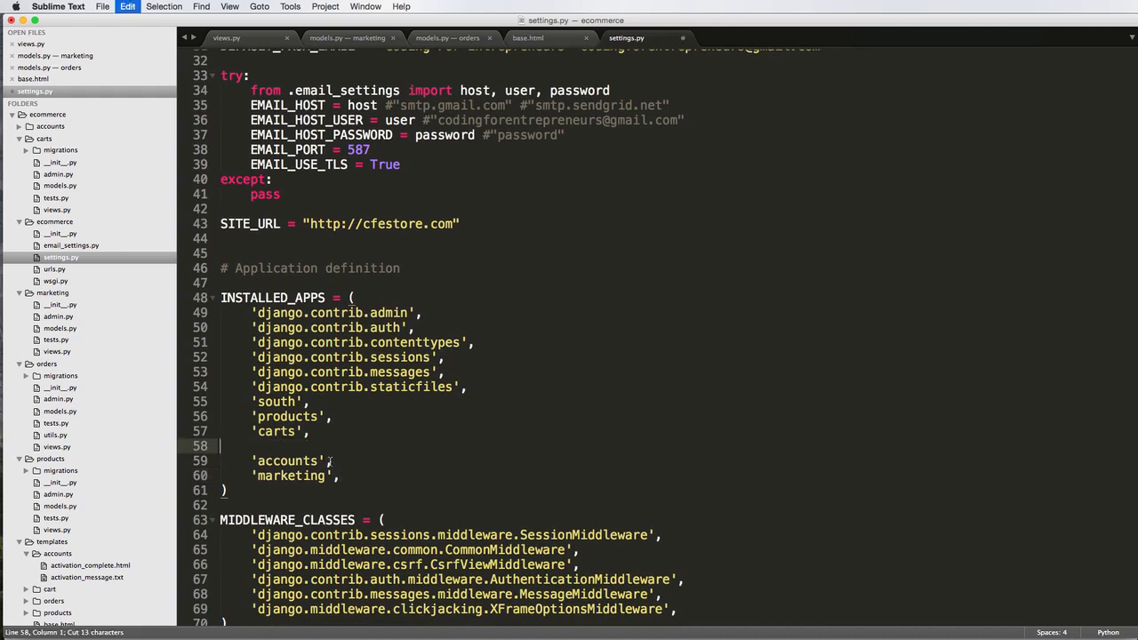
type("'orders',")
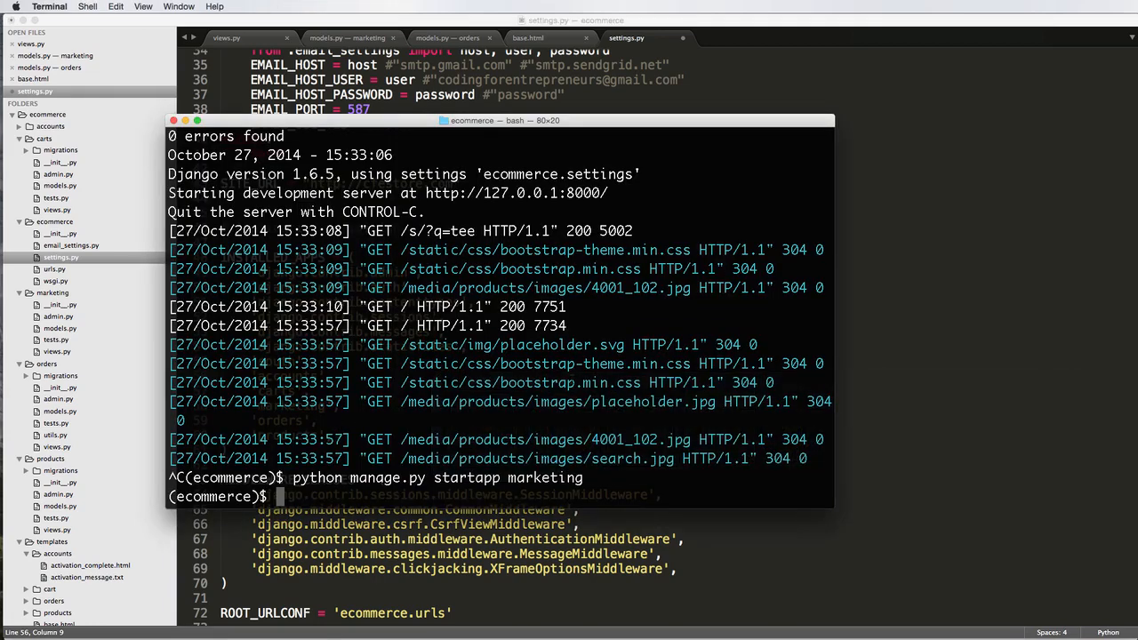
Run manage.py syncdb and convert_to_south marketing to give the marketing app a faked initial migration
type("python manage.py")
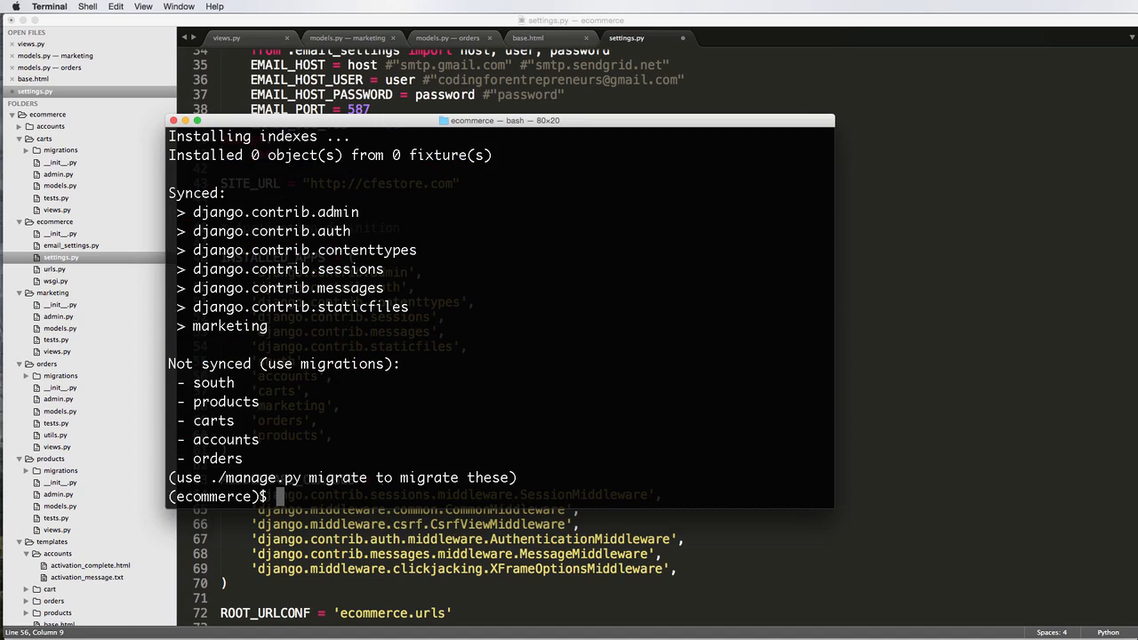
type("python manage.py")
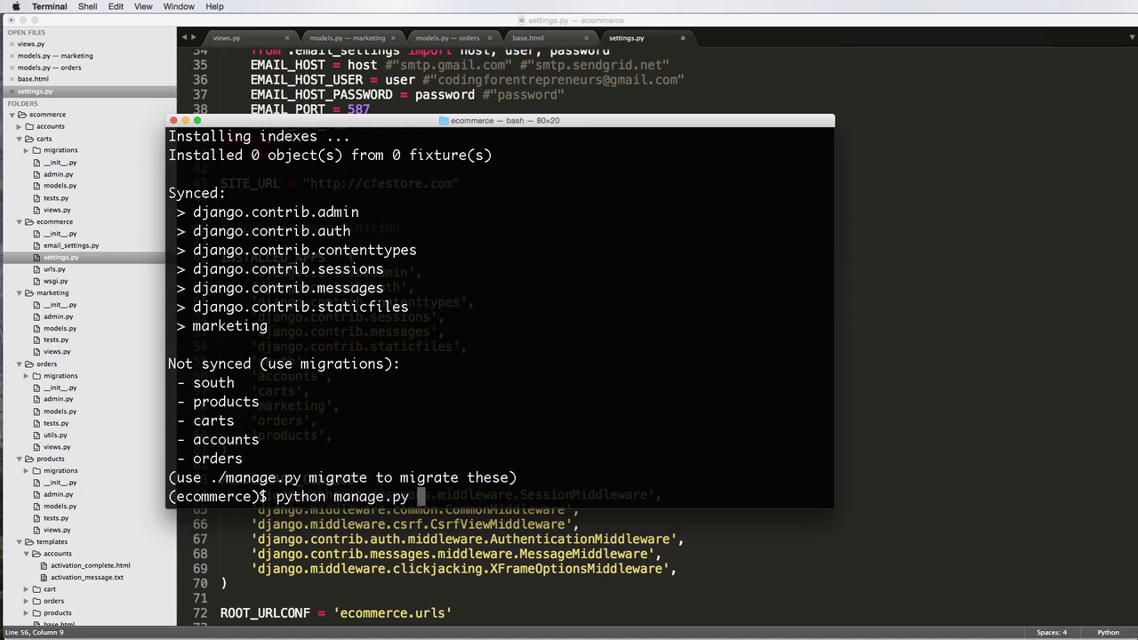
type("convert_to_south marketing")
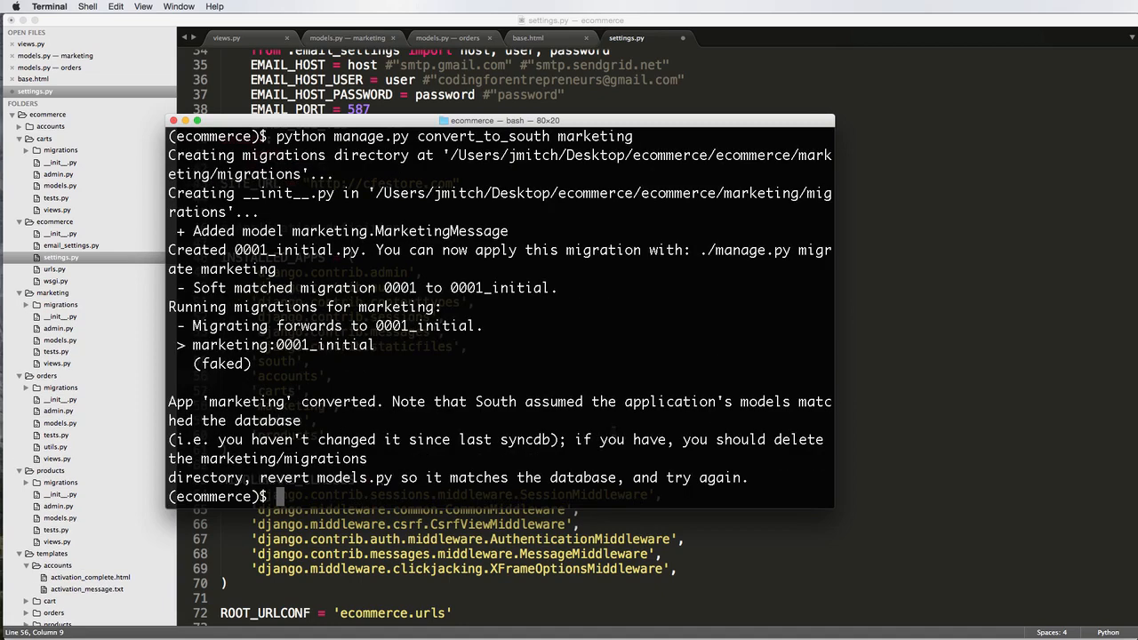
type("python manage.")
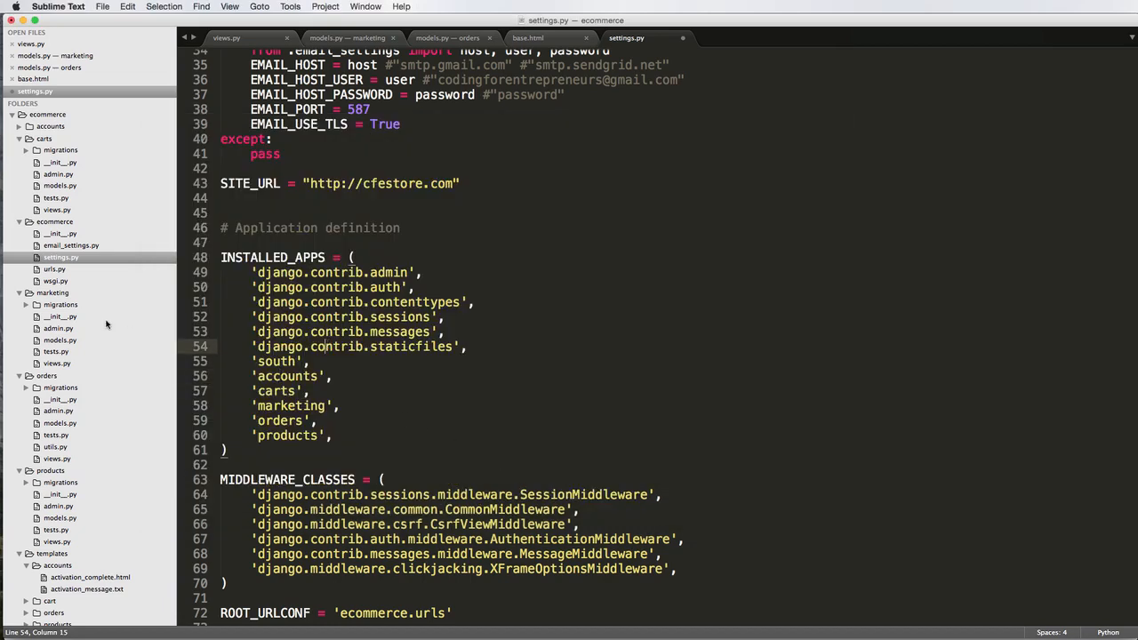
In marketing/admin.py, import MarketingMessage from .models and register it with admin.site
left_click(58, 328)
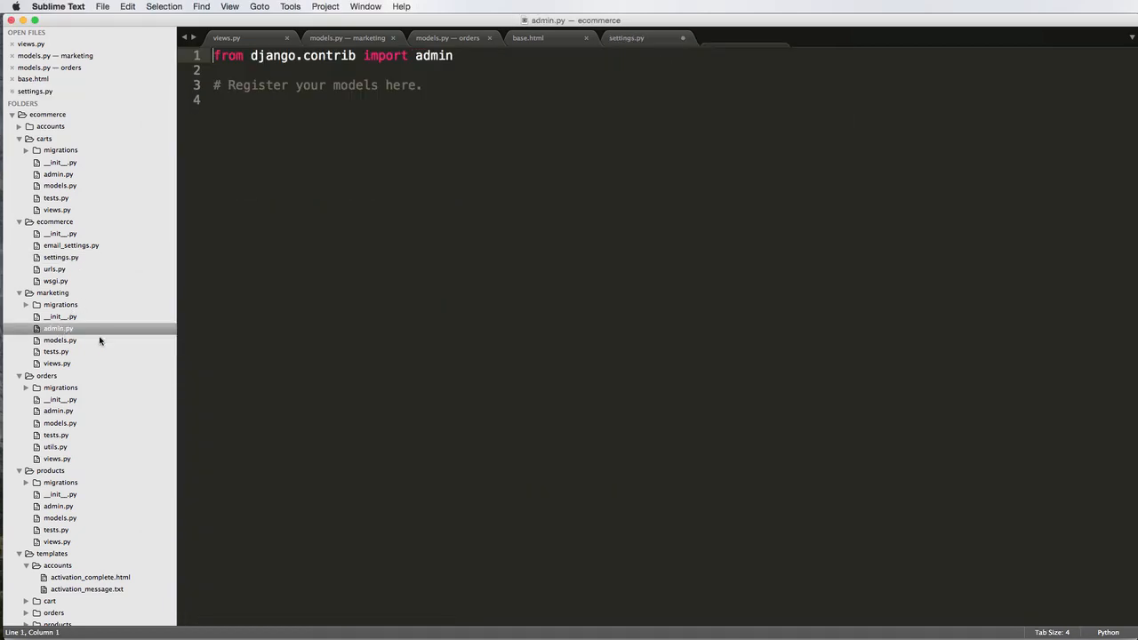
left_click(58, 328)
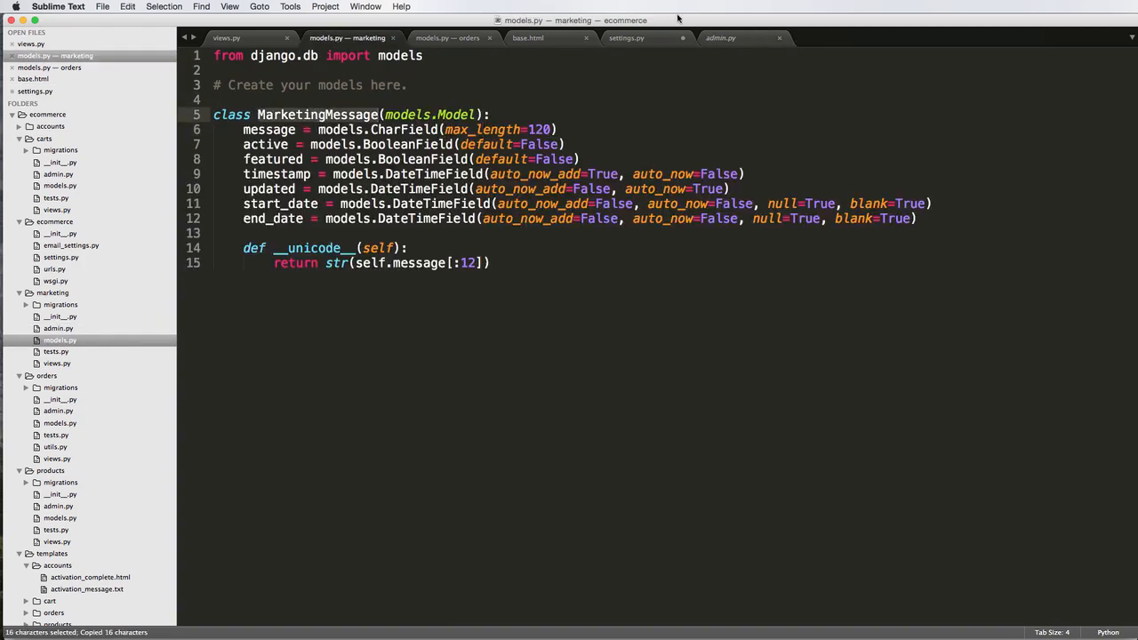
left_click(721, 38)
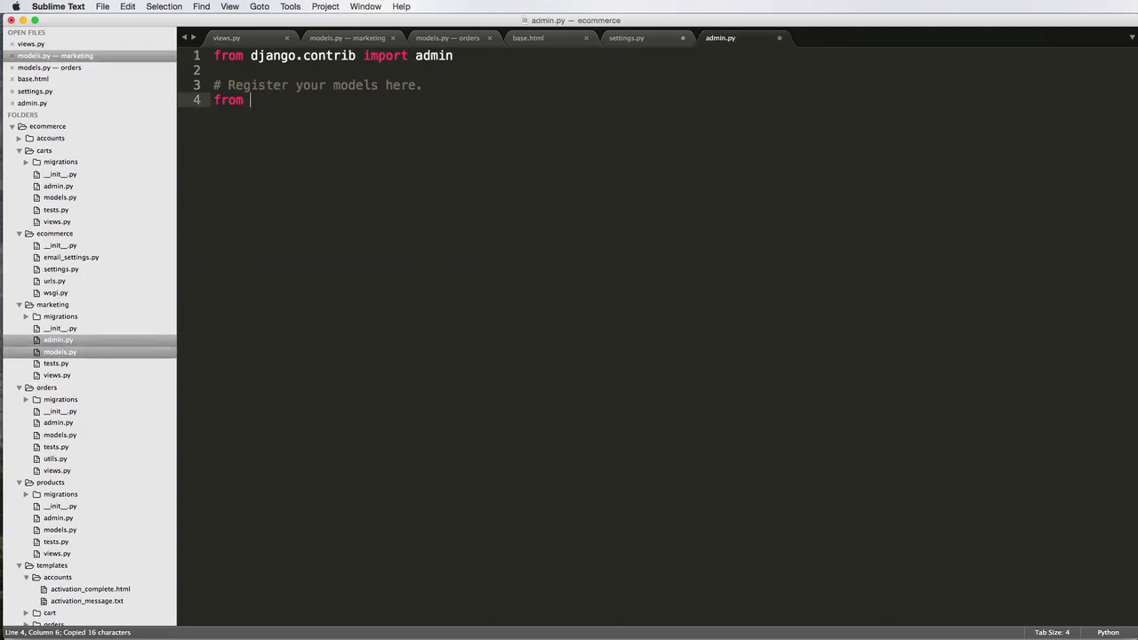
type(".models import")
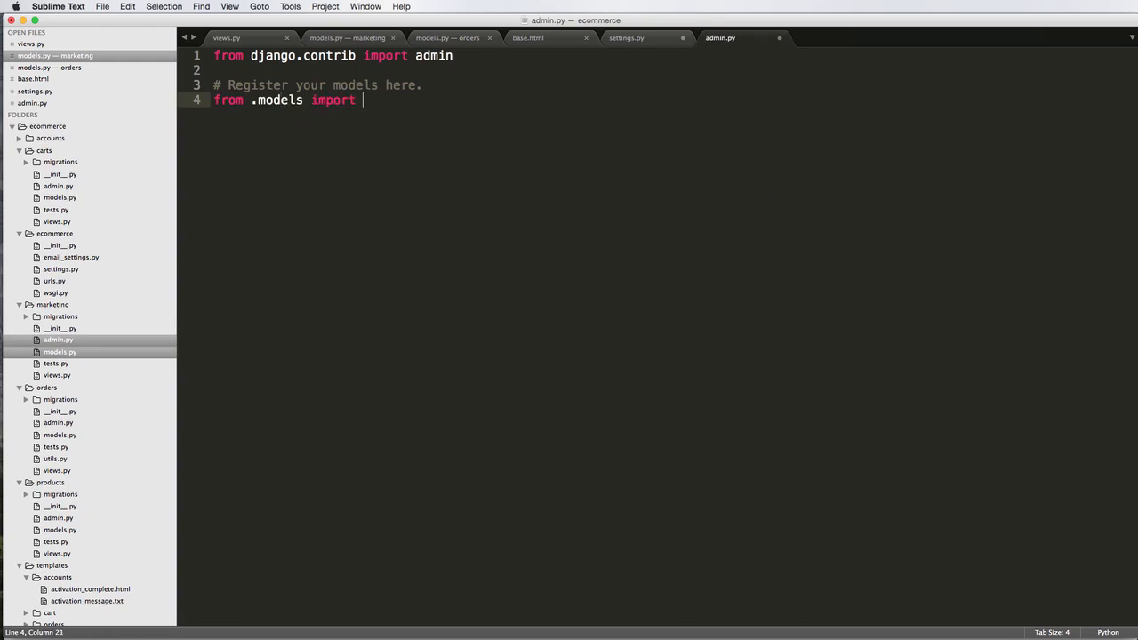
type("MarketingMessage")
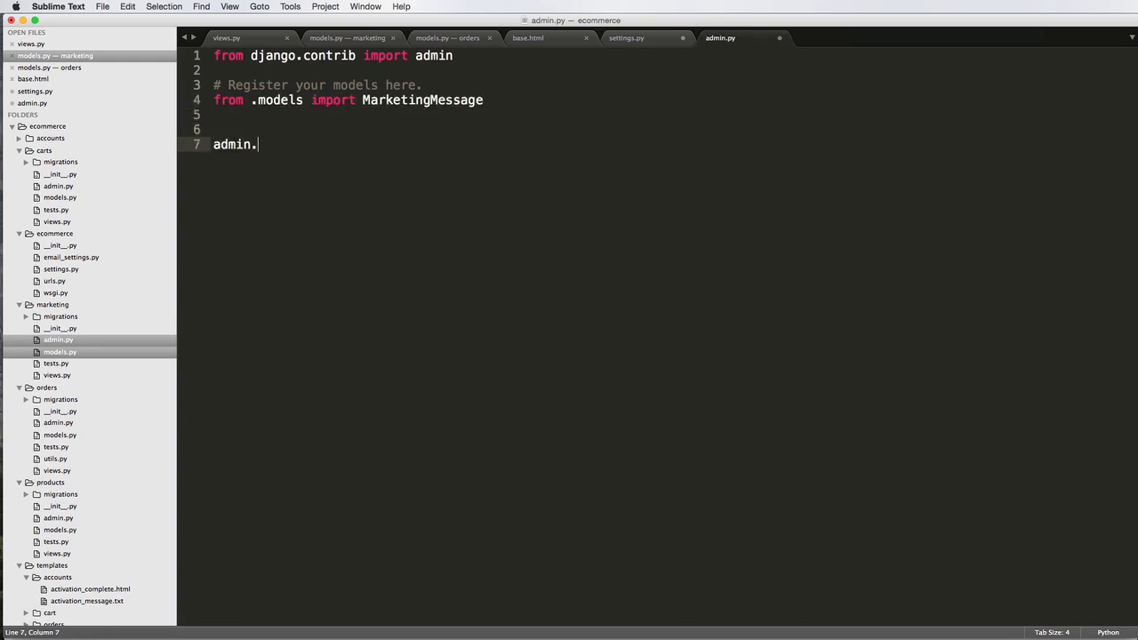
type("site.Register")
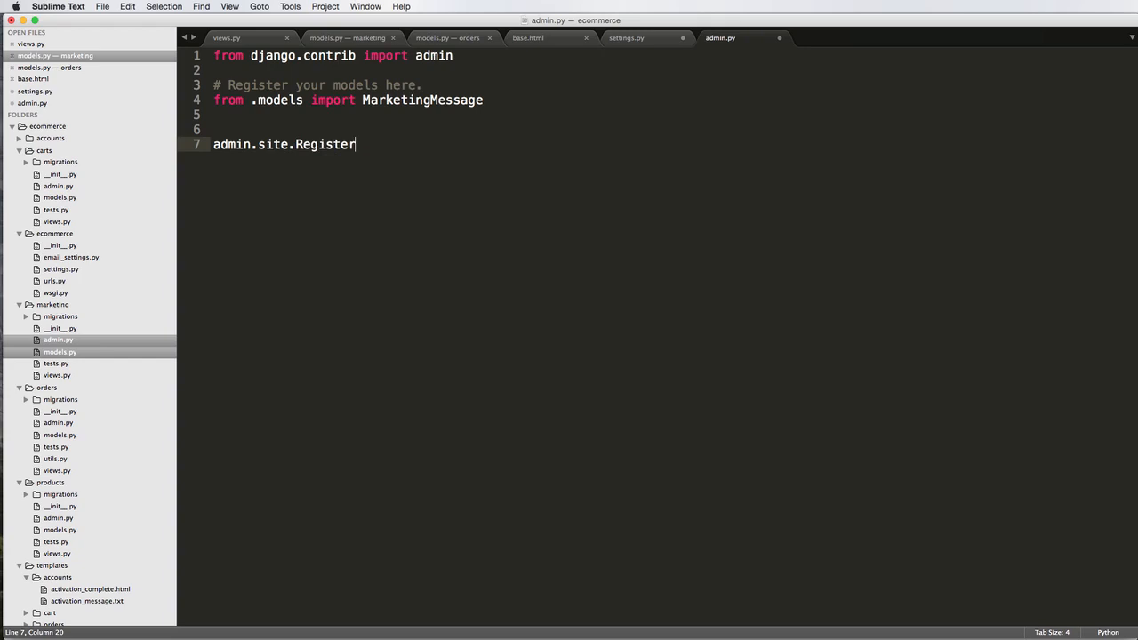
type("(MarketingMessage,)")
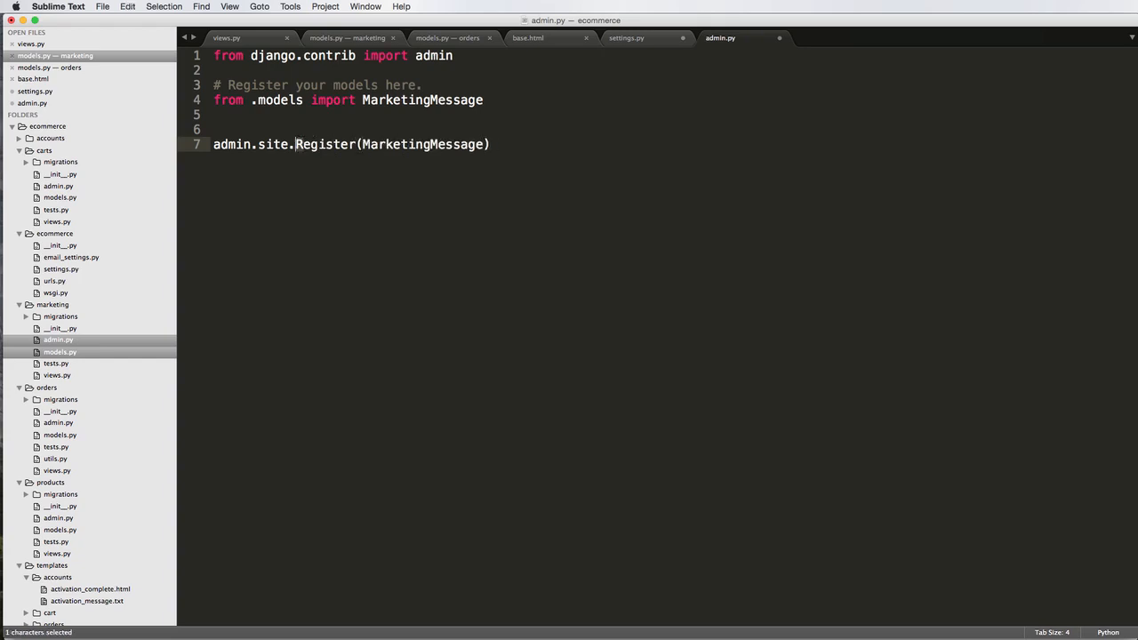
type("register")
type("class MarketingMessageAdmin(")
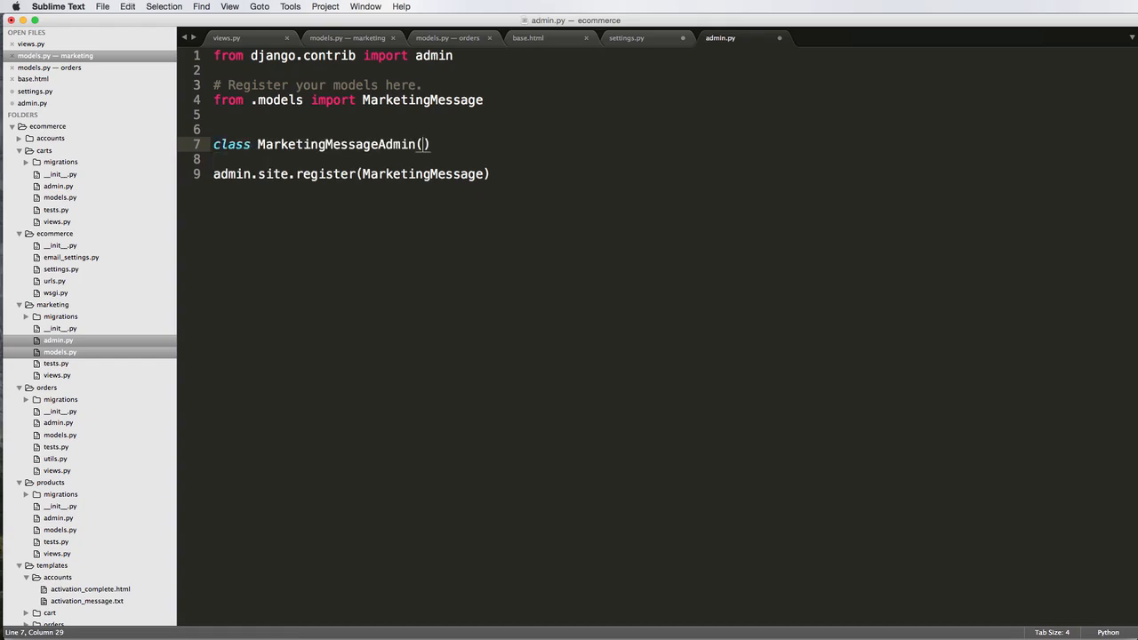
Define MarketingMessageAdmin(admin.ModelAdmin) with Meta model = MarketingMessage and register it
type("admin.ModelAdmin")
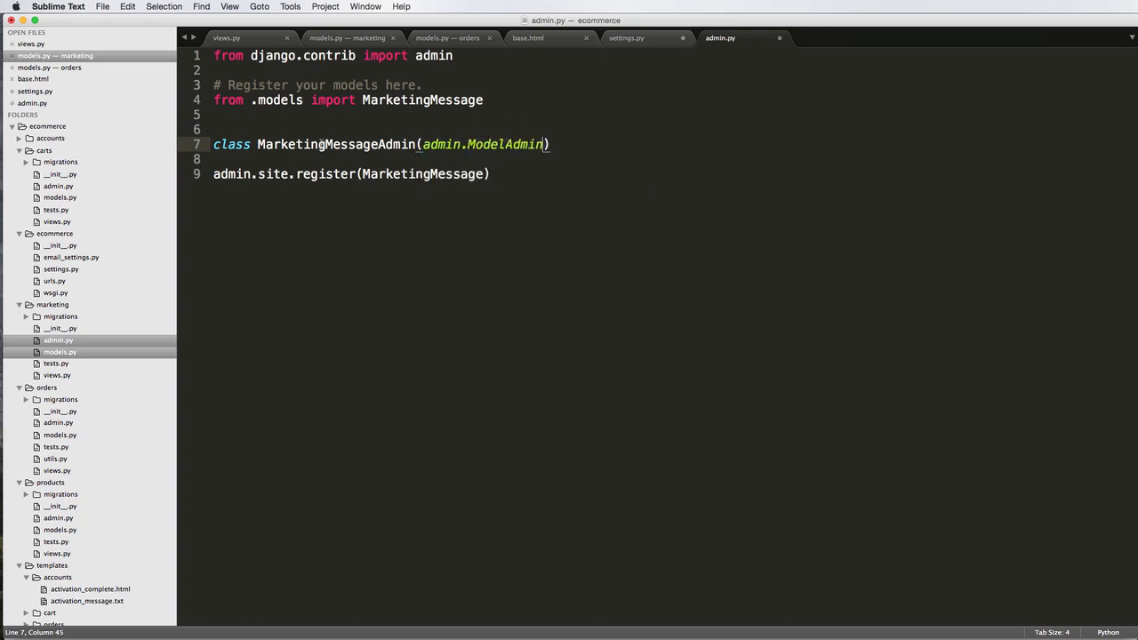
type("class Meta:")
type("model")
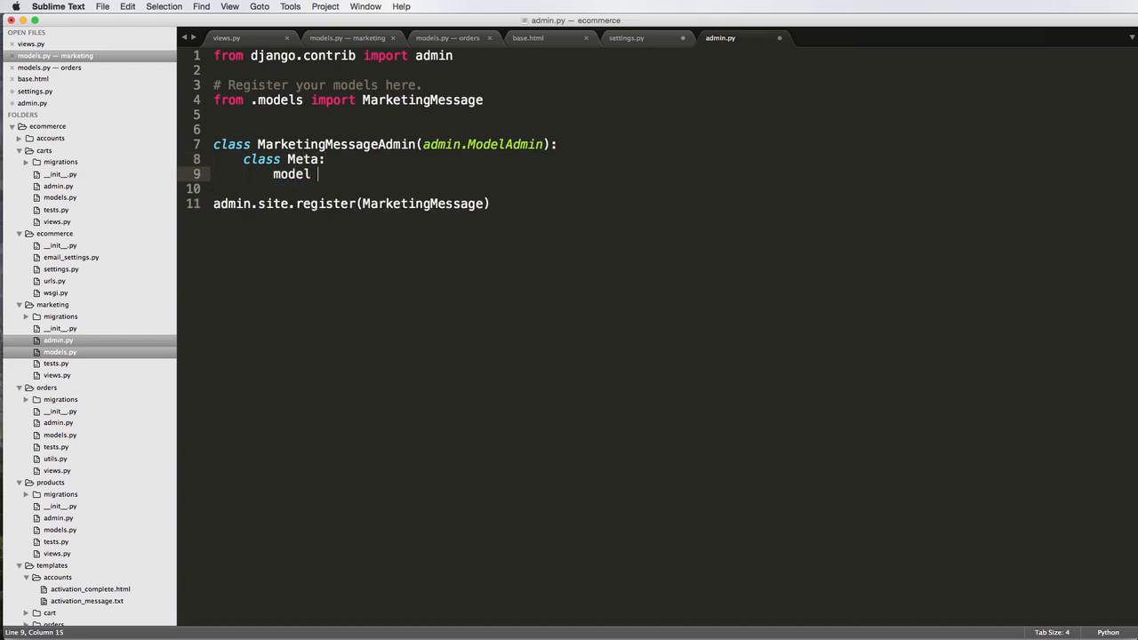
type("= MarketingMessage")
left_click(352, 204)
type(", MarketingMessageAdmin")
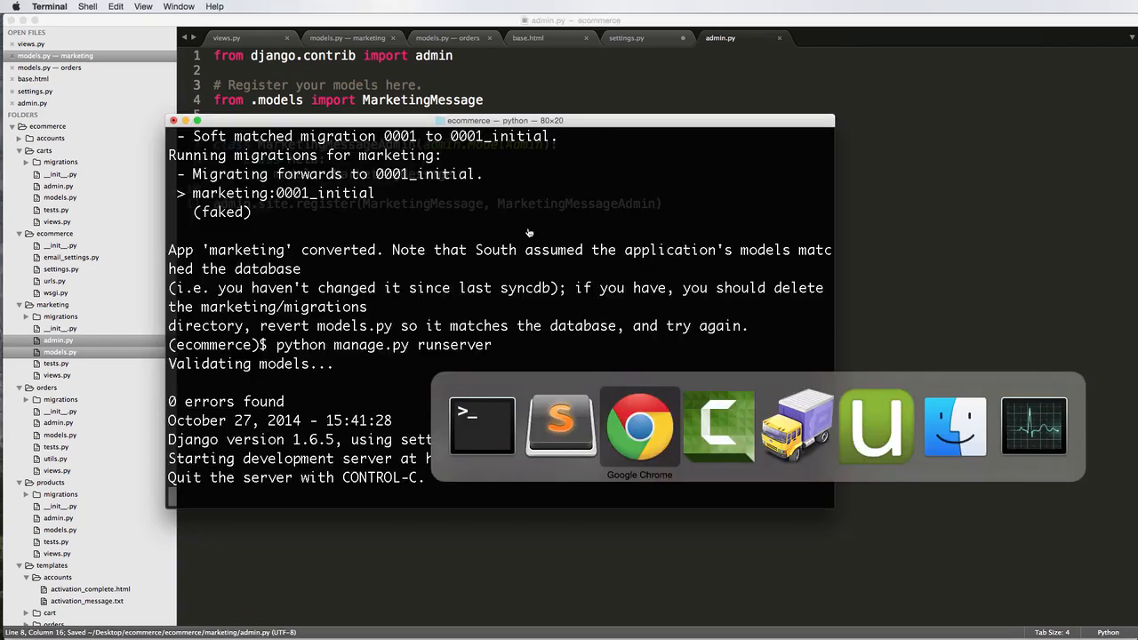
Log in to Django admin and go to the Marketing messages list
left_click(639, 427)
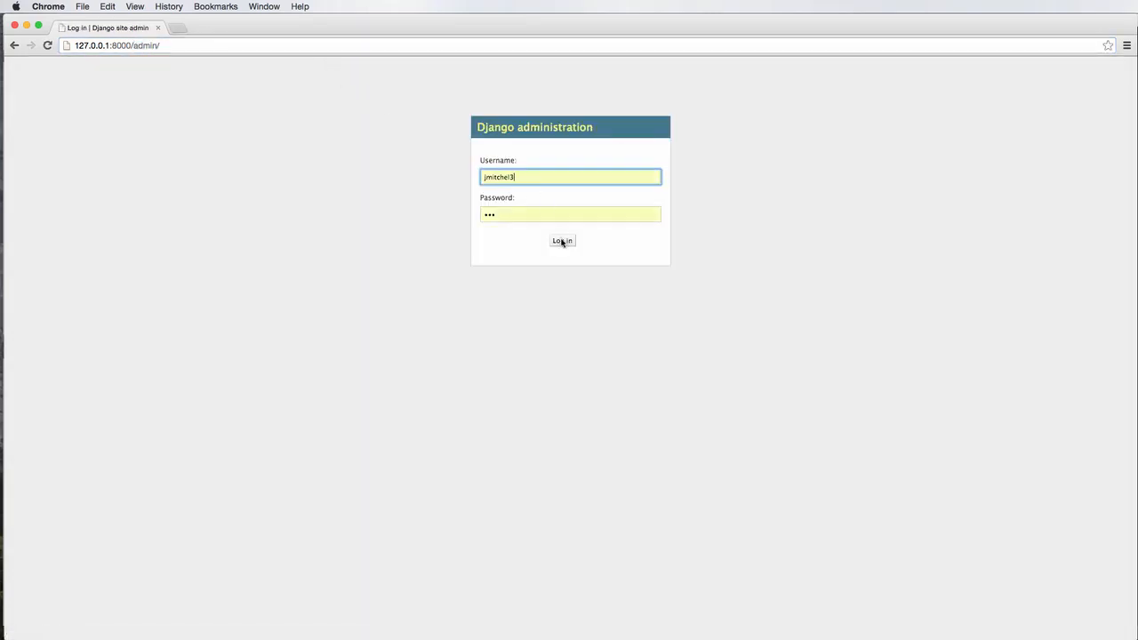
left_click(562, 241)
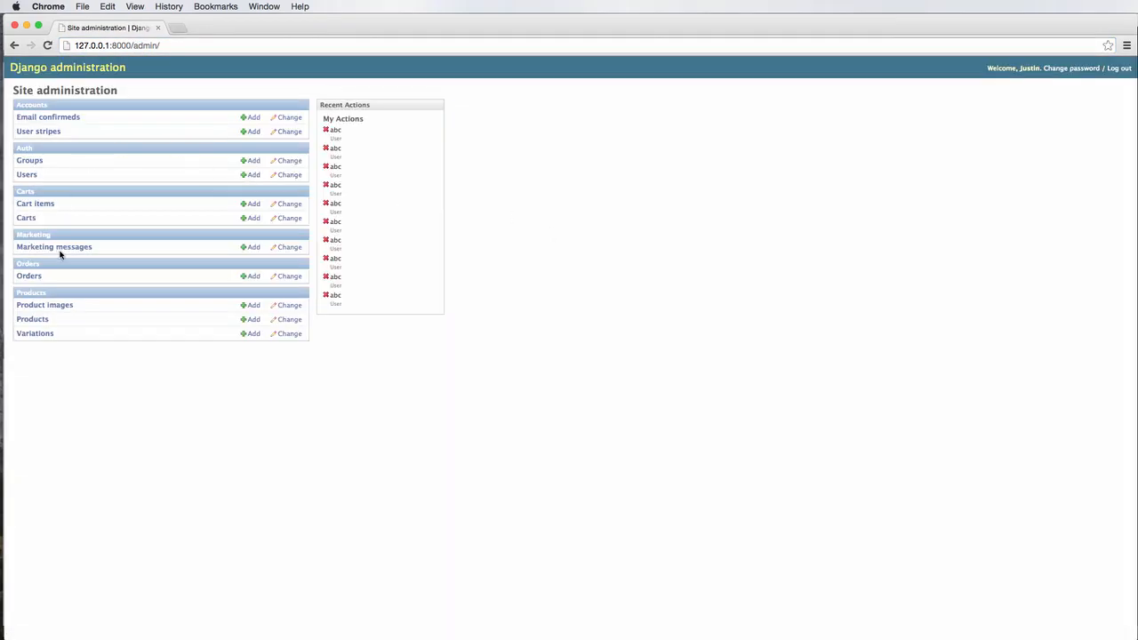
left_click(54, 246)
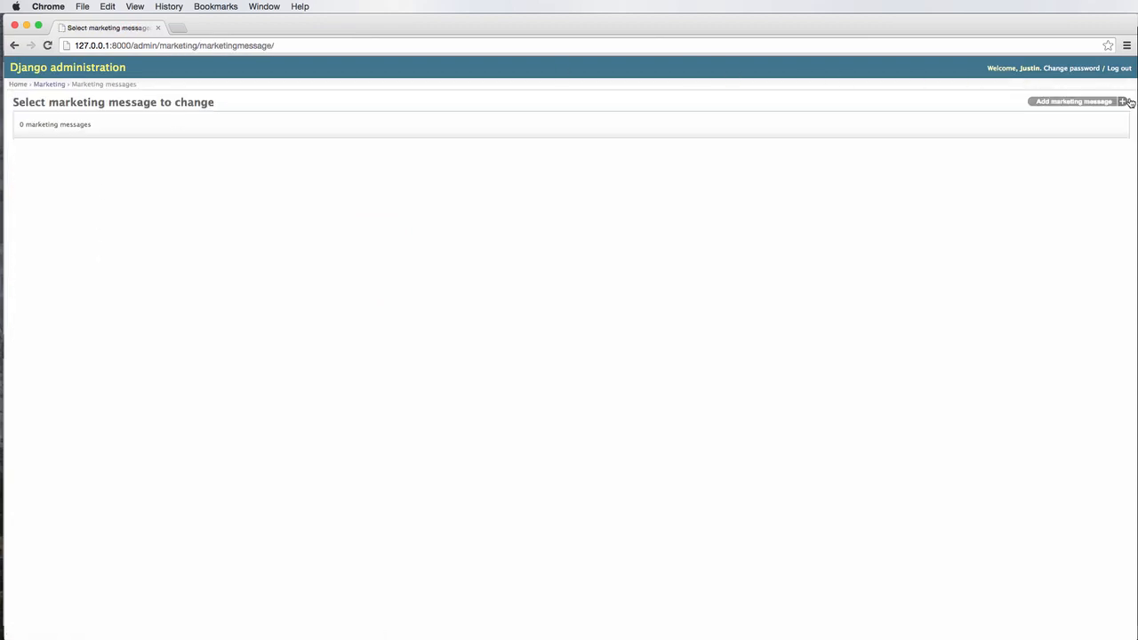
Add a marketing message 'Hello there!', marked active and featured, and save it
left_click(1074, 100)
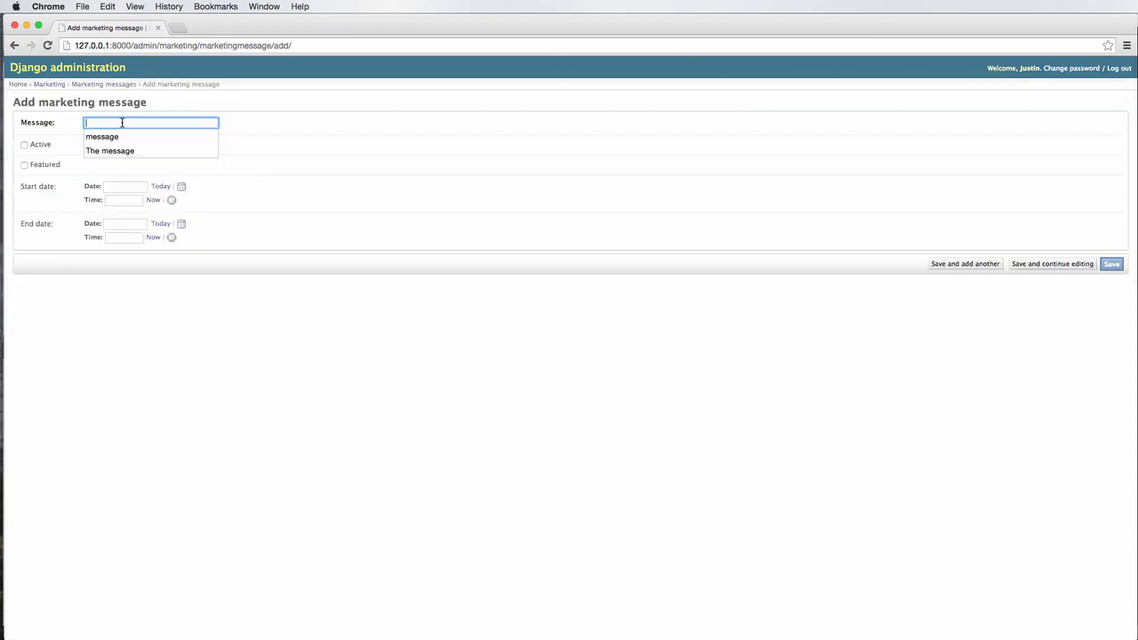
type("Hello there")
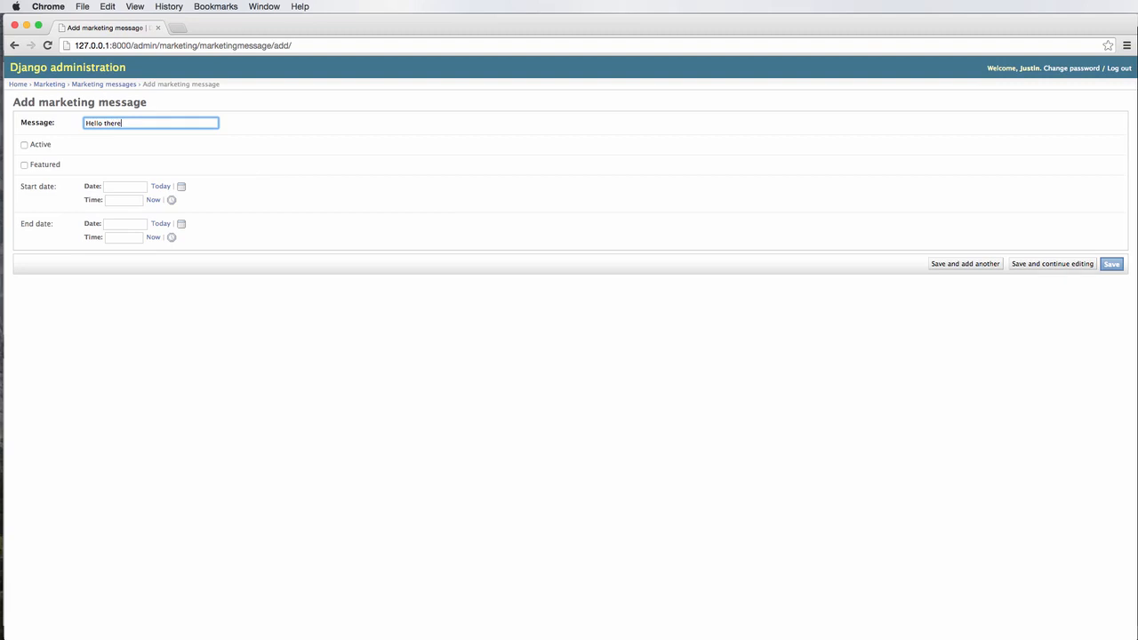
left_click(24, 165)
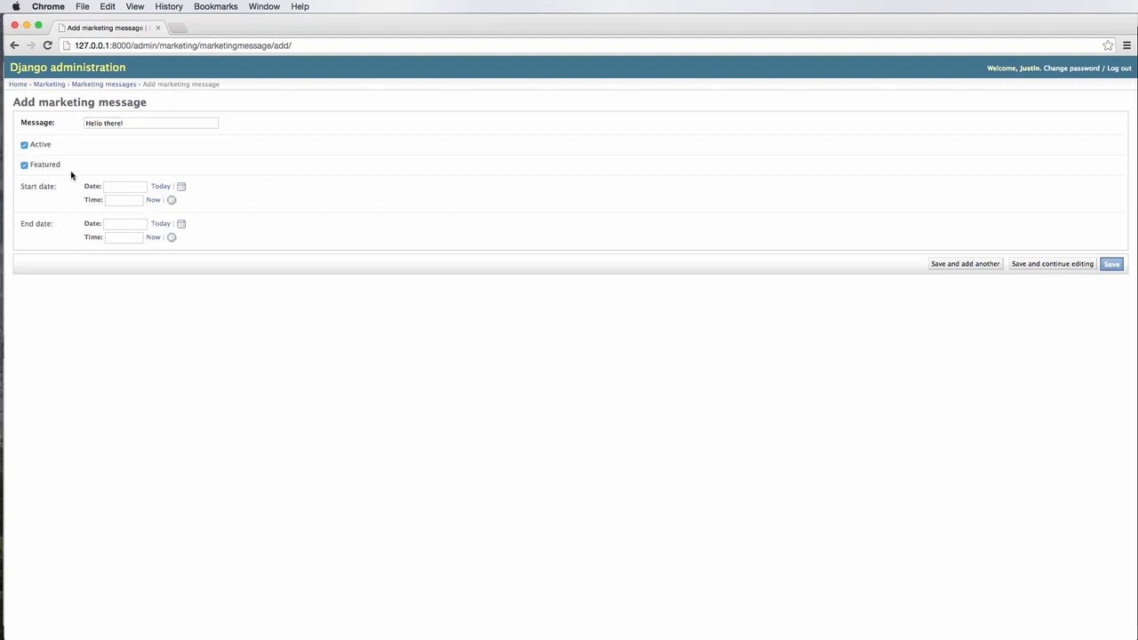
left_click(1112, 263)
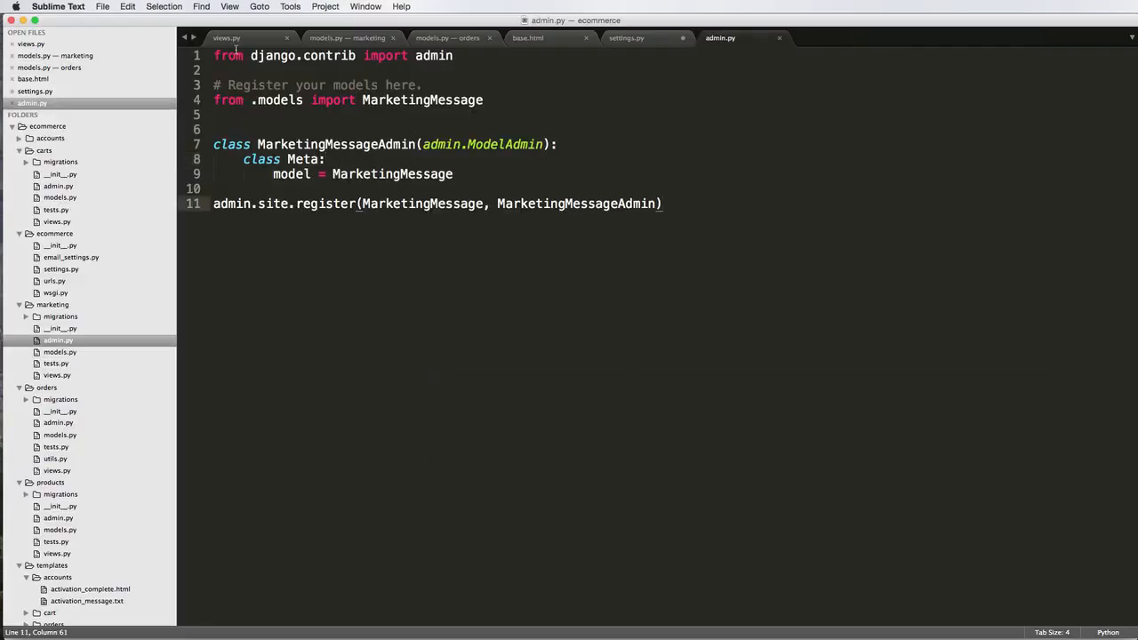
Review accounts views.py and the home route in urls.py, then open products/views.py
left_click(226, 37)
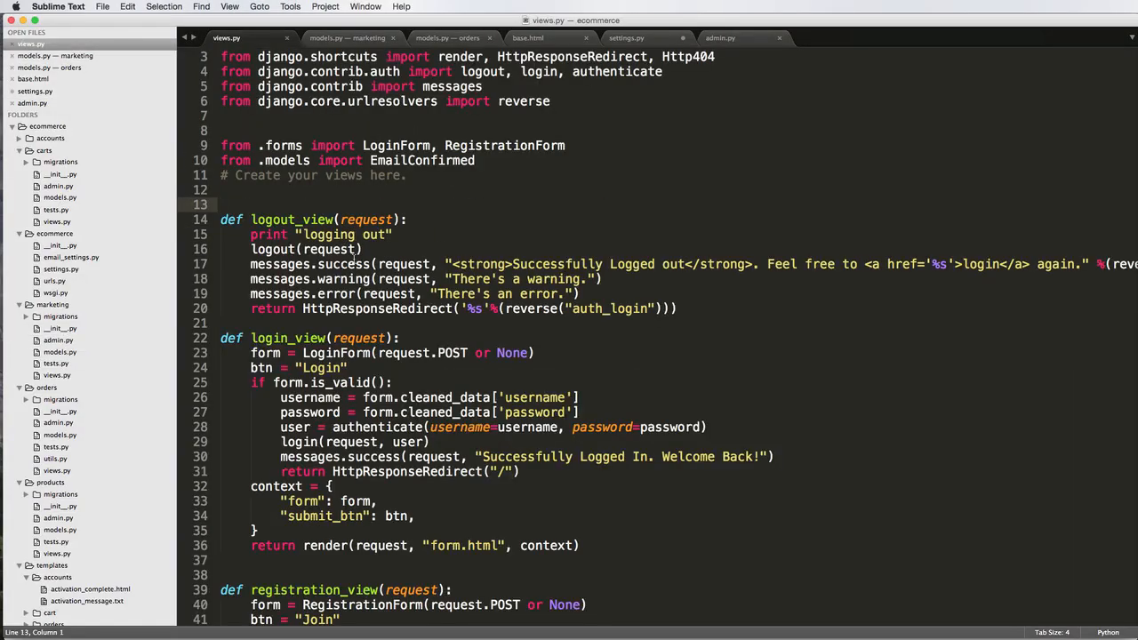
scroll("down", 3)
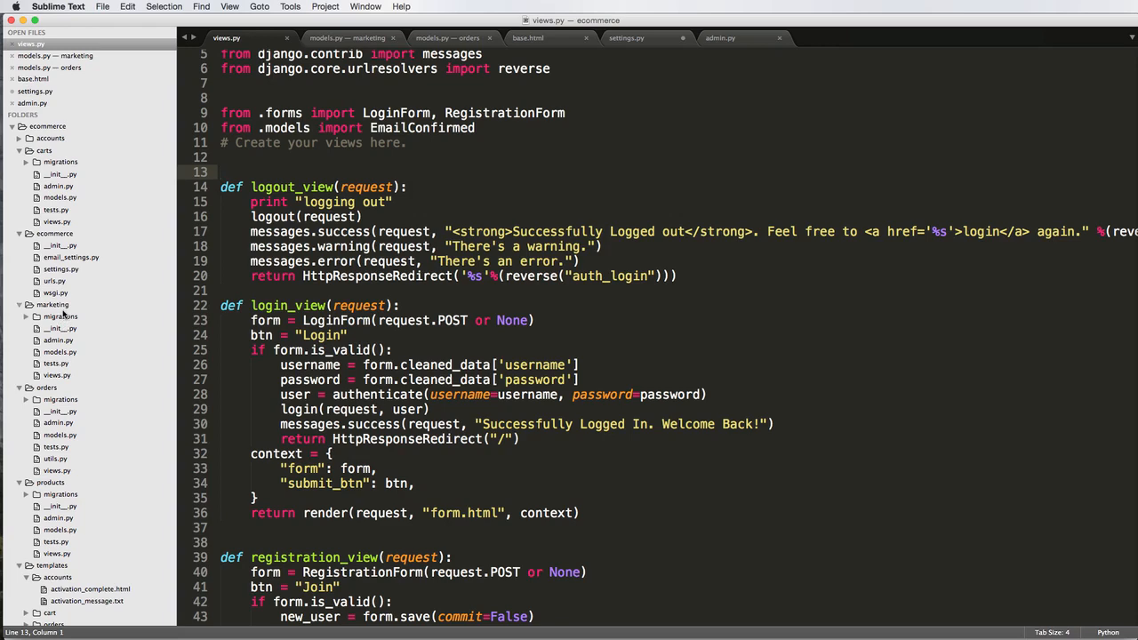
scroll("down", 3)
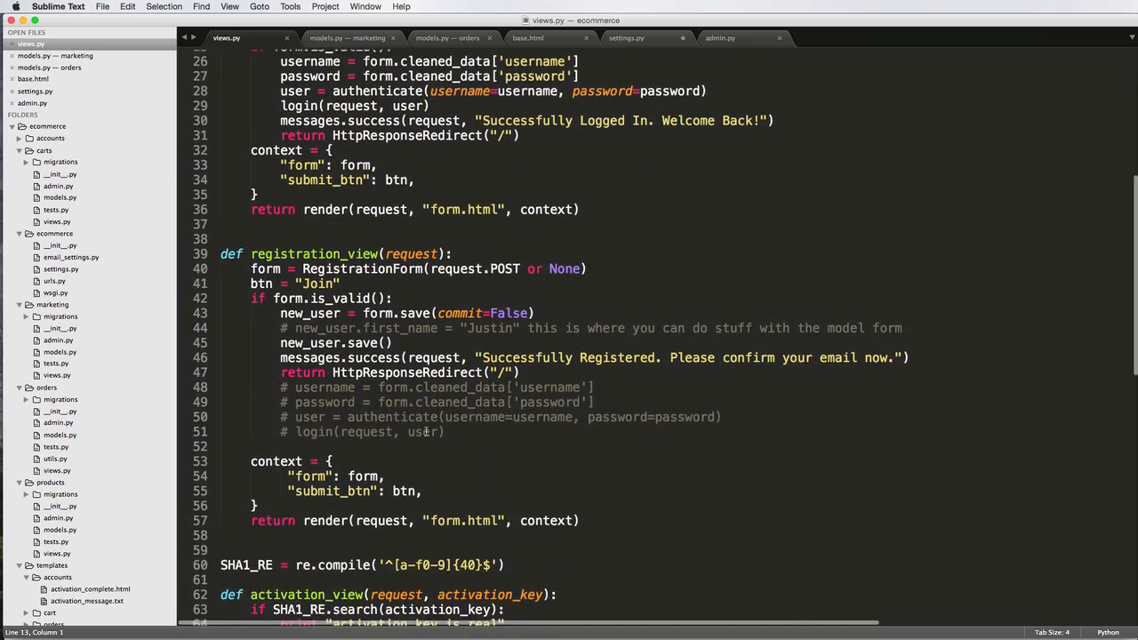
scroll("down", 3)
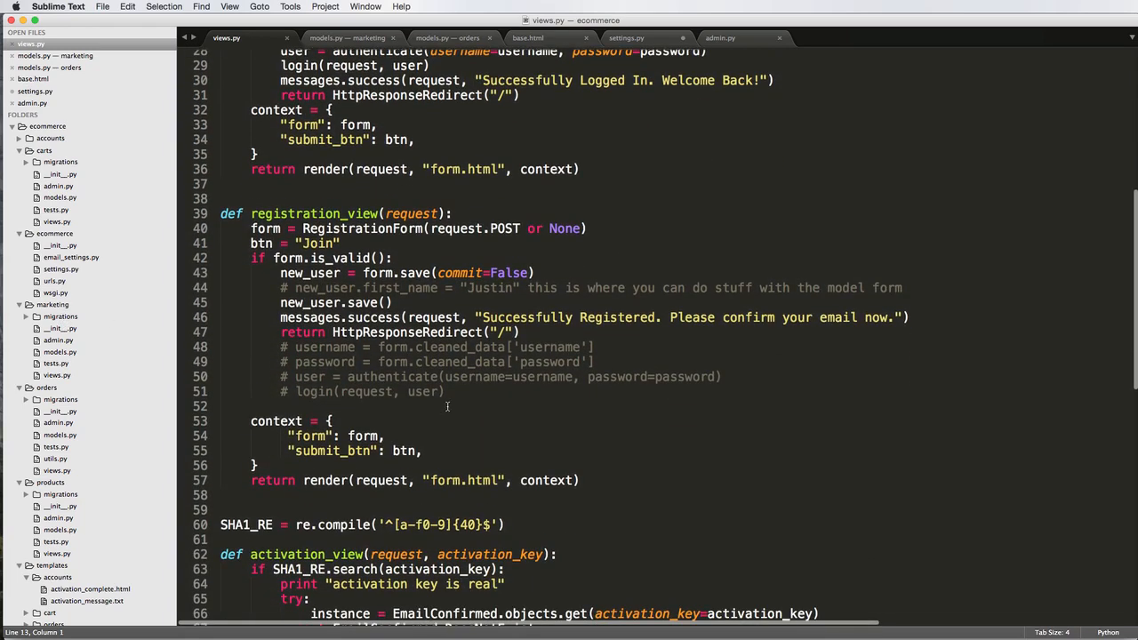
mouse_move(460, 391)
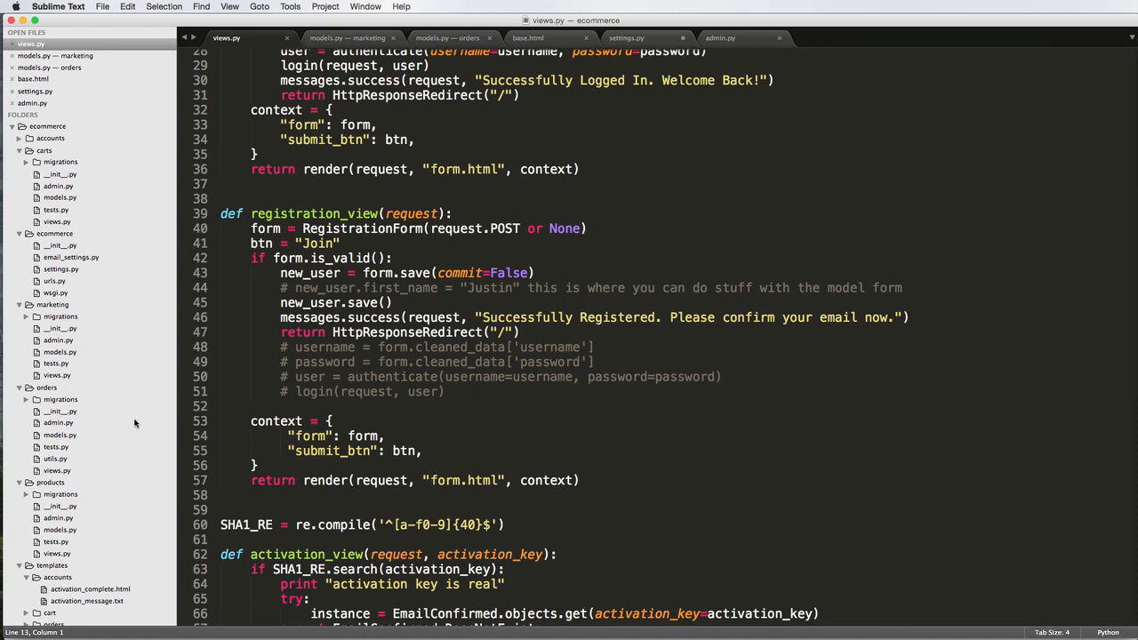
mouse_move(60, 282)
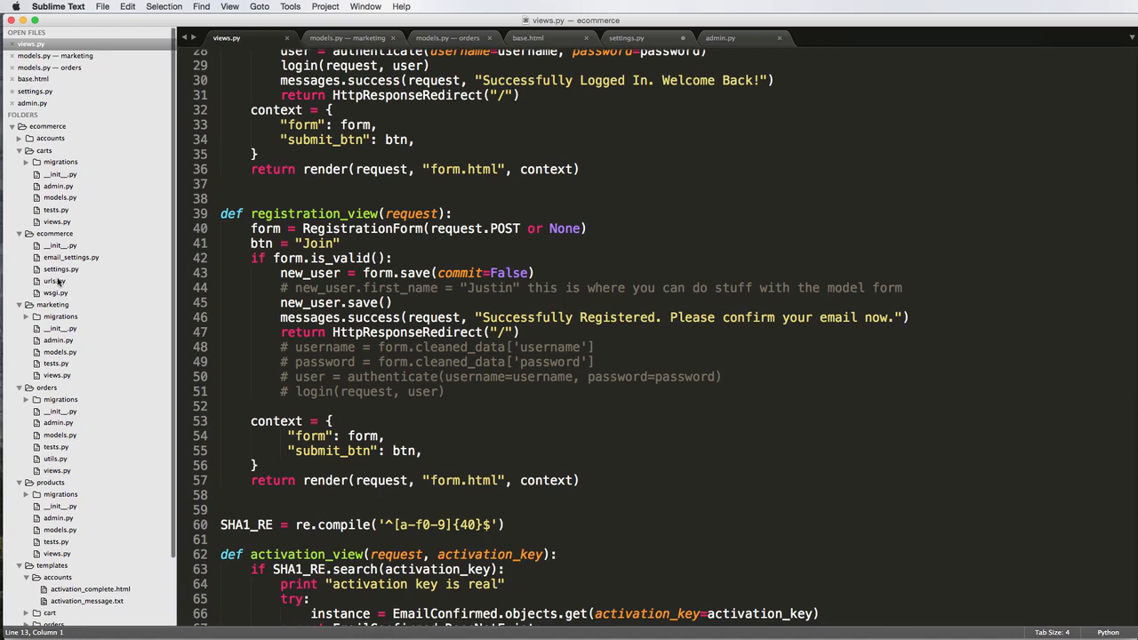
left_click(53, 280)
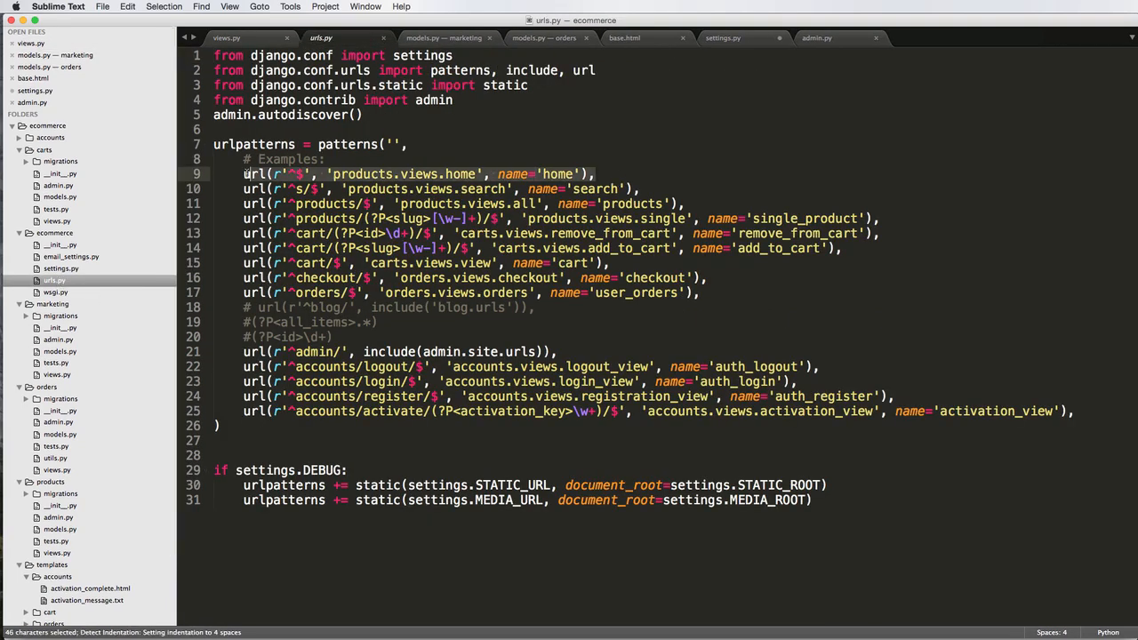
left_click(454, 173)
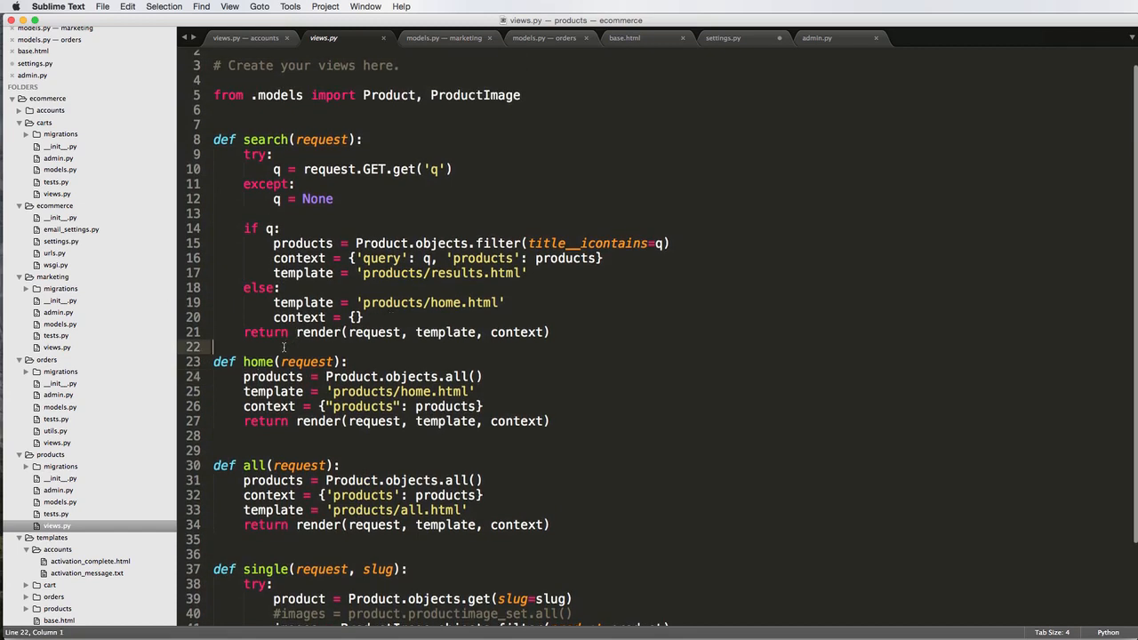
Add 'from marketing.models import MarketingMessage' atop products/views.py and copy the class name
type("\\\\")
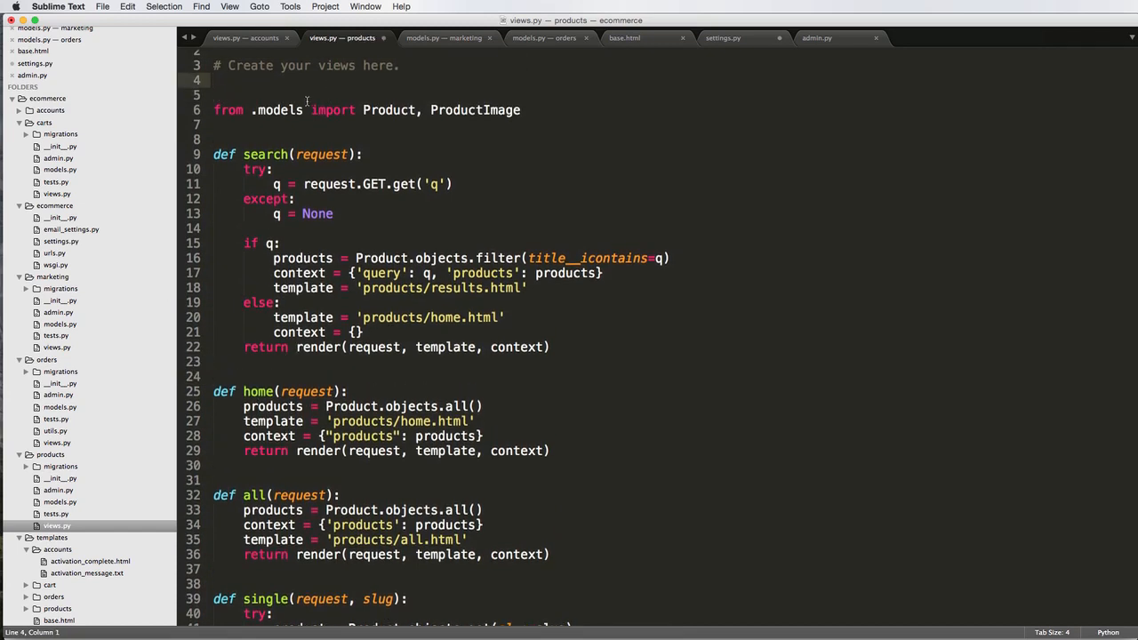
type("from")
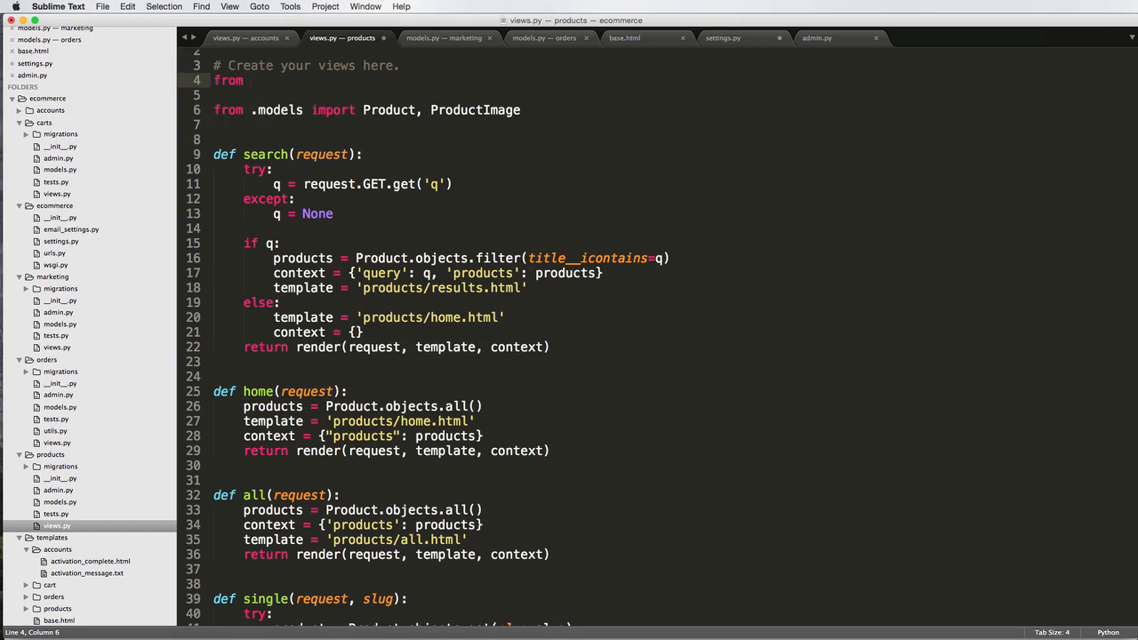
type("ma")
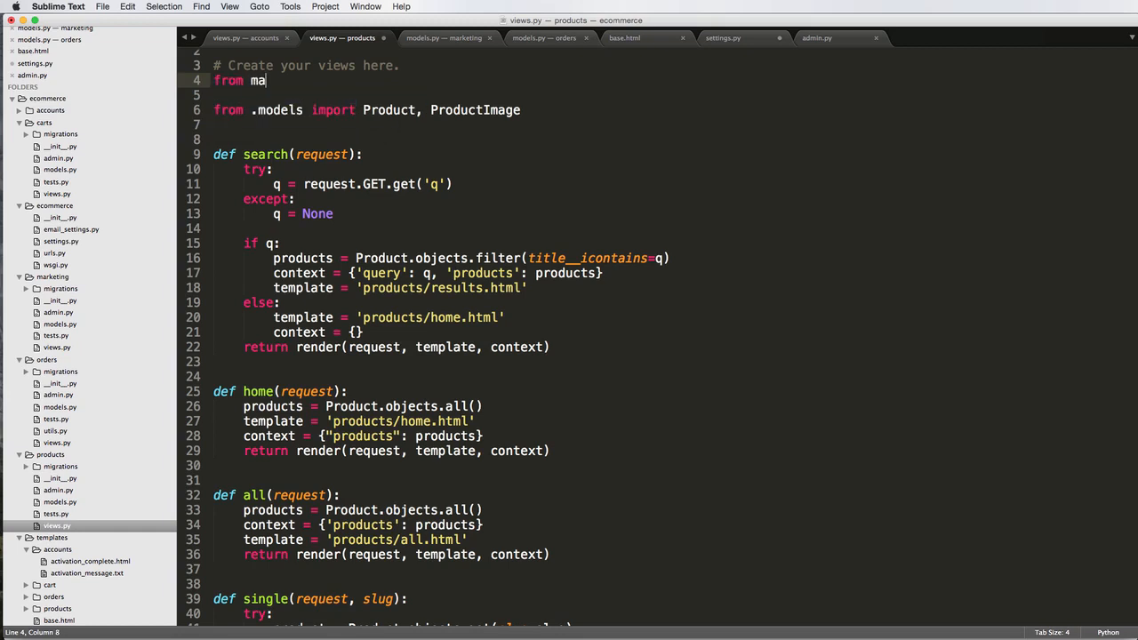
type("rketing.models import MarketingMessage")
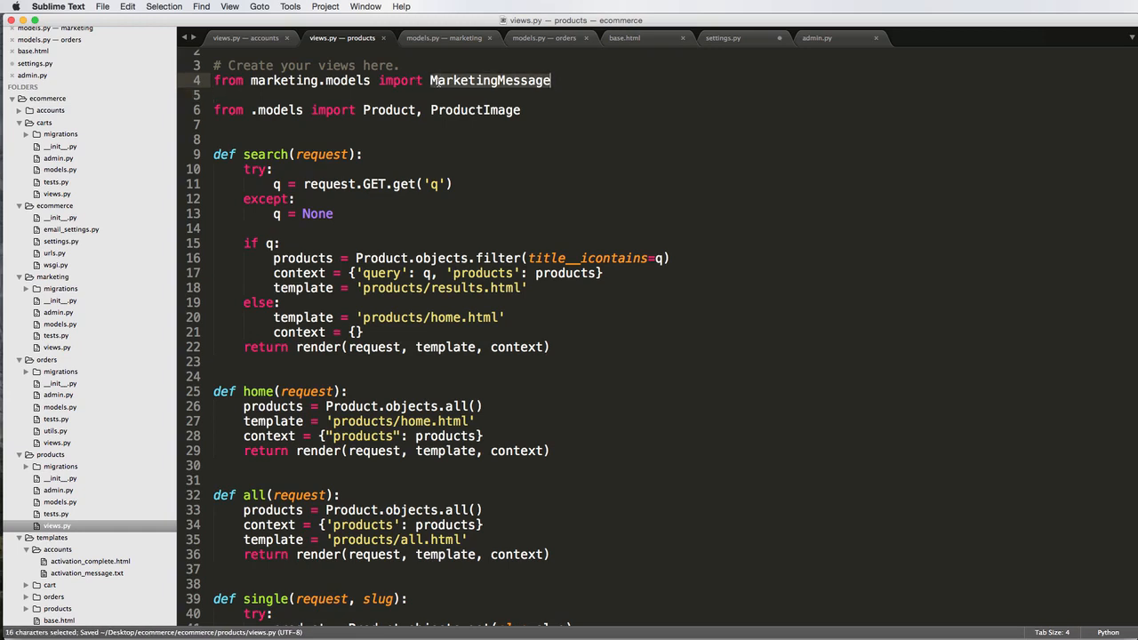
key("cmd+c")
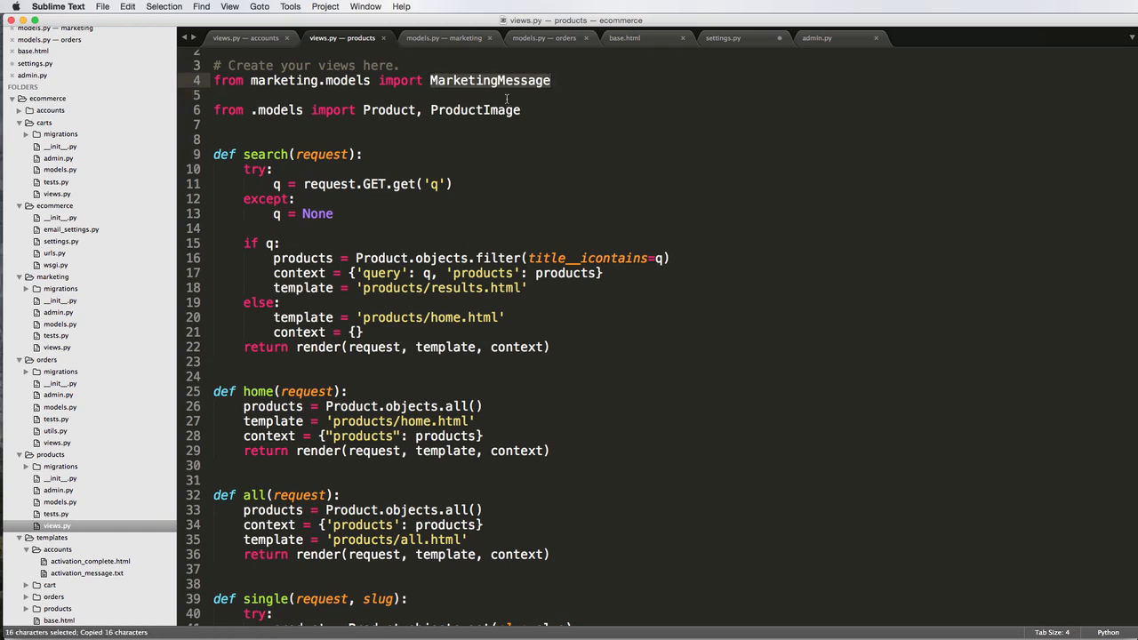
mouse_move(502, 521)
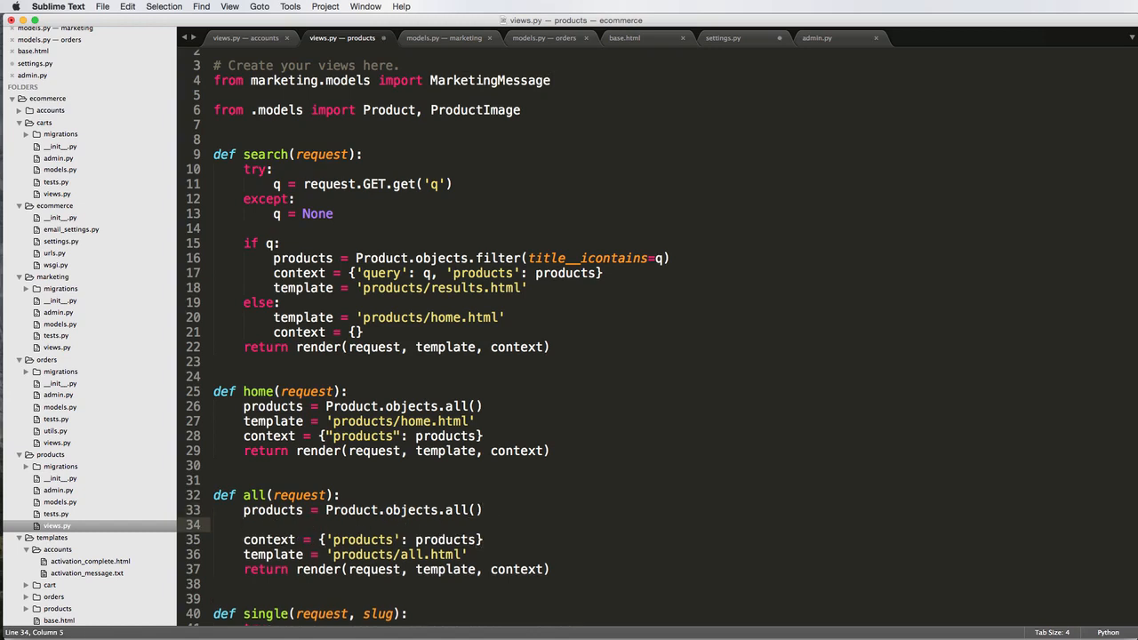
In home(), set marketing_message = MarketingMessage.objects.all()[0] and add it to the context dict
key("enter")
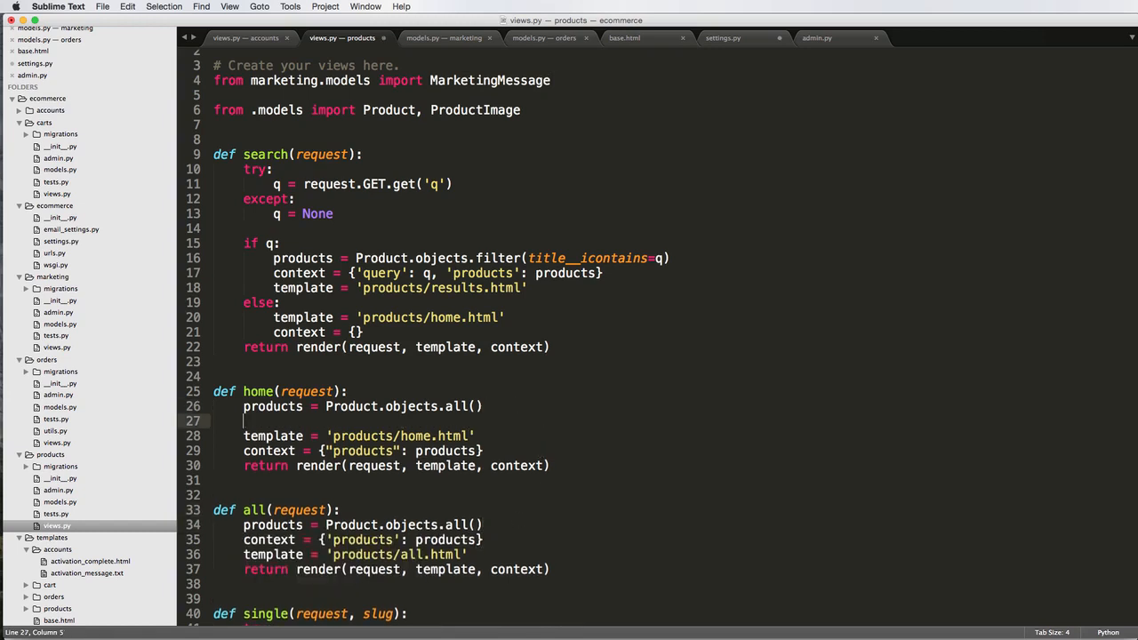
type("marketing")
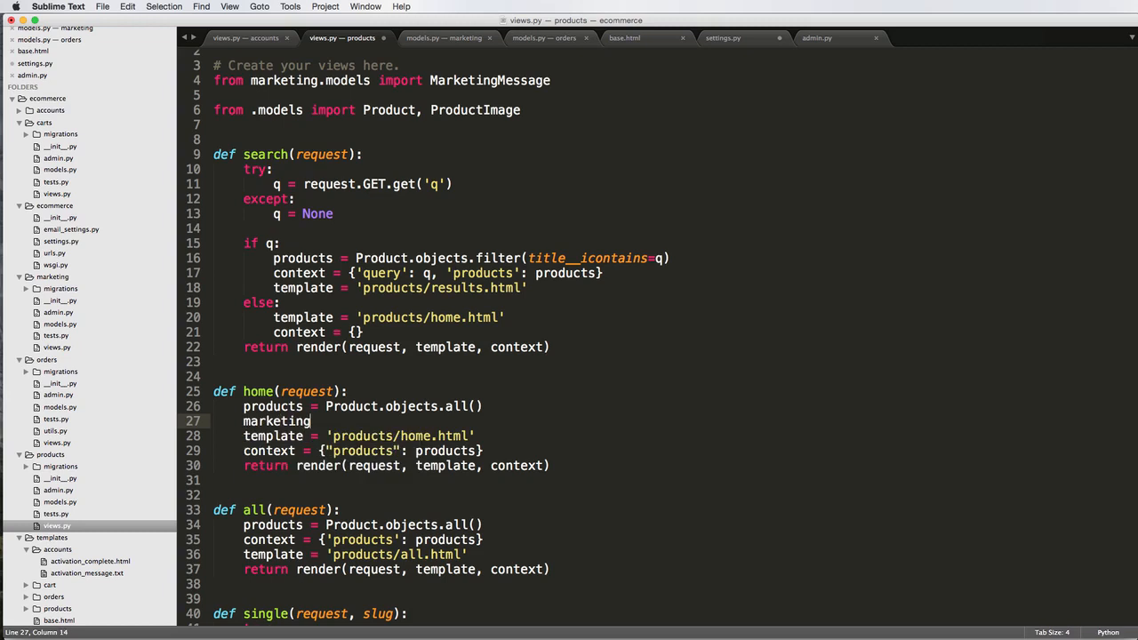
key("backspace")
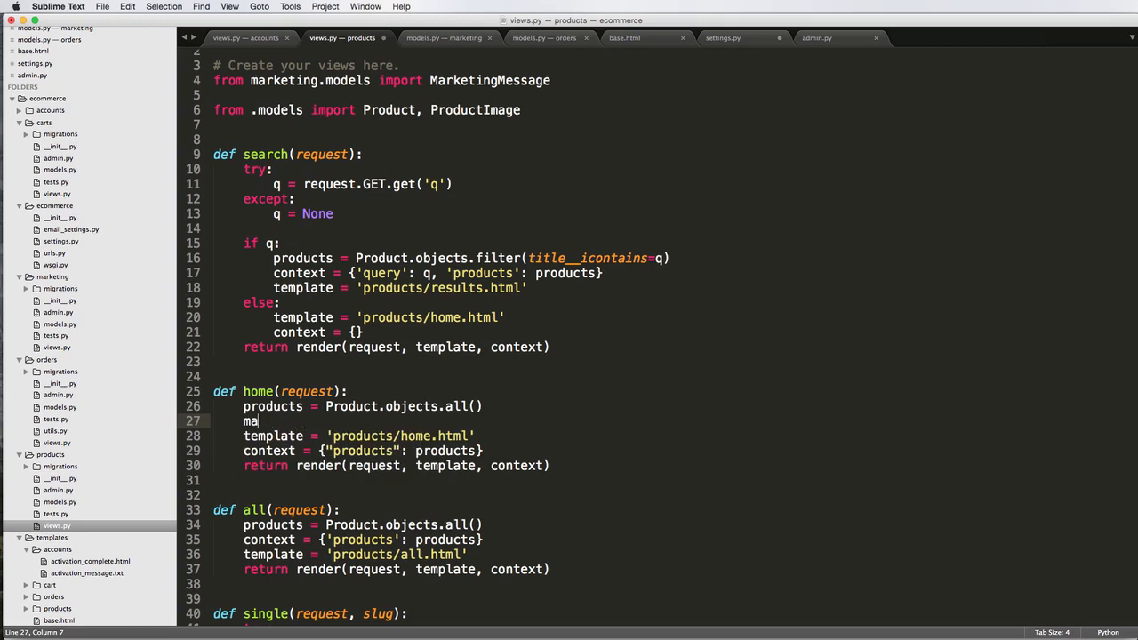
type("mmessage = MarketingMessage")
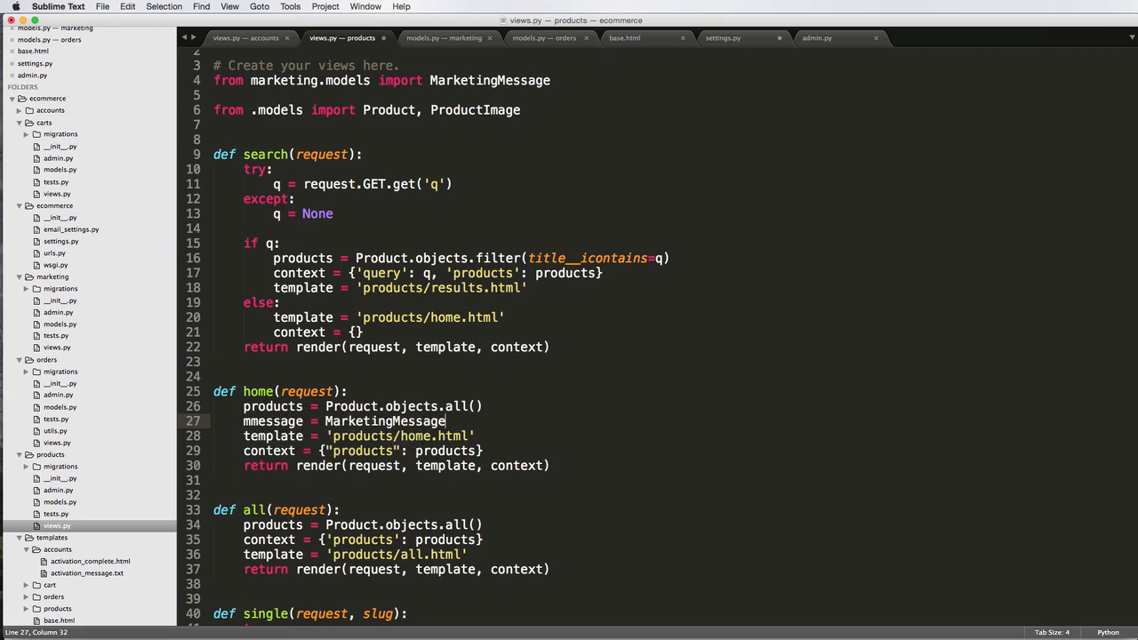
type(".objects.all()[0")
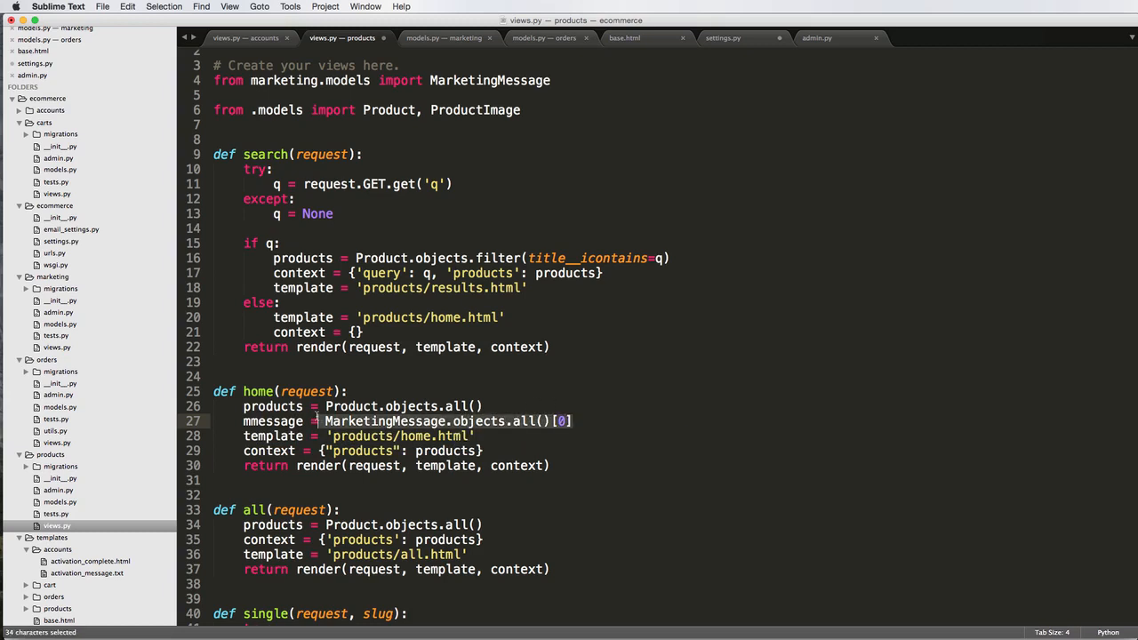
double_click(272, 420)
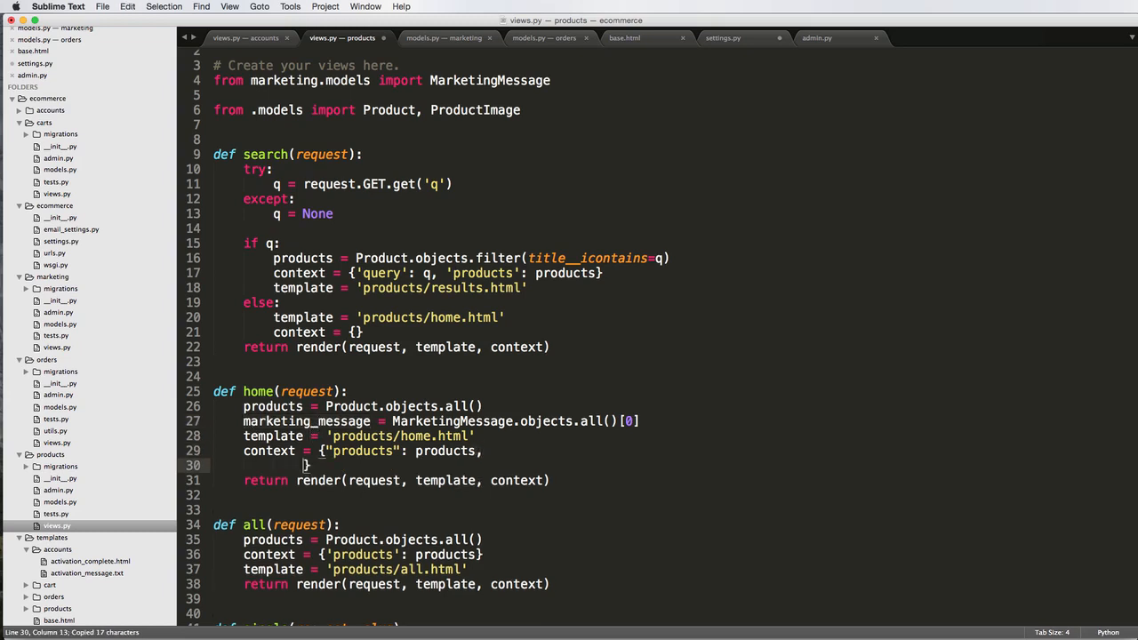
type("\"marketing_message\":")
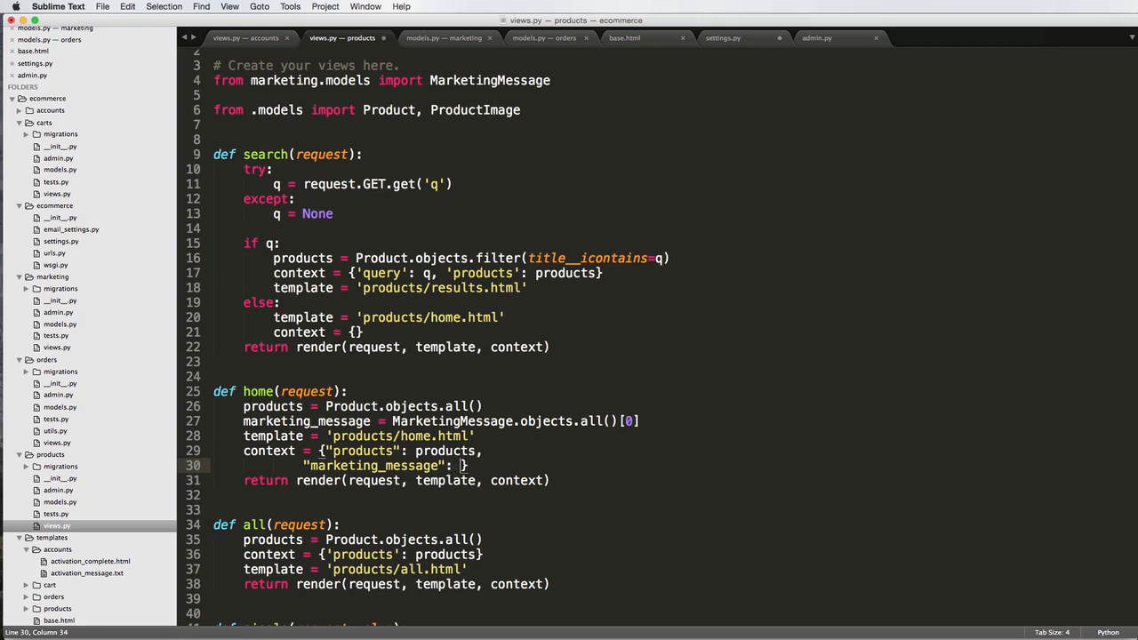
type("marketing_message")
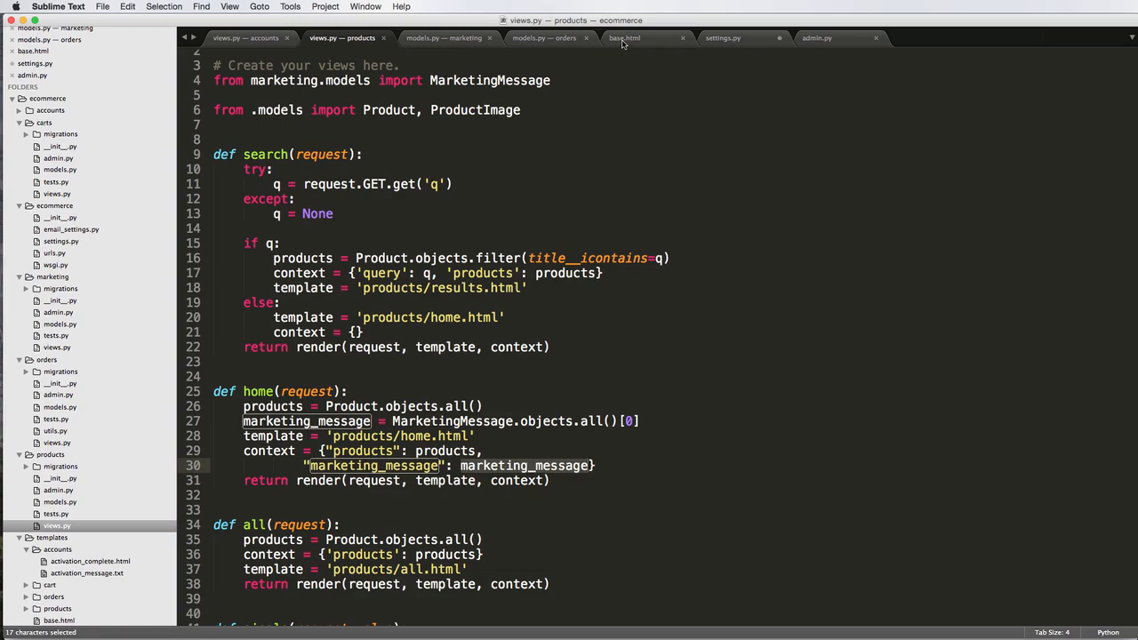
In base.html, replace 'Hello there' with {{ marketing_message }} inside an {% if marketing_message %} block
left_click(624, 38)
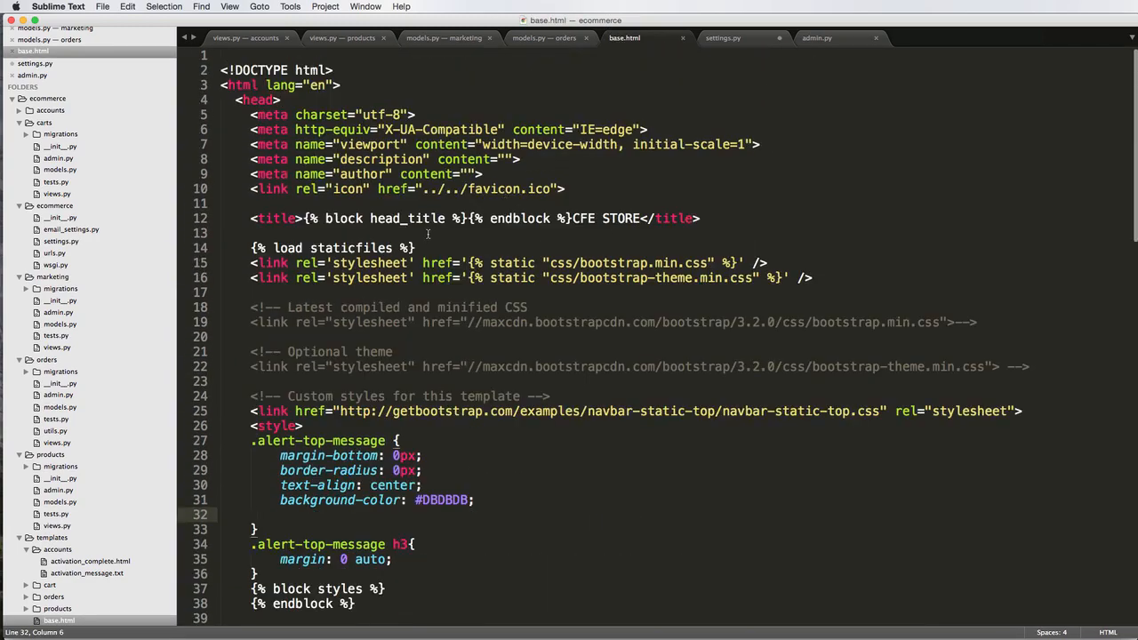
scroll("down", 3)
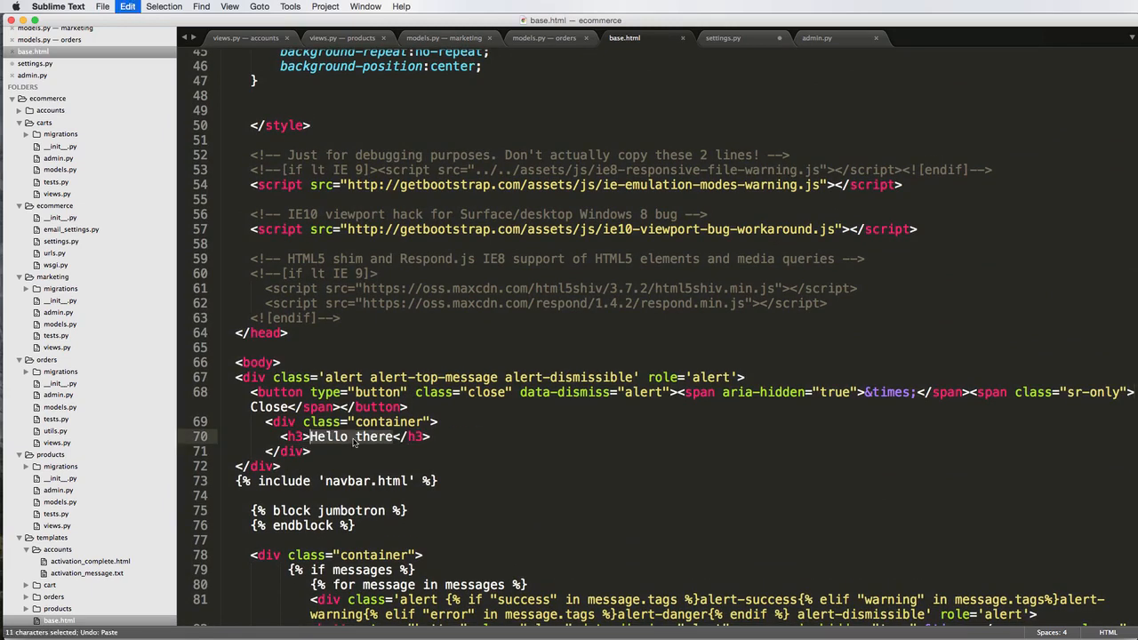
type("{{ marketing_message }}")
type("{% ")
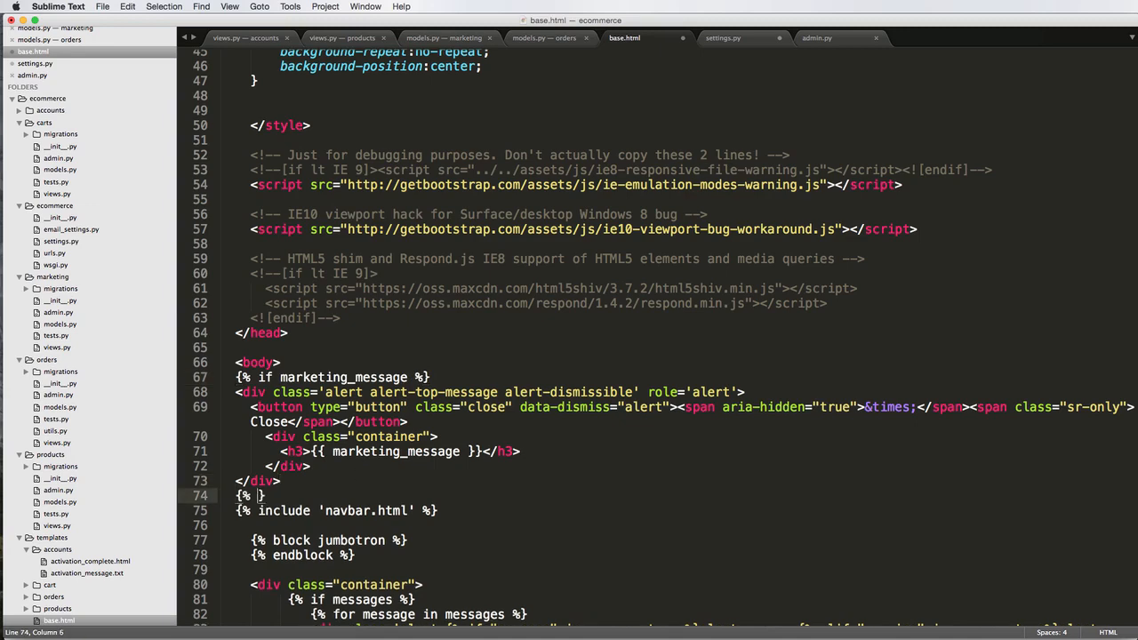
type("endif %}")
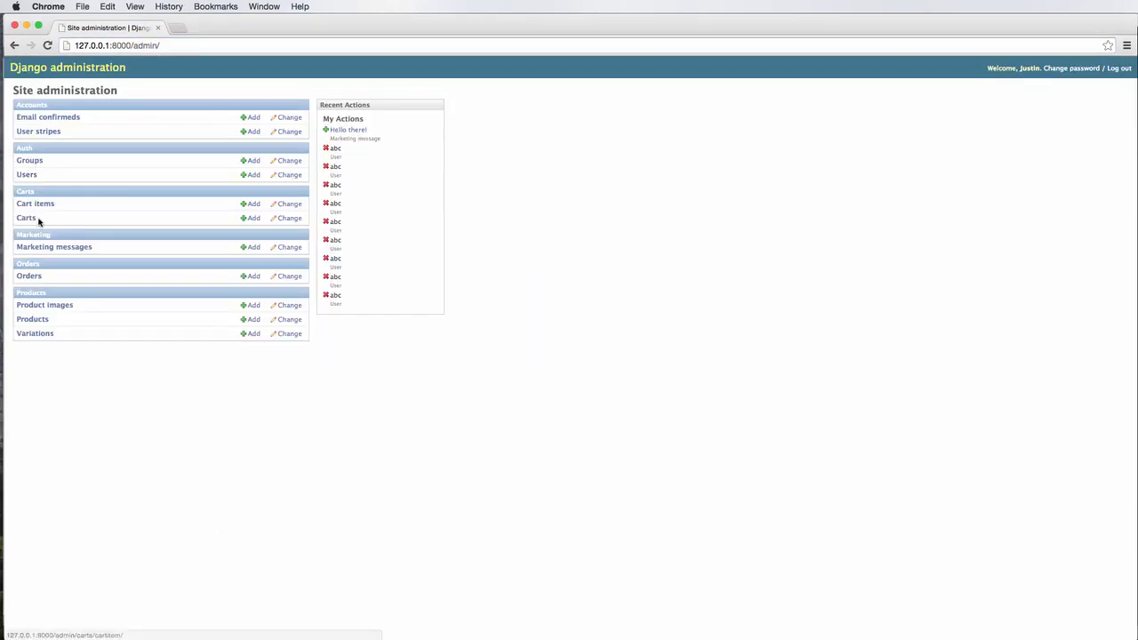
Change the Hello there! message to 'This is the marketing message' plus a Hello link to /hello/
left_click(53, 246)
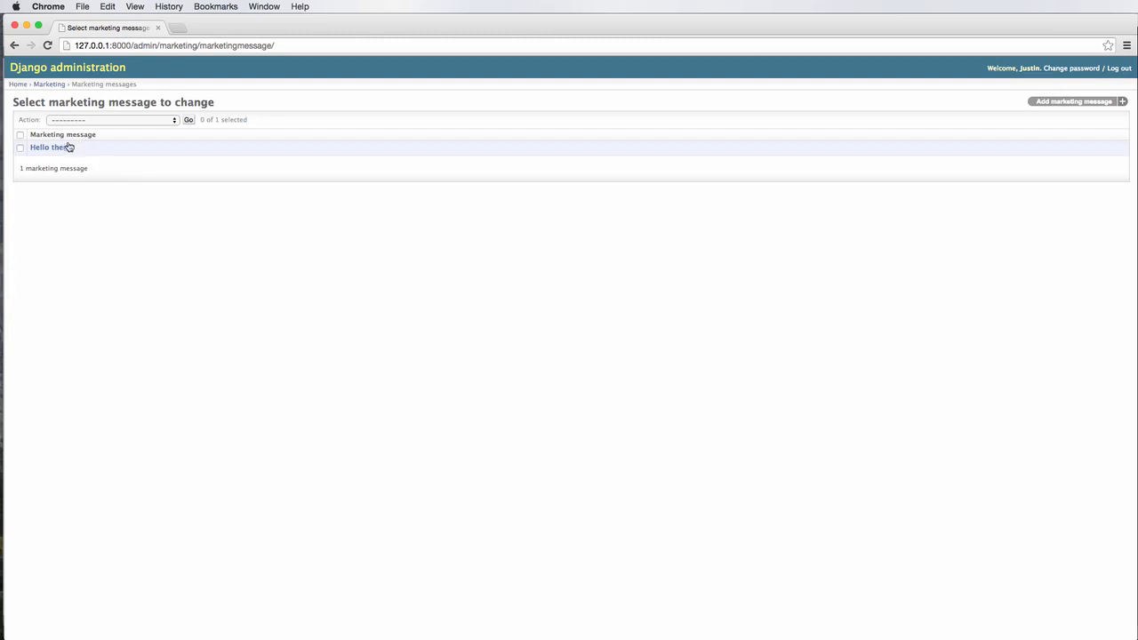
left_click(48, 147)
type("This is the market")
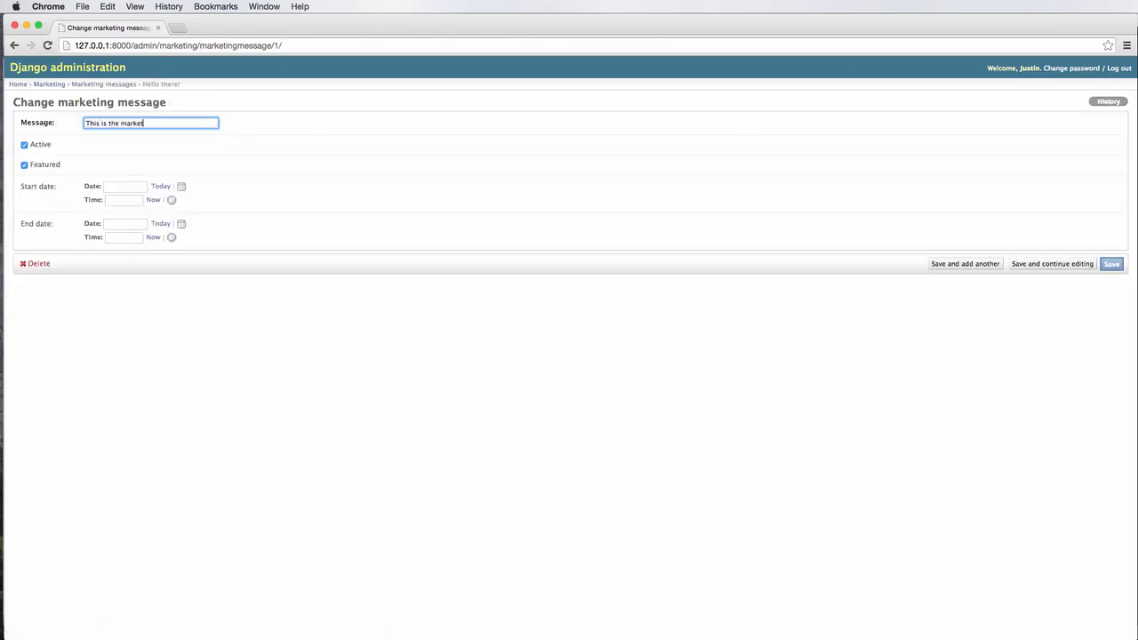
type("ing message <a")
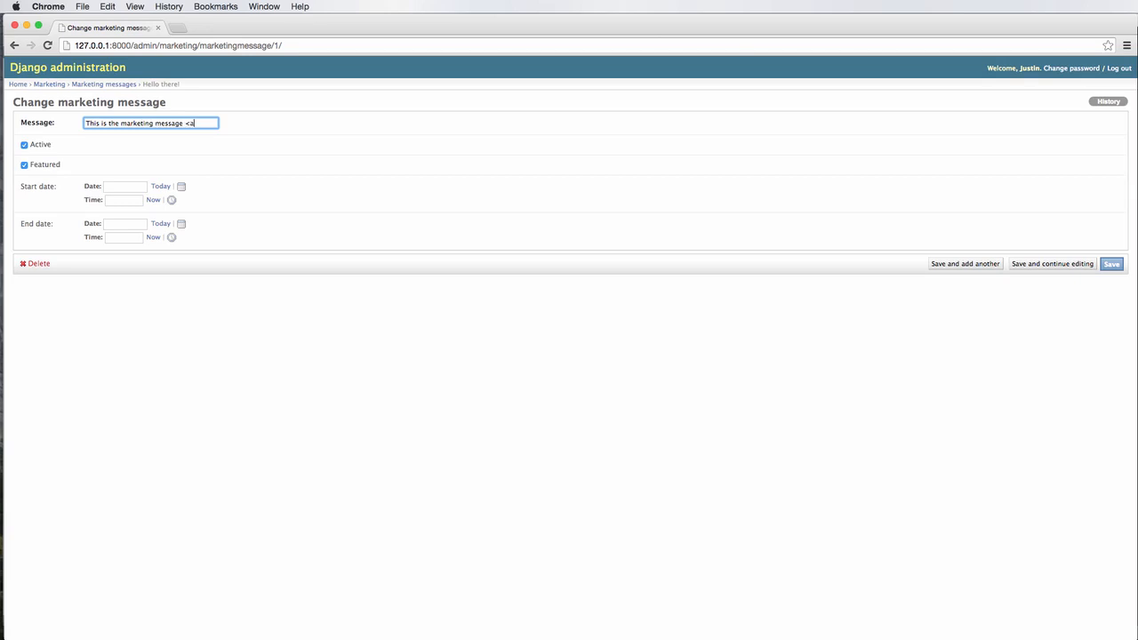
type("href=\"#")
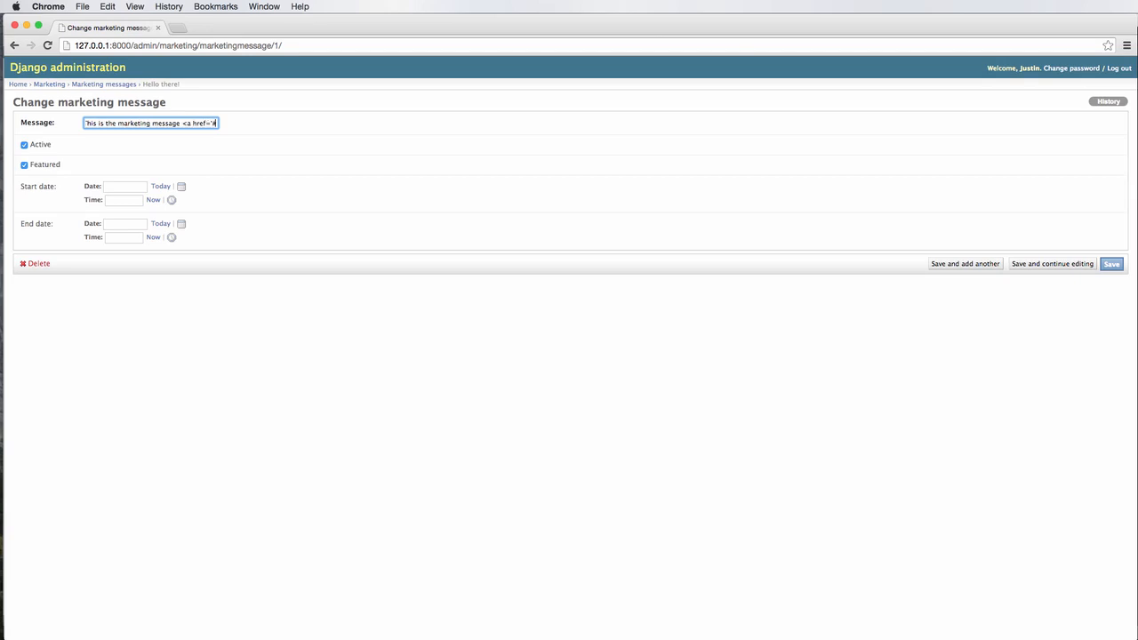
type("/hello/'>")
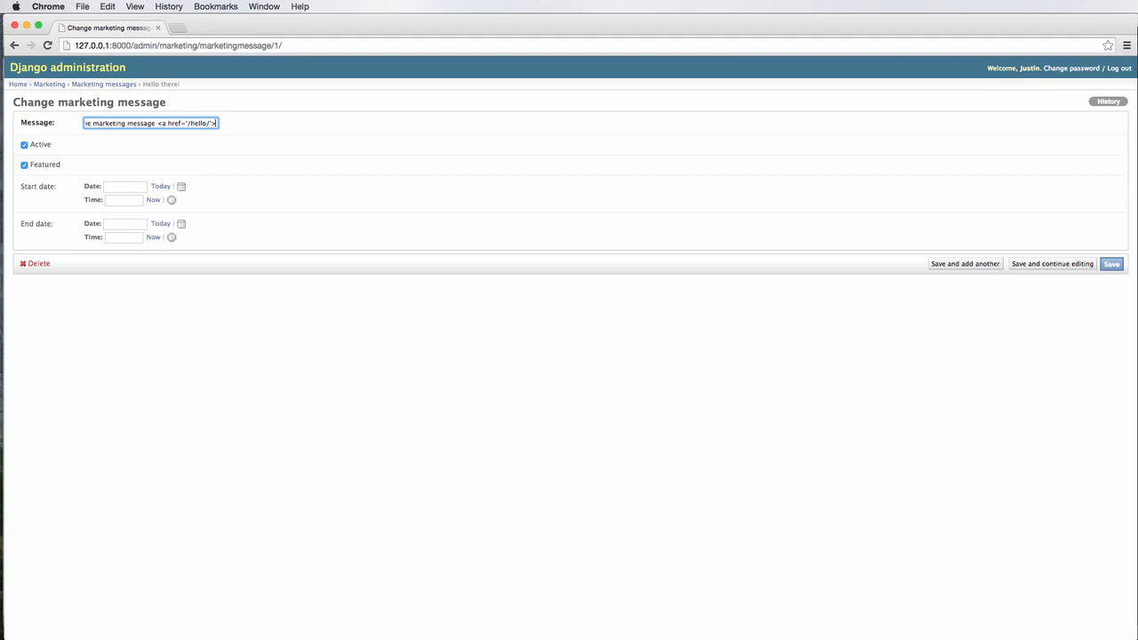
type("Hello</a>")
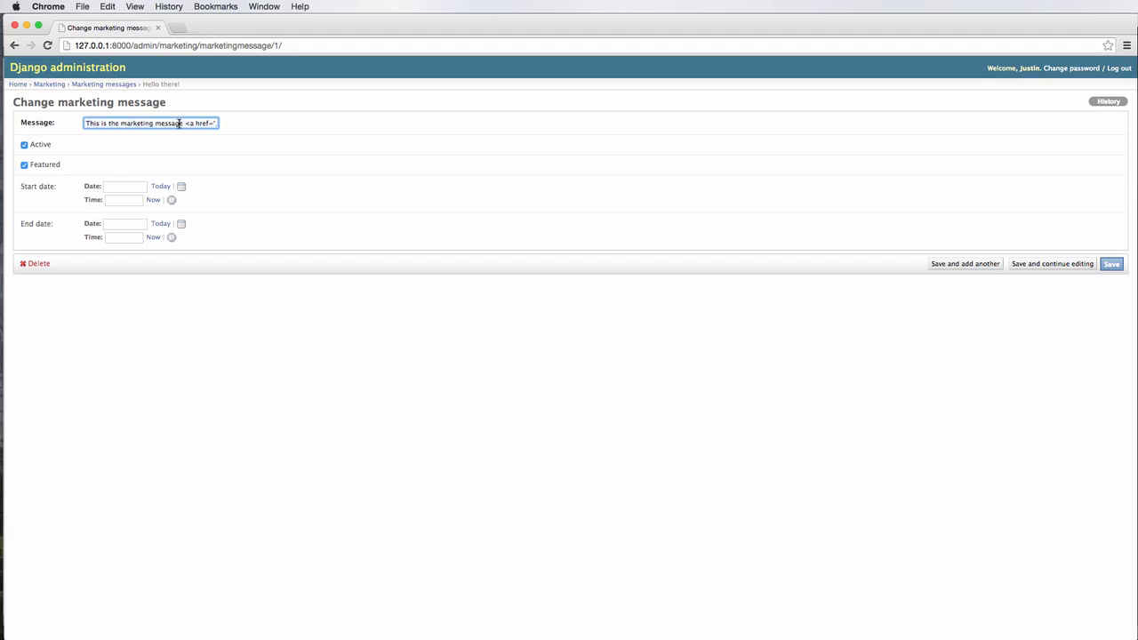
left_click(1111, 263)
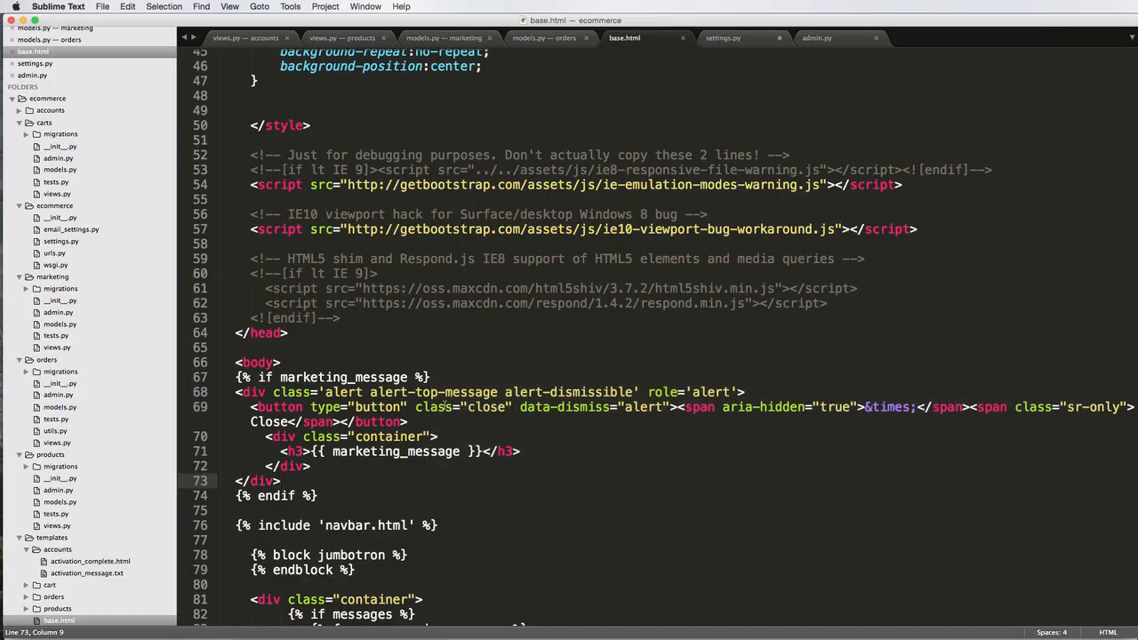
Add the |safe filter to marketing_message in base.html, then open /admin in Chrome
type("|s")
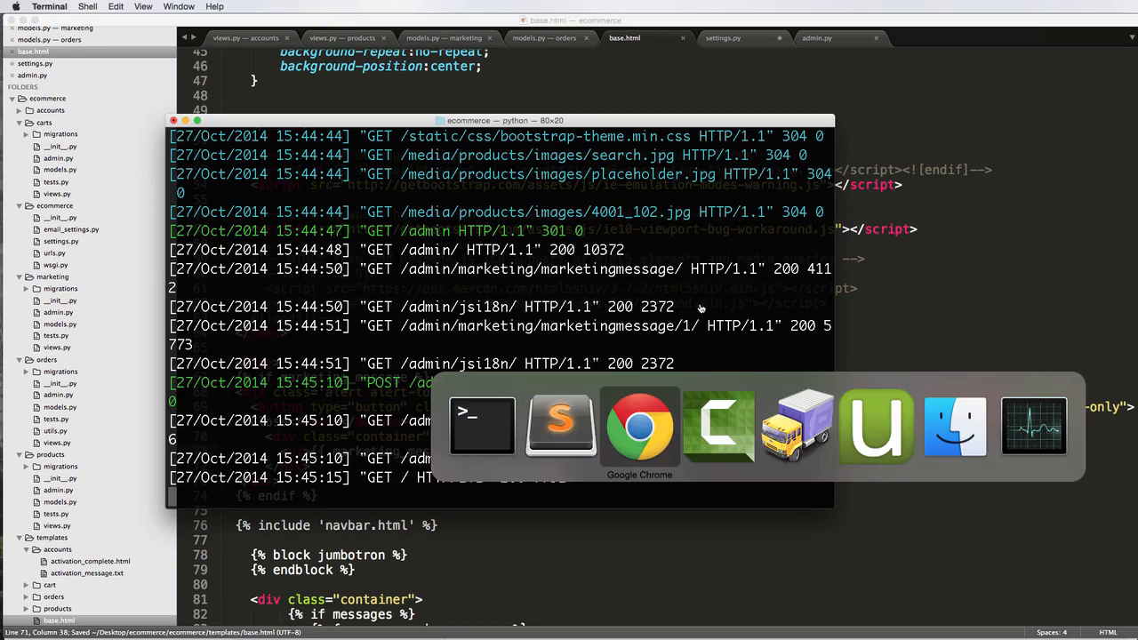
left_click(639, 427)
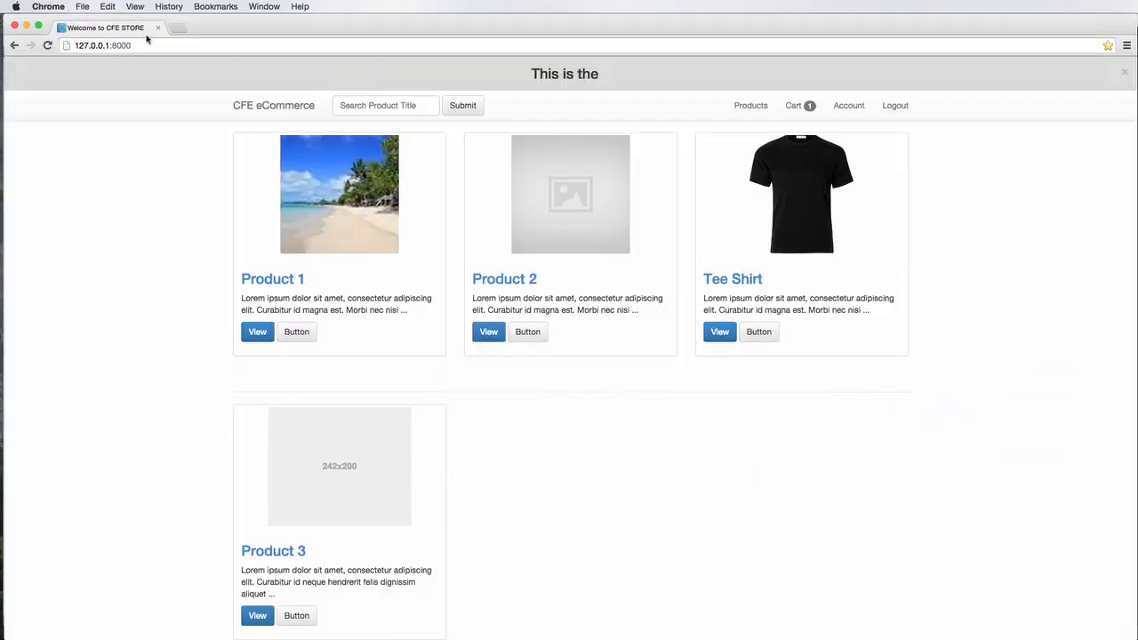
type("admo")
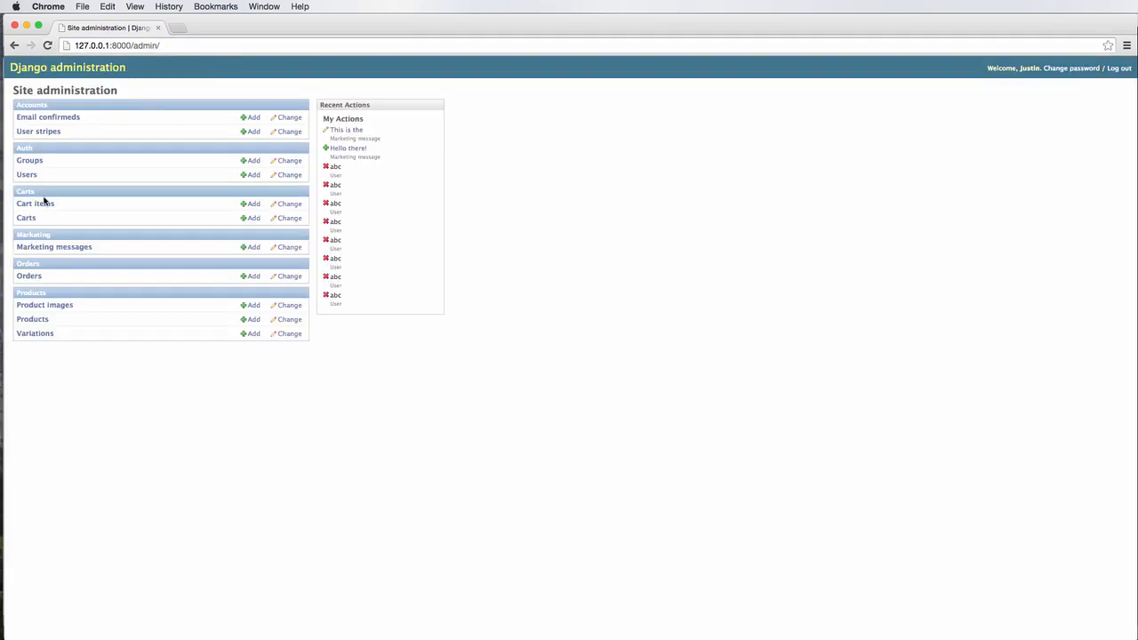
Bring base.html back to the front, its banner heading using marketing_message|safe
left_click(346, 129)
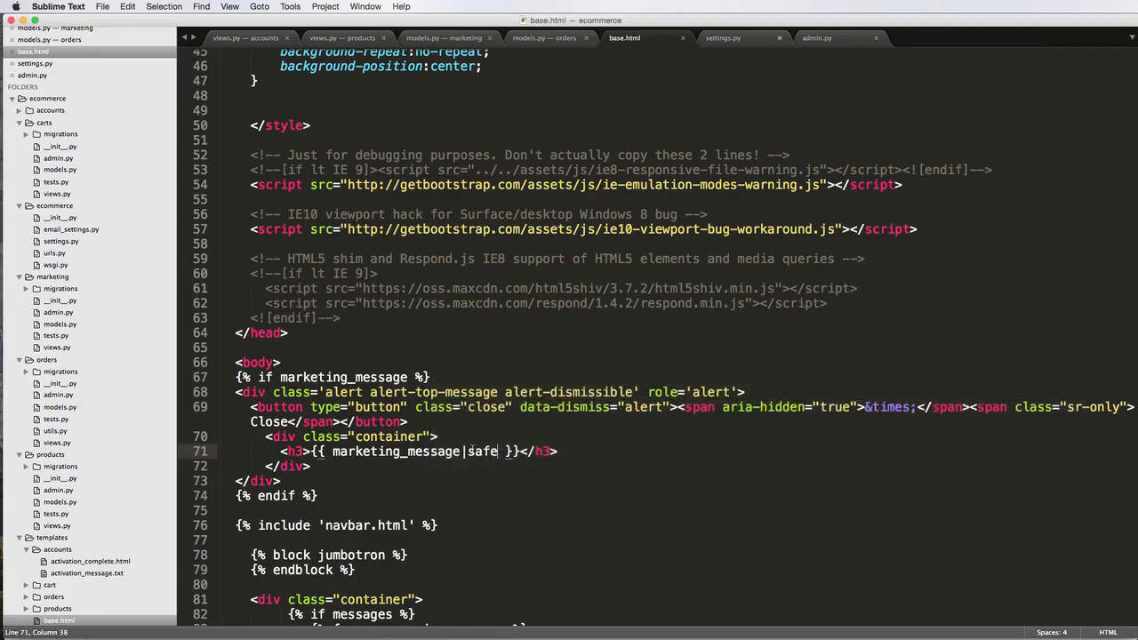
Change the banner heading to marketing_message.message|safe on line 71 and save base.html
double_click(400, 451)
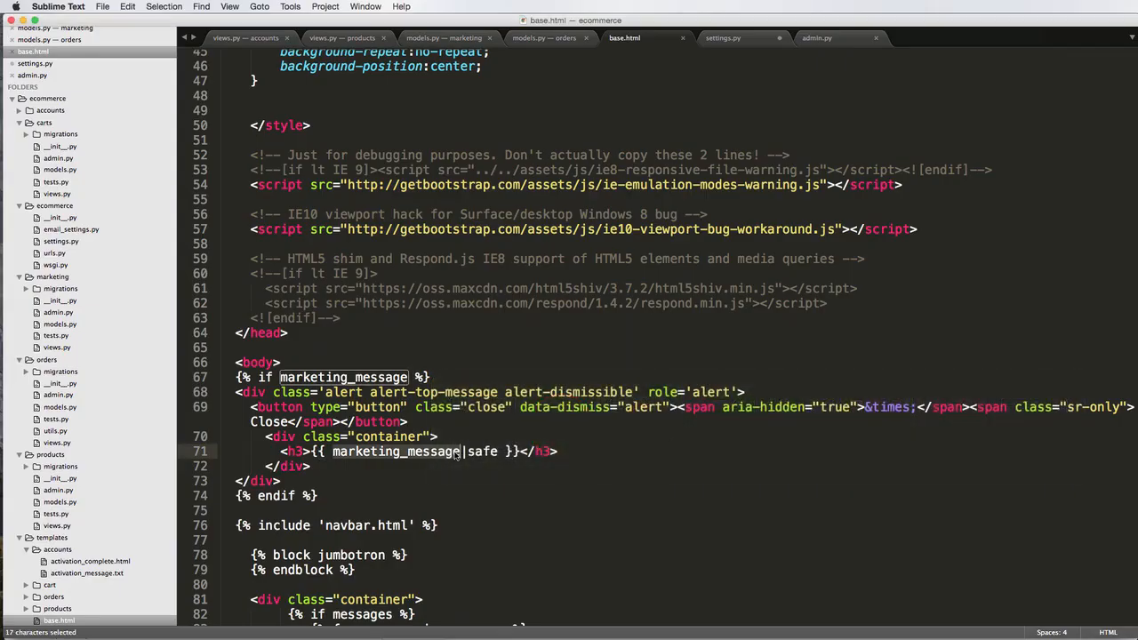
left_click(461, 451)
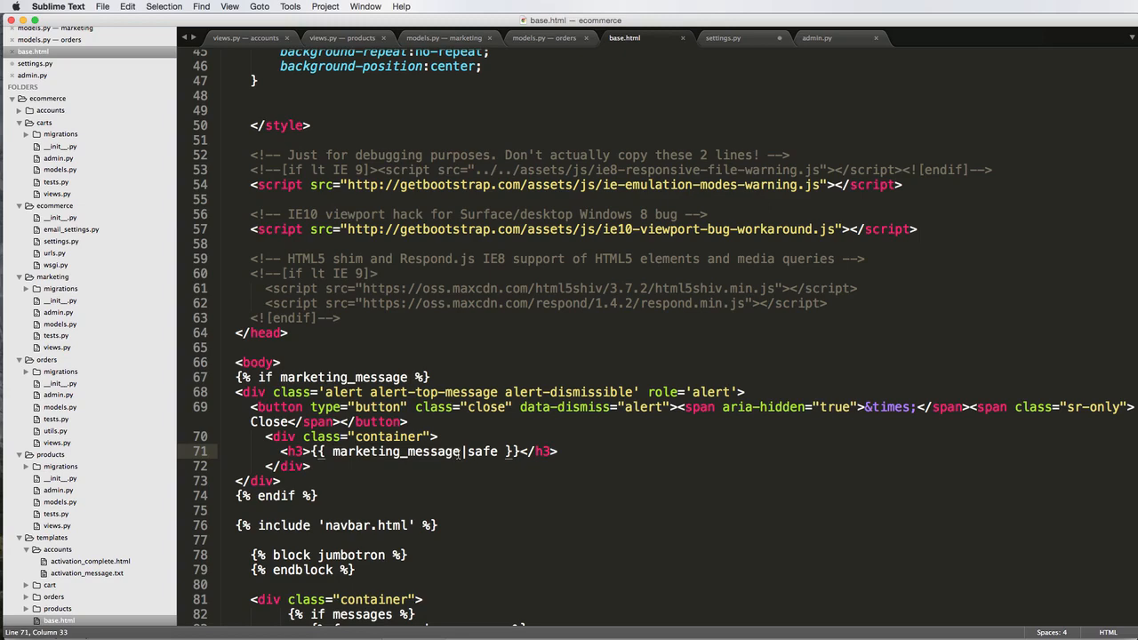
type(".message")
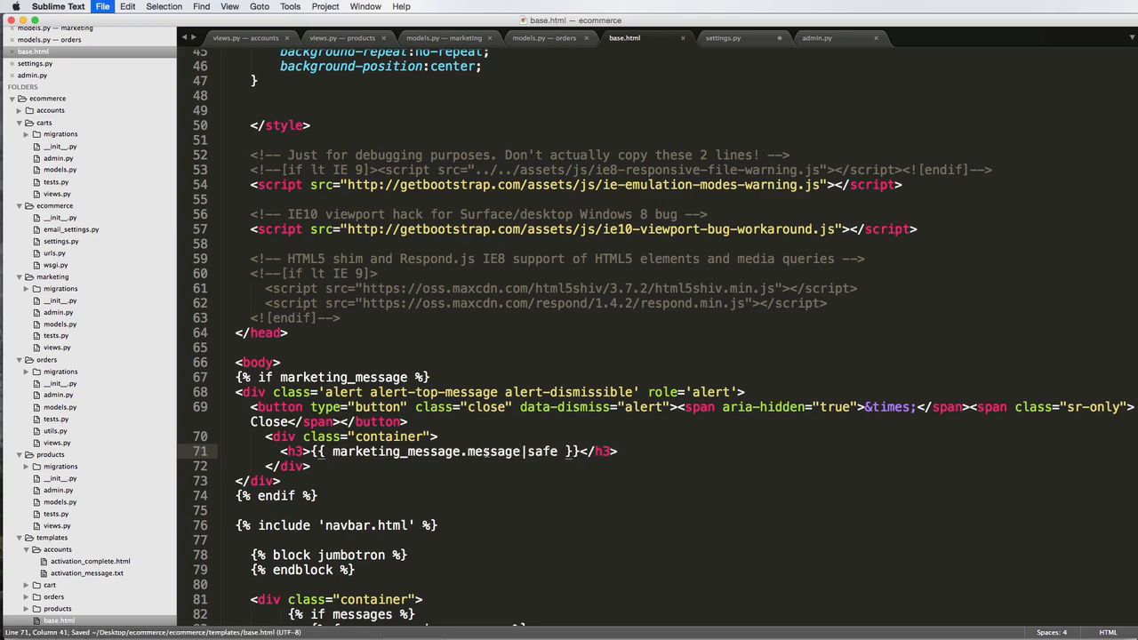
left_click(549, 451)
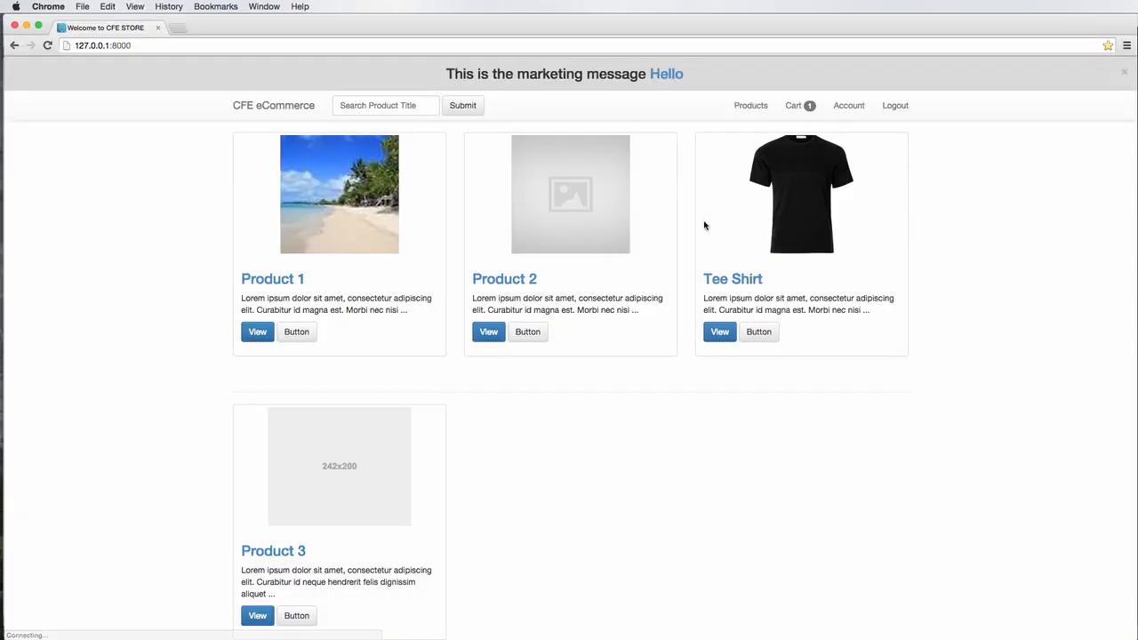
mouse_move(666, 74)
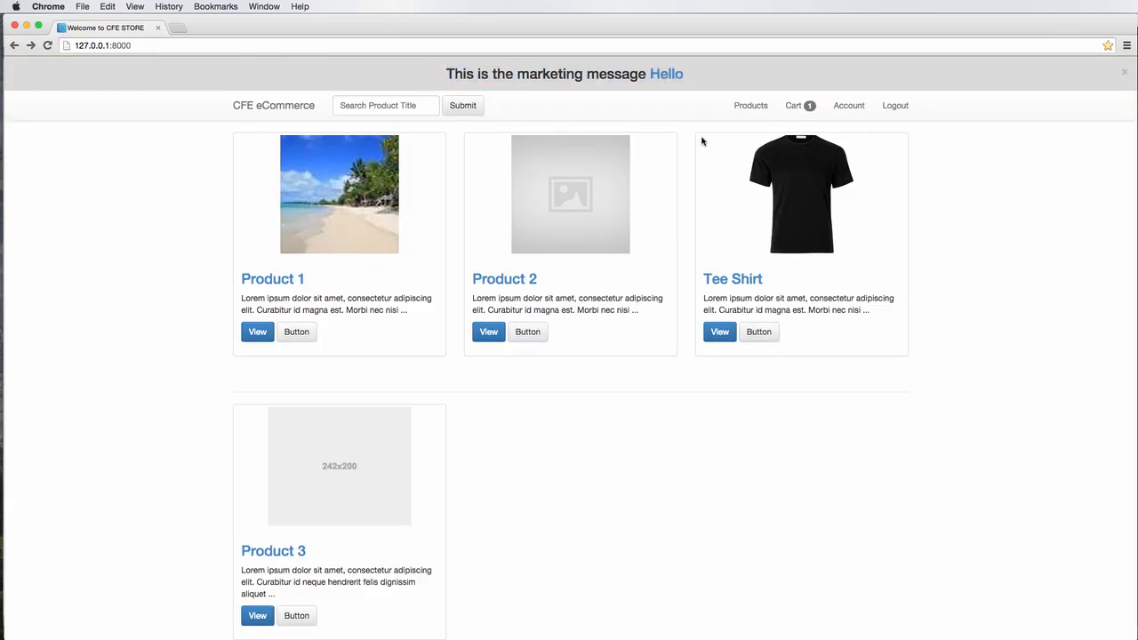
mouse_move(486, 205)
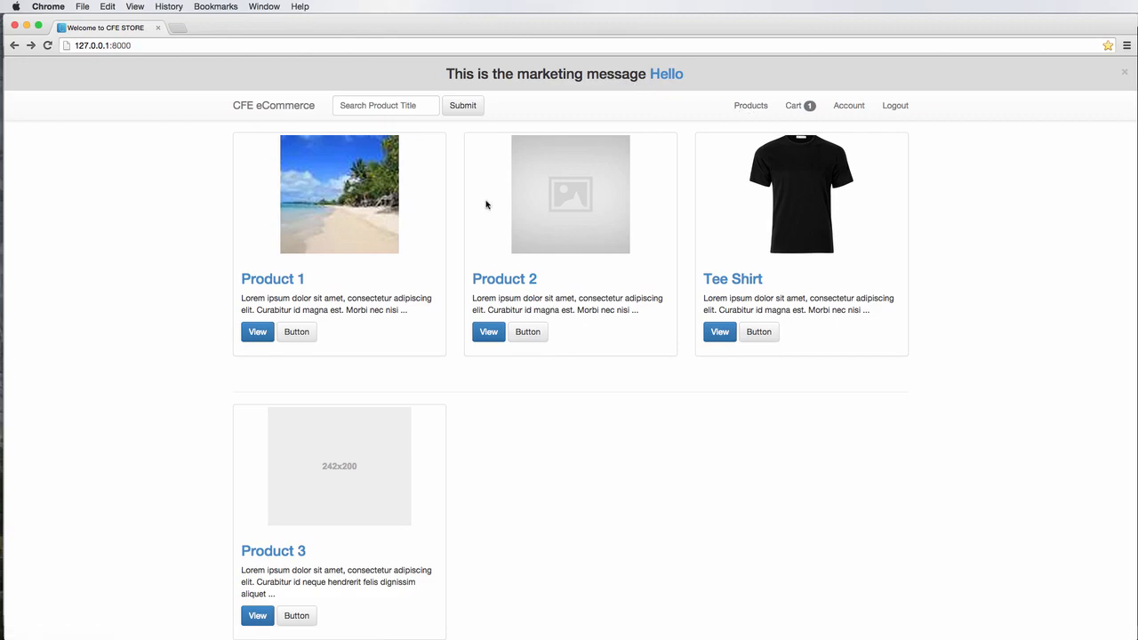
Reload the store home page to confirm the banner's blue Hello link, then return to the editor
left_click(488, 332)
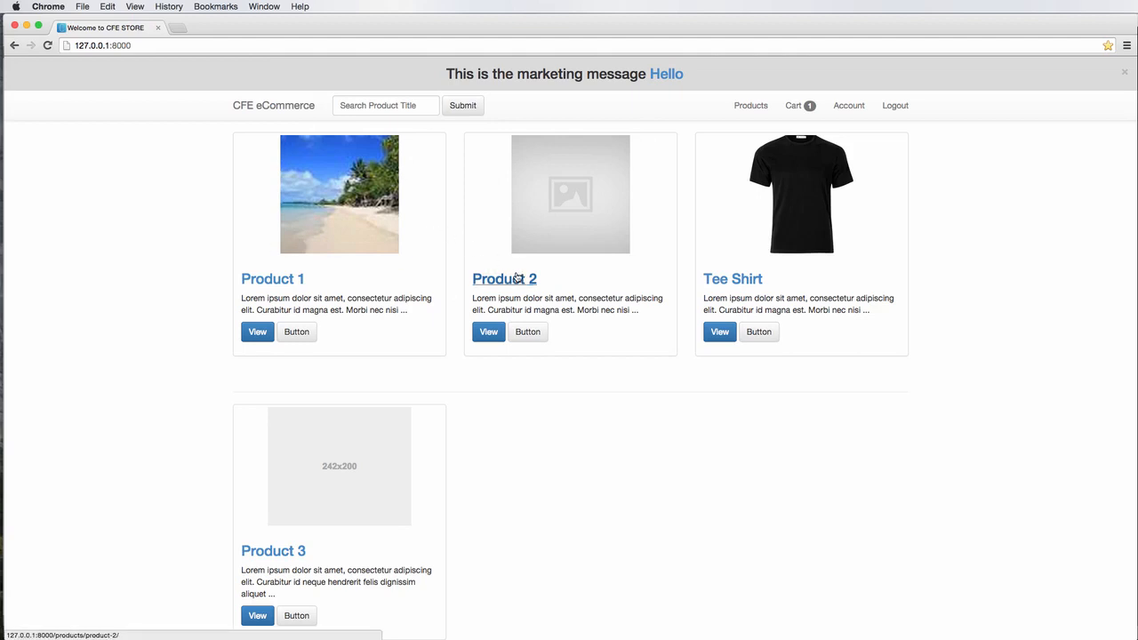
mouse_move(1022, 225)
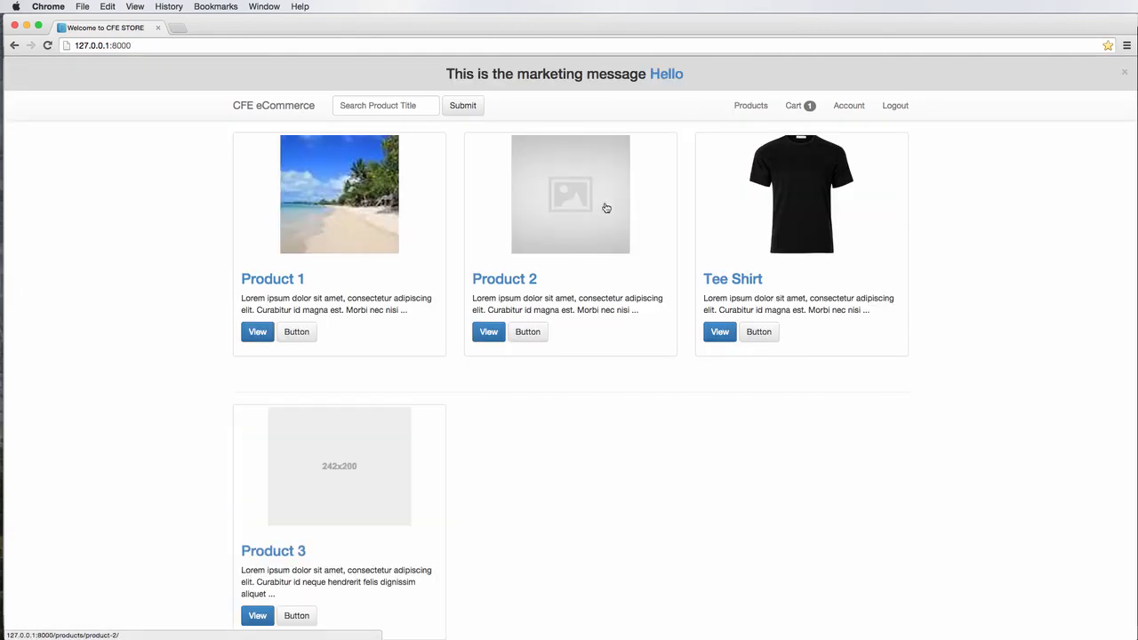
left_click(488, 332)
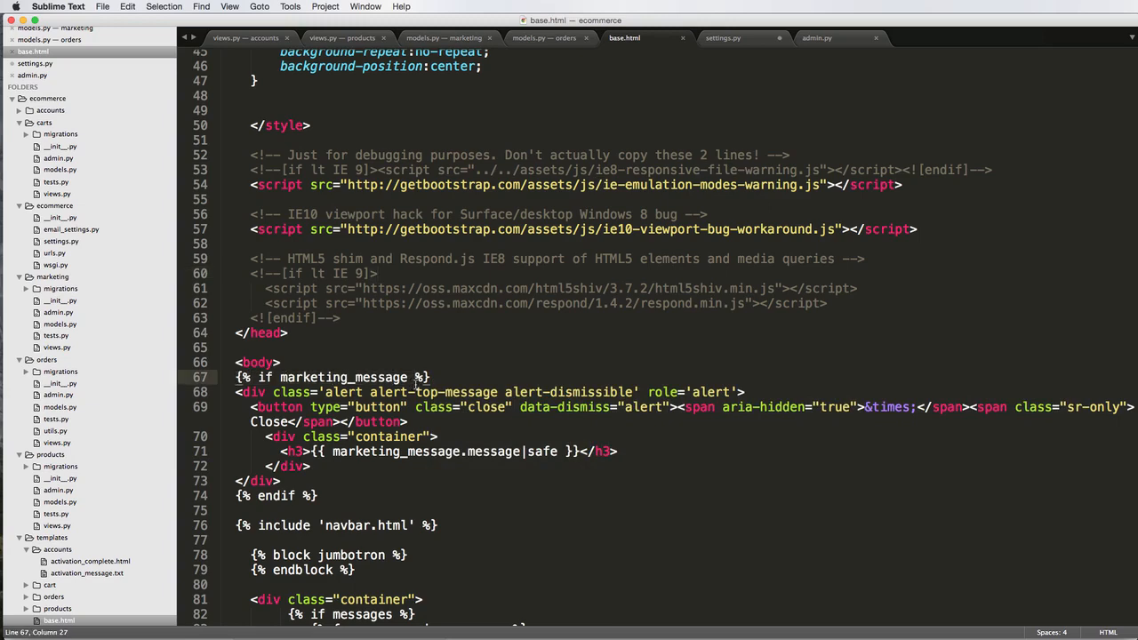
Review the marketing_message query in the products home view, then bring settings.py forward
left_click(342, 38)
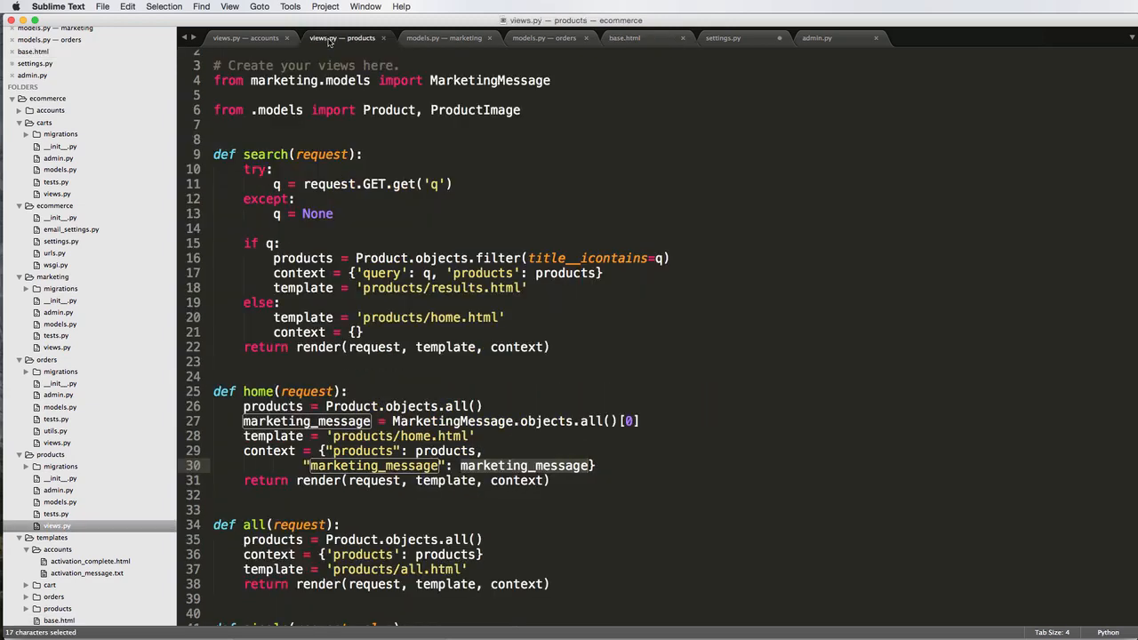
left_click(321, 451)
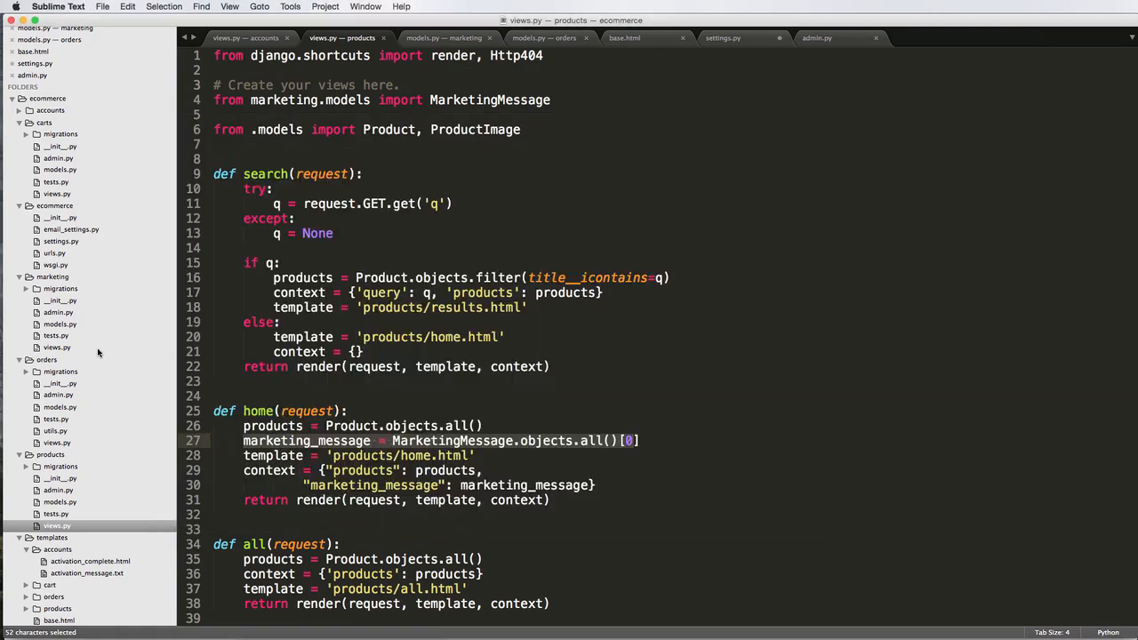
left_click(723, 38)
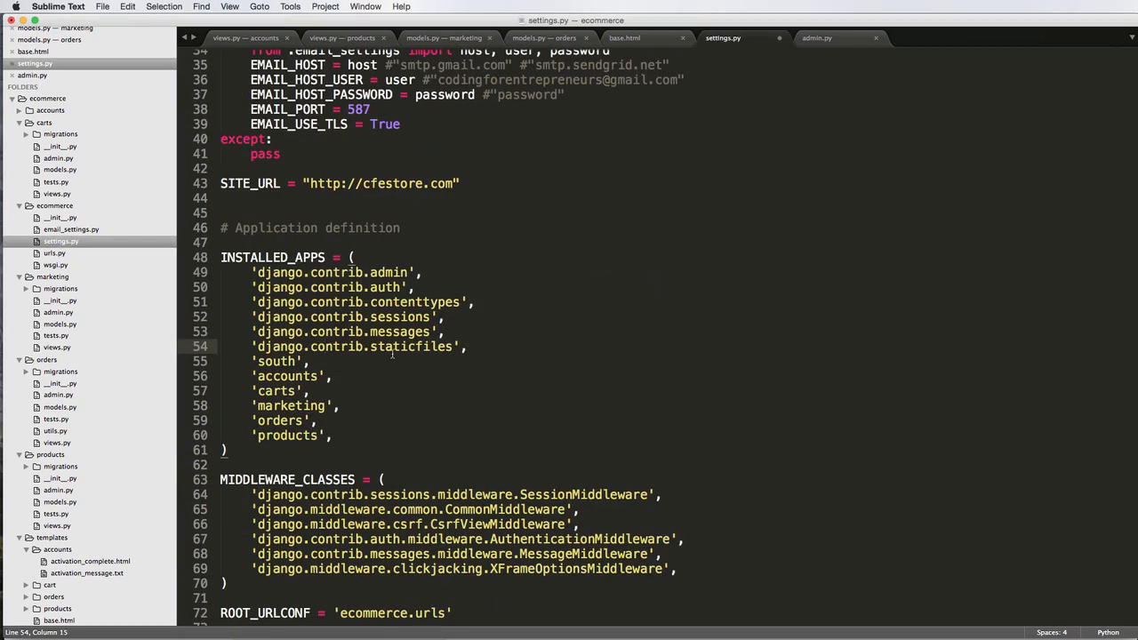
Scroll settings.py to MIDDLEWARE_CLASSES and highlight 'middleware' in the CommonMiddleware entry
scroll("down", 3)
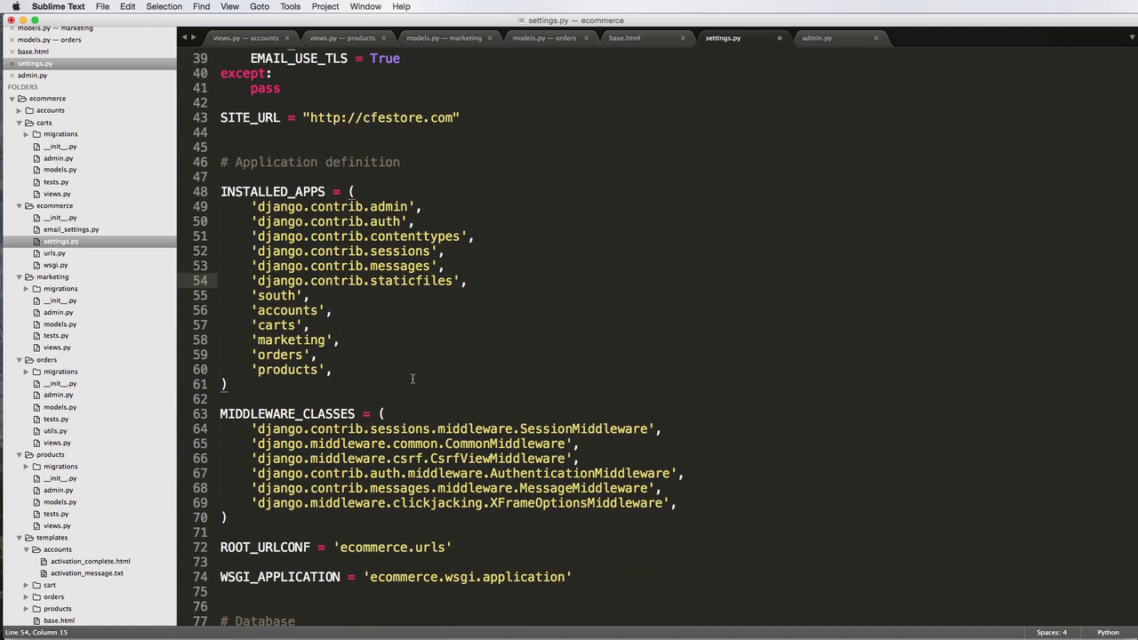
mouse_move(304, 526)
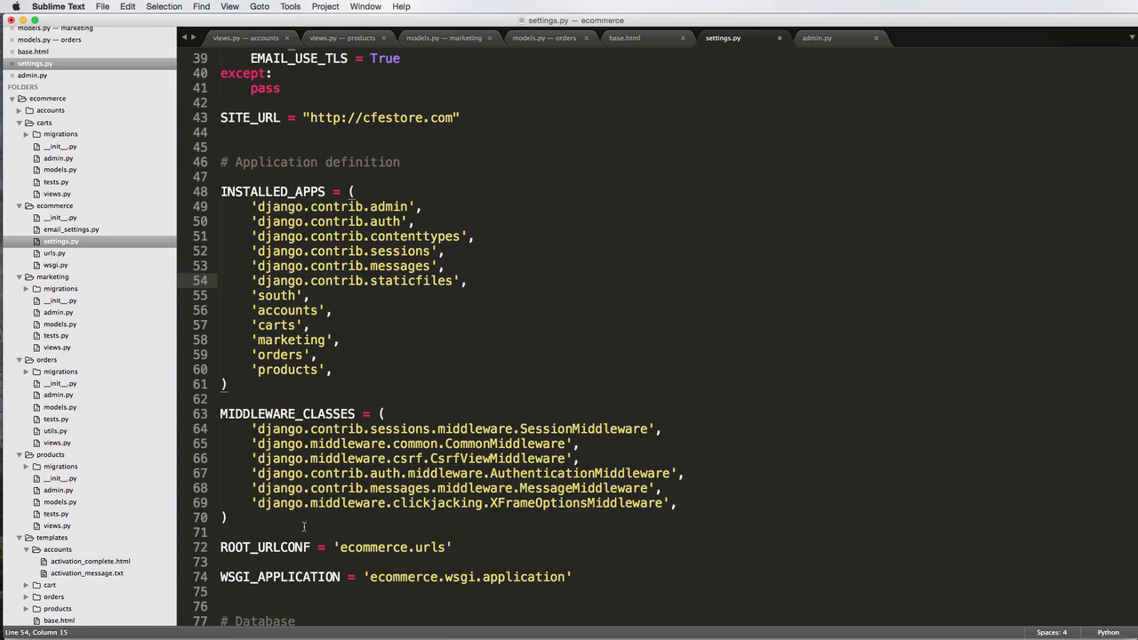
left_click(393, 443)
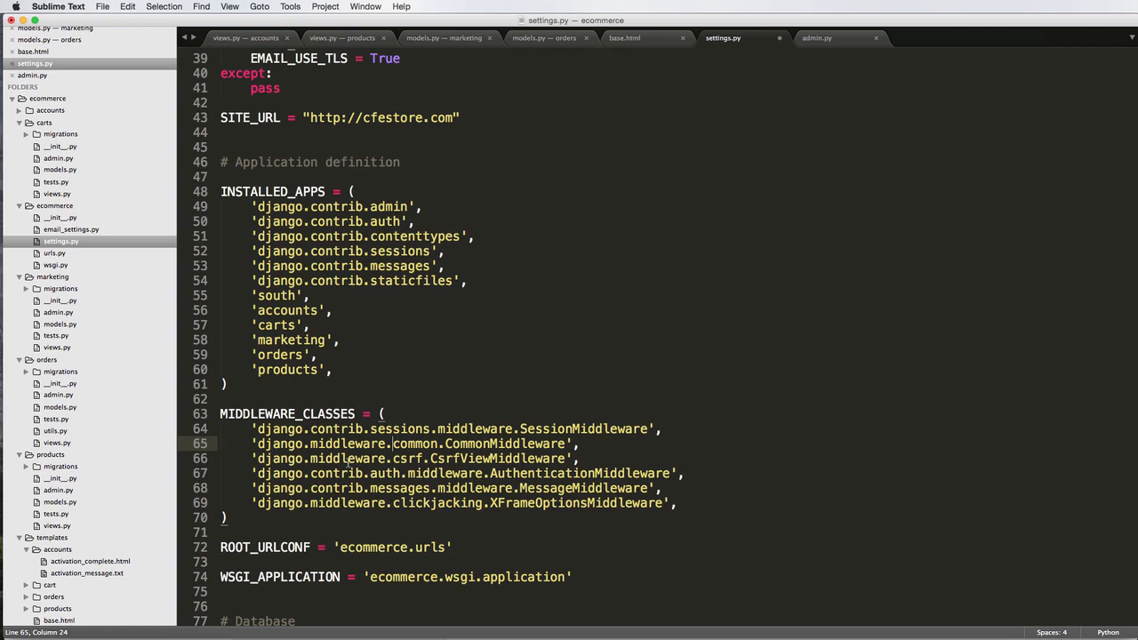
double_click(407, 458)
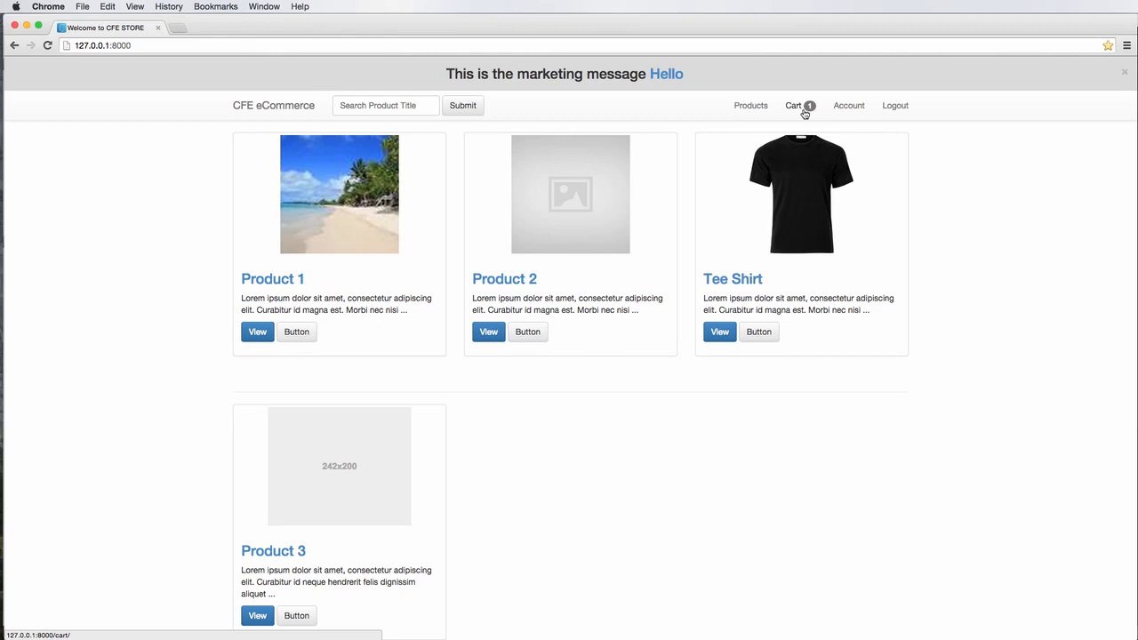
Leave the store page with its Cart link and return to settings.py in the editor
left_click(794, 104)
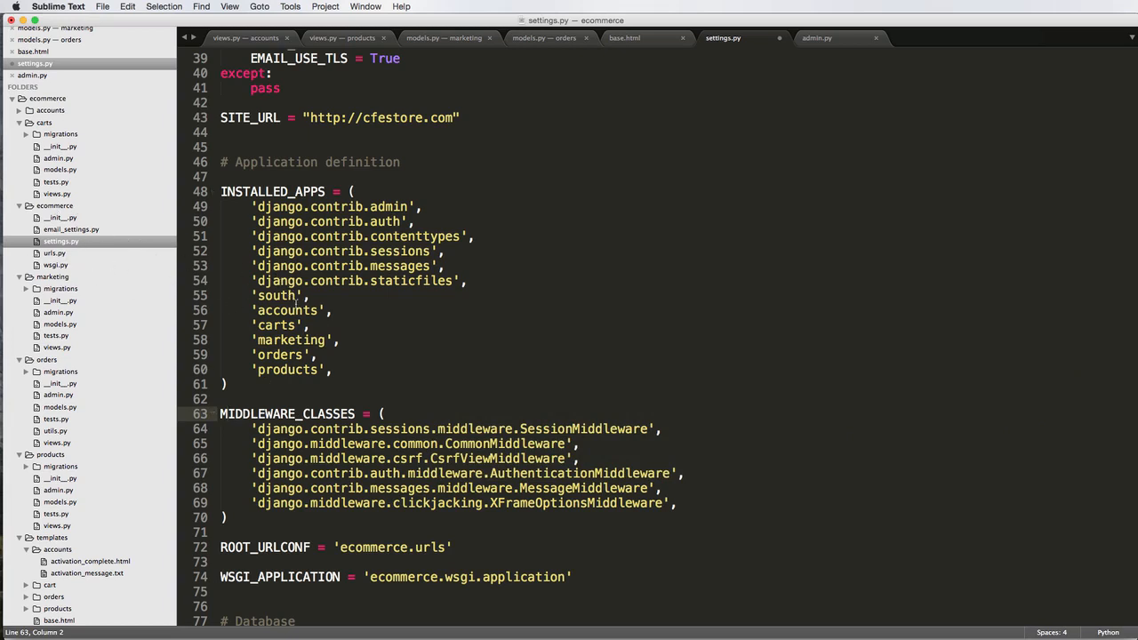
Highlight then deselect the MIDDLEWARE_CLASSES block, and open the project's urls.py
left_click_drag(220, 413, 226, 517)
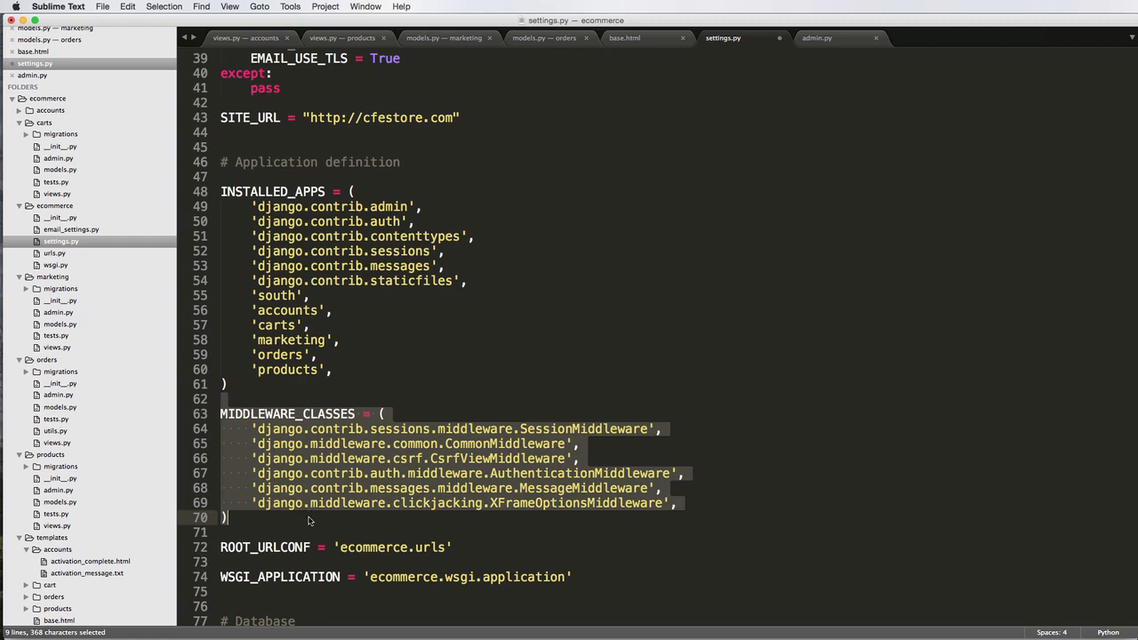
left_click(226, 518)
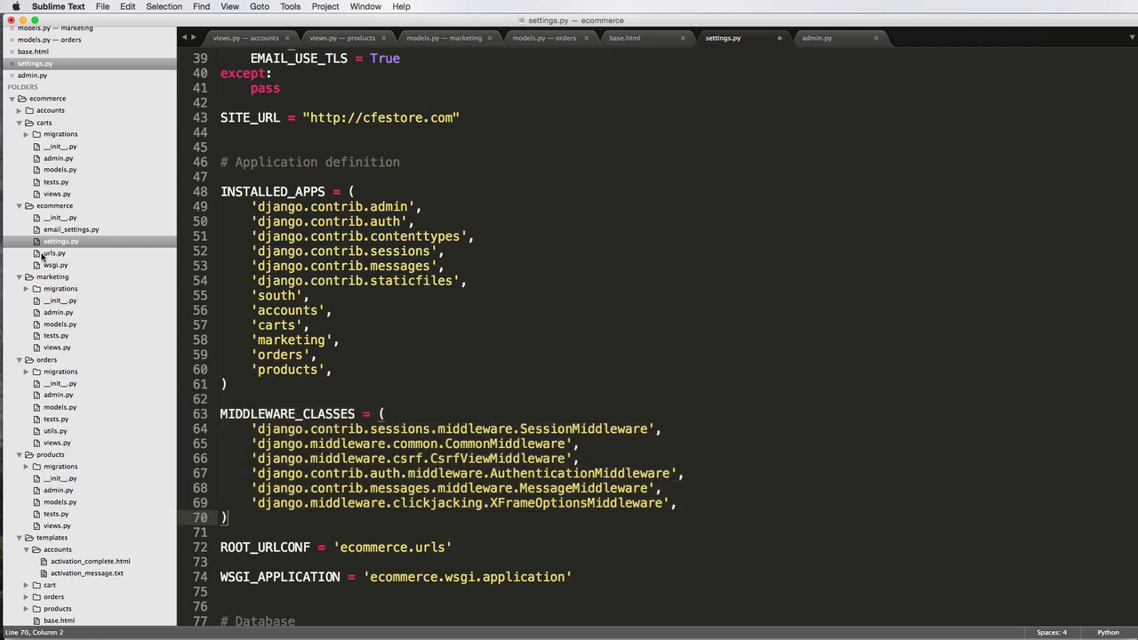
left_click(52, 253)
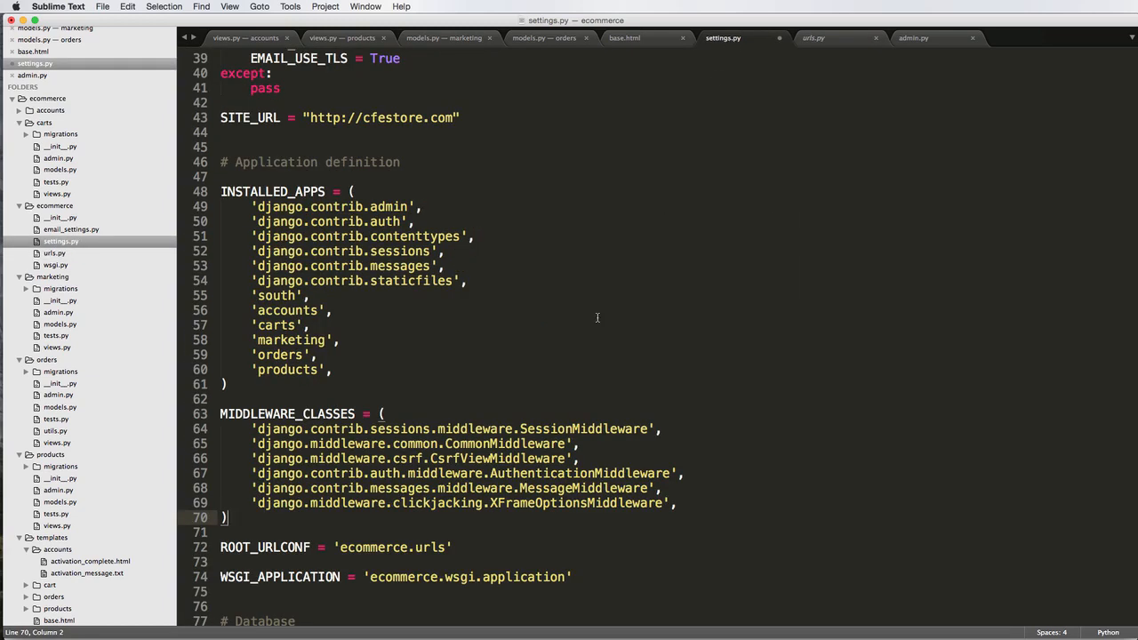
mouse_move(384, 46)
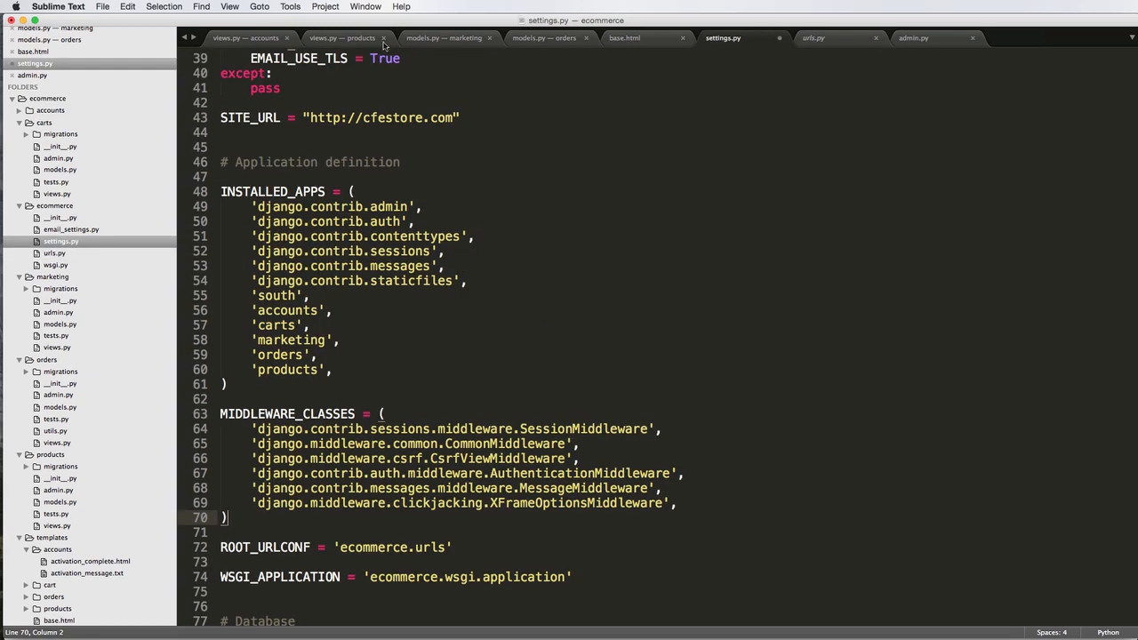